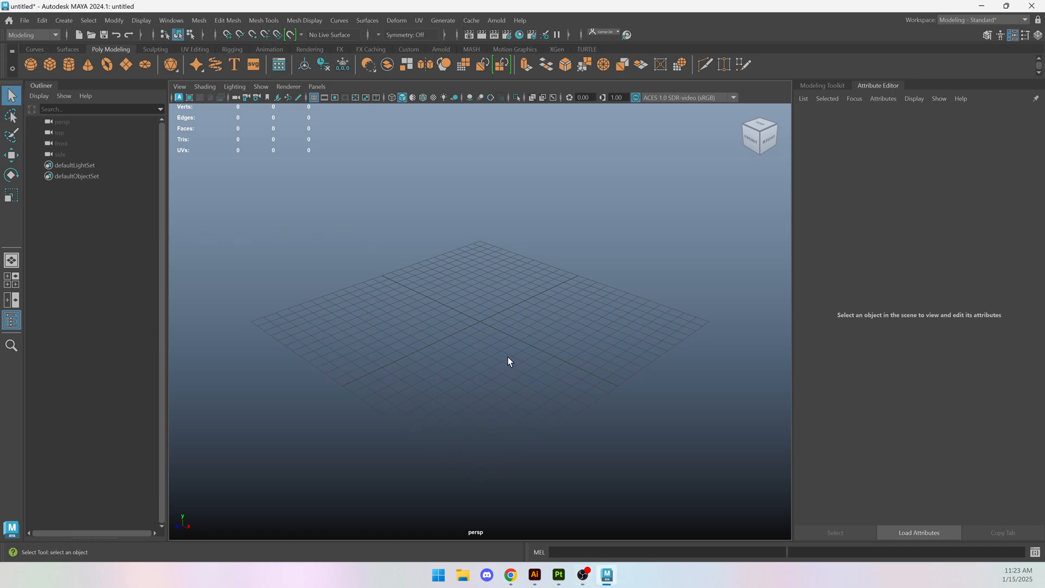
mouse_move(387, 296)
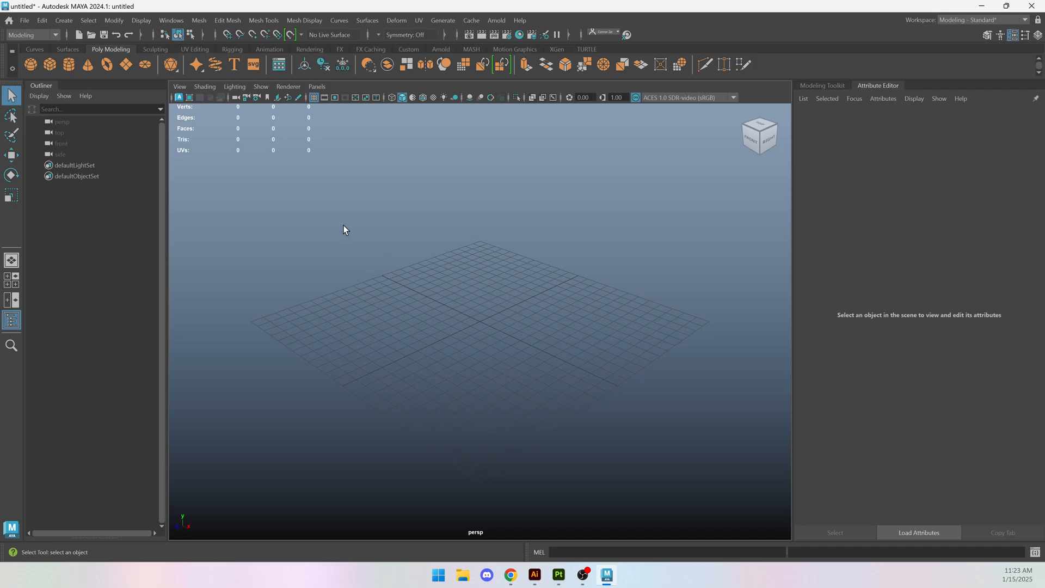
mouse_move(320, 238)
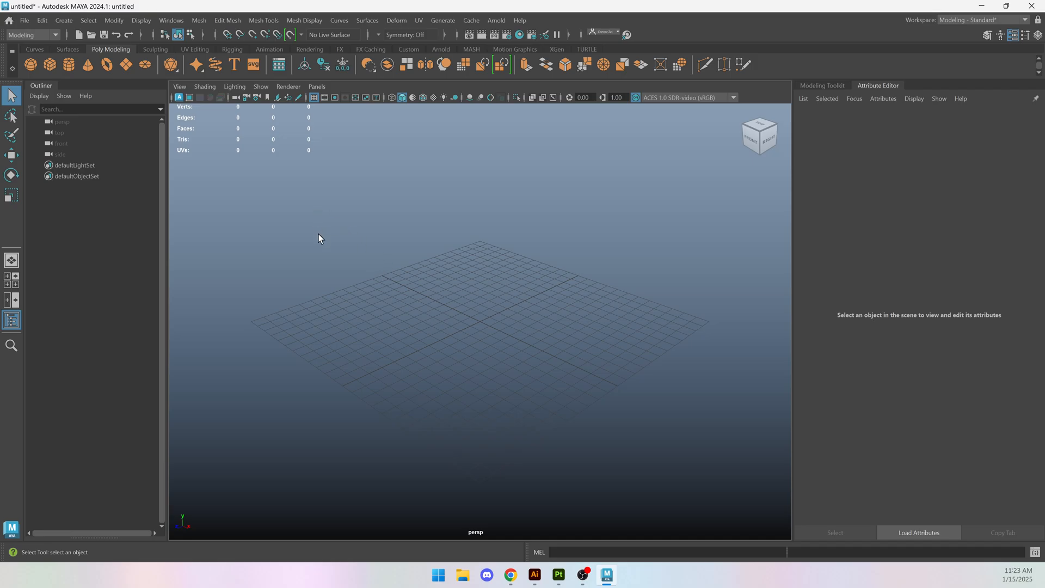
mouse_move(474, 283)
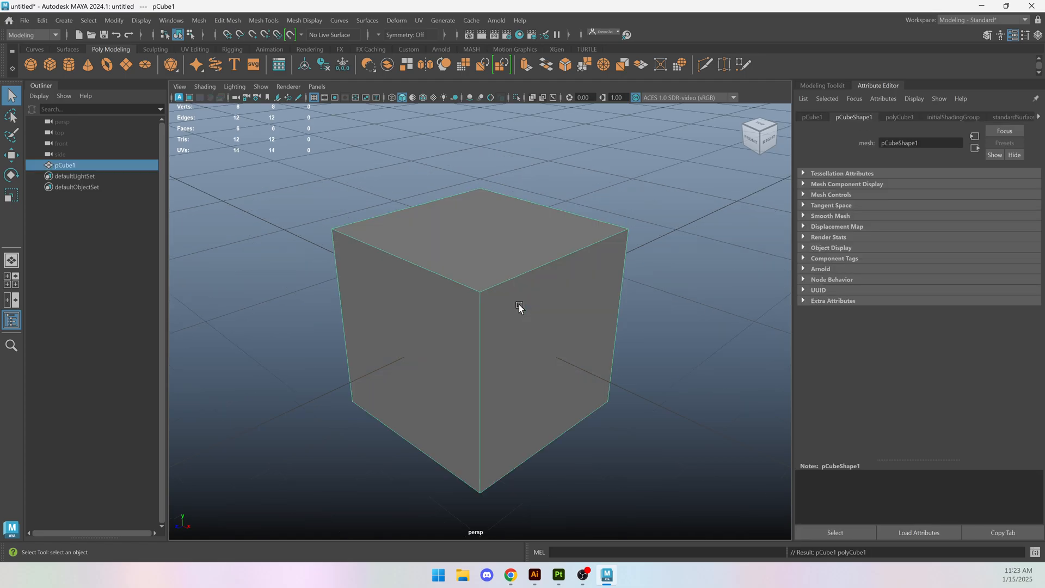
- Scale the cube flat into a thin slab and inspect it from the front, top and underside
drag(520, 309, 443, 344)
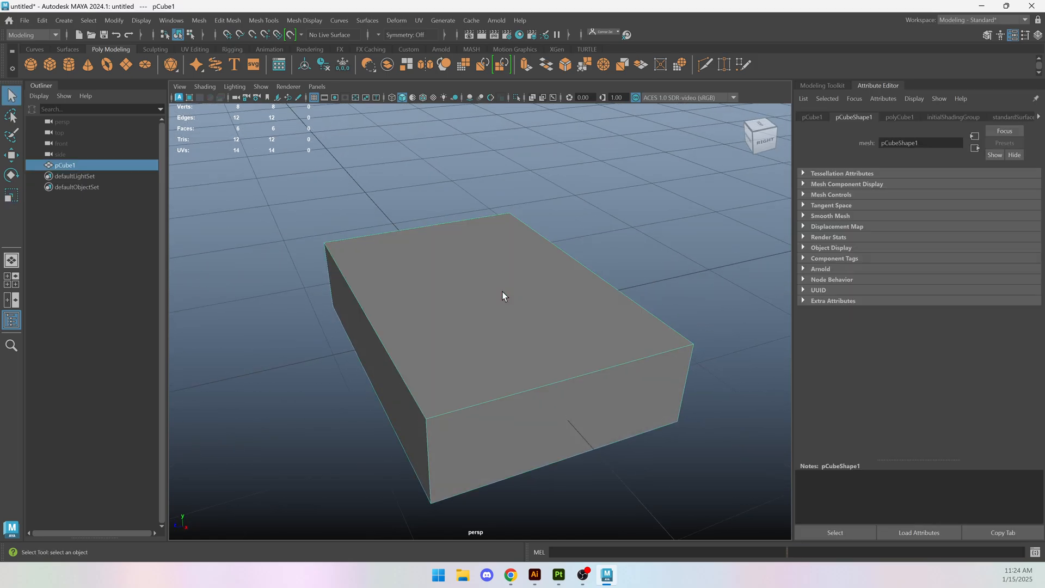
drag(503, 296, 539, 305)
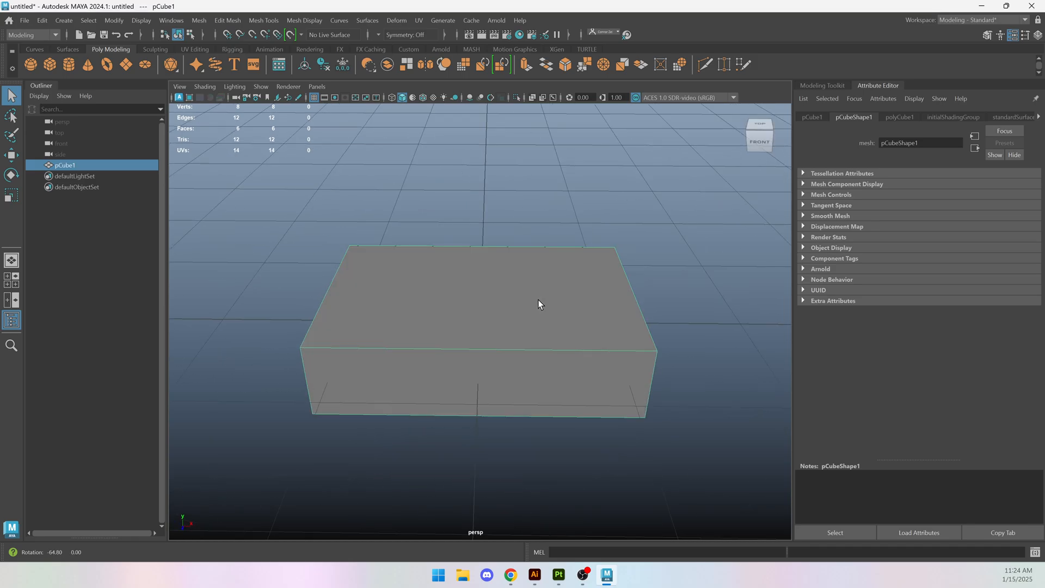
drag(540, 305, 497, 325)
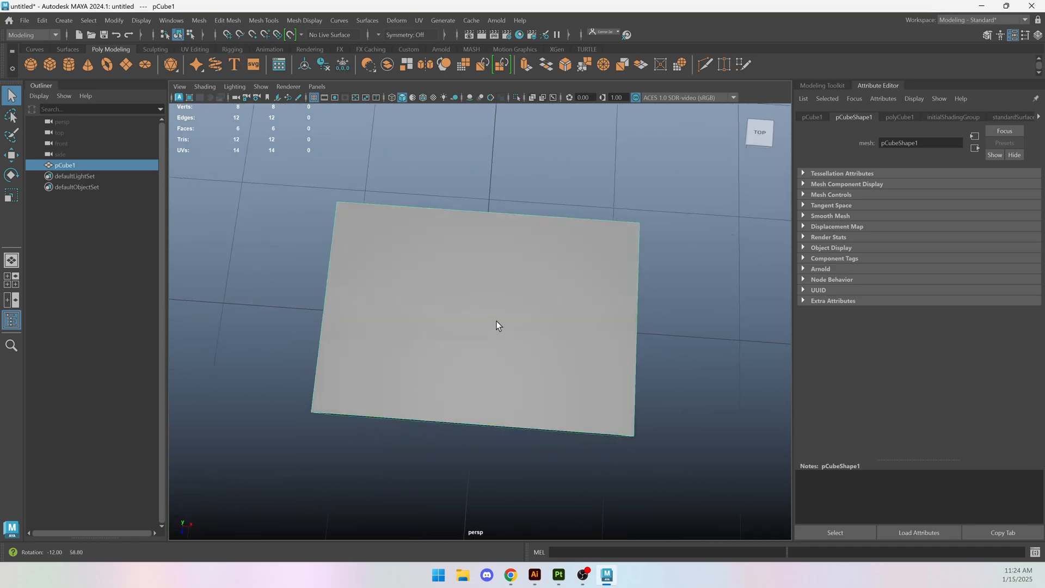
drag(496, 326, 475, 279)
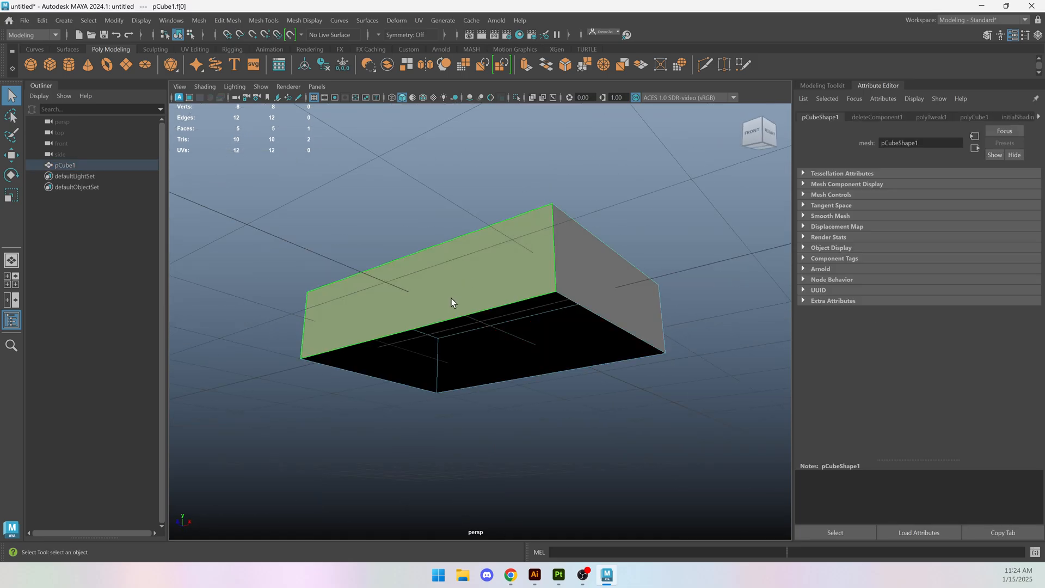
drag(453, 303, 562, 343)
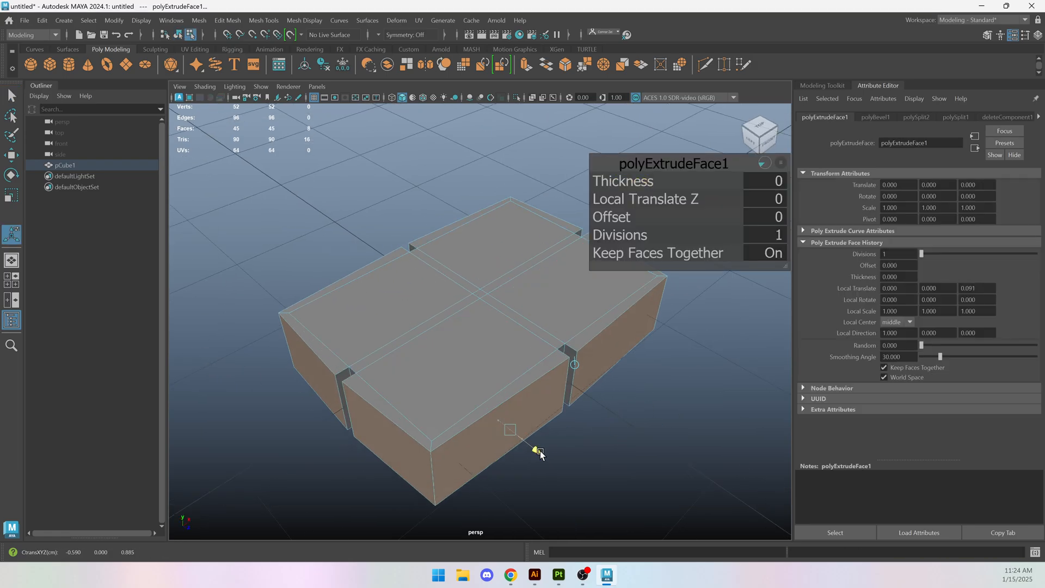
- Chamfer the slab's corner edges, then select the bottom border edges for rounding
drag(538, 451, 568, 478)
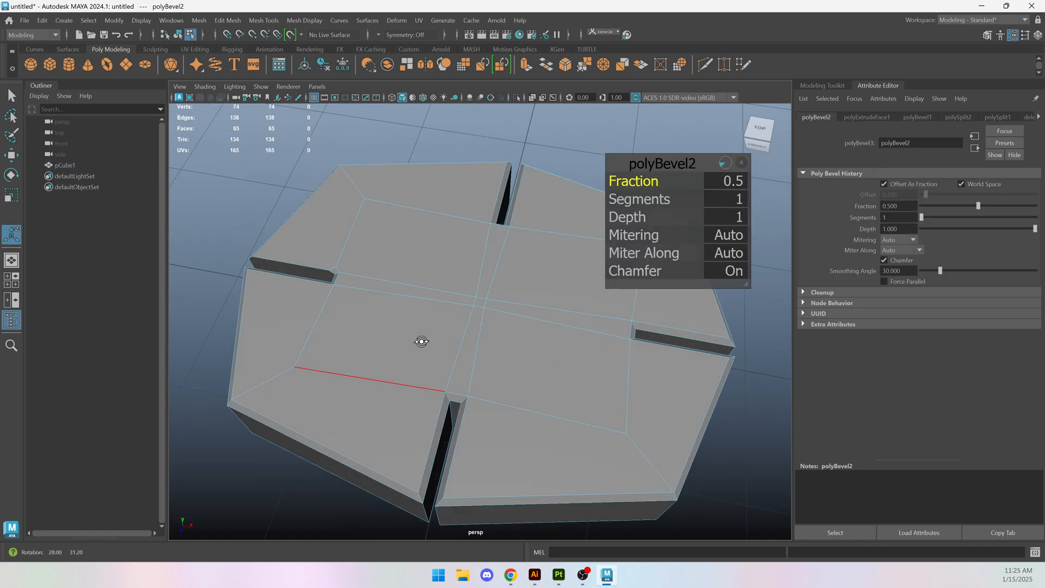
click(725, 199)
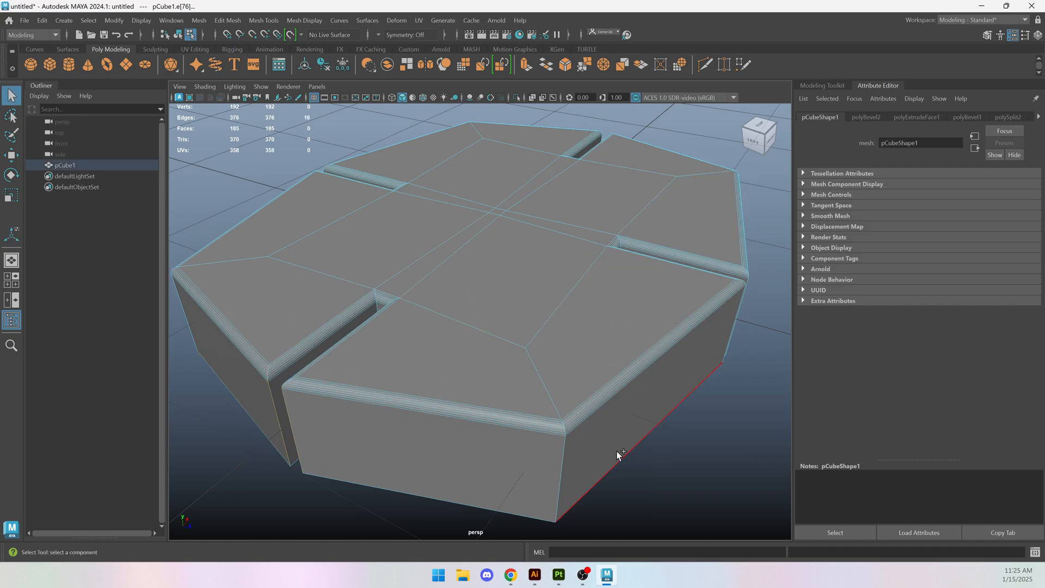
drag(616, 455, 600, 421)
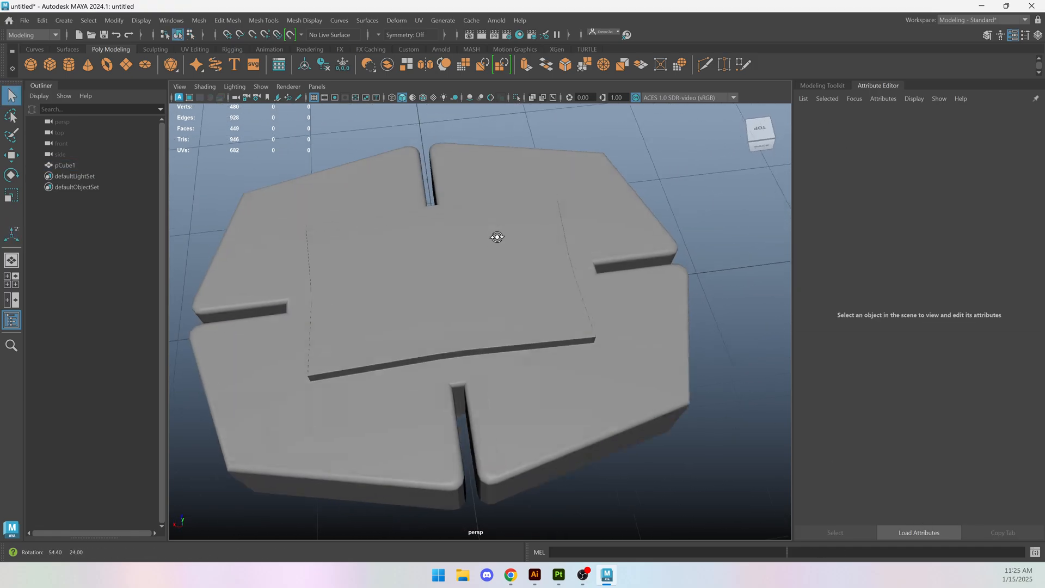
- View the panel edge-on in shaded display and move its top vertices vertically
drag(497, 237, 540, 265)
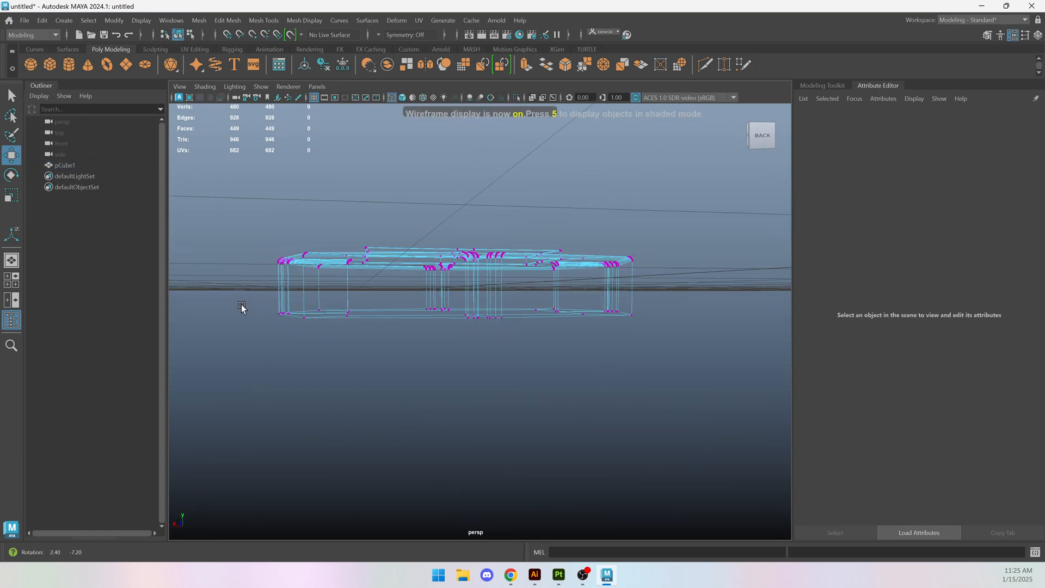
key(5)
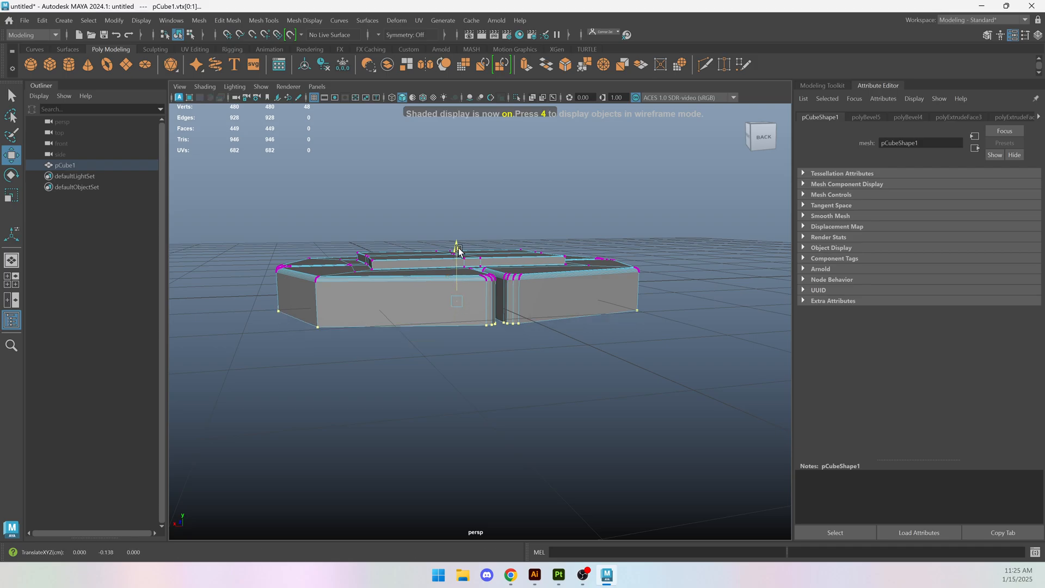
drag(456, 250, 457, 400)
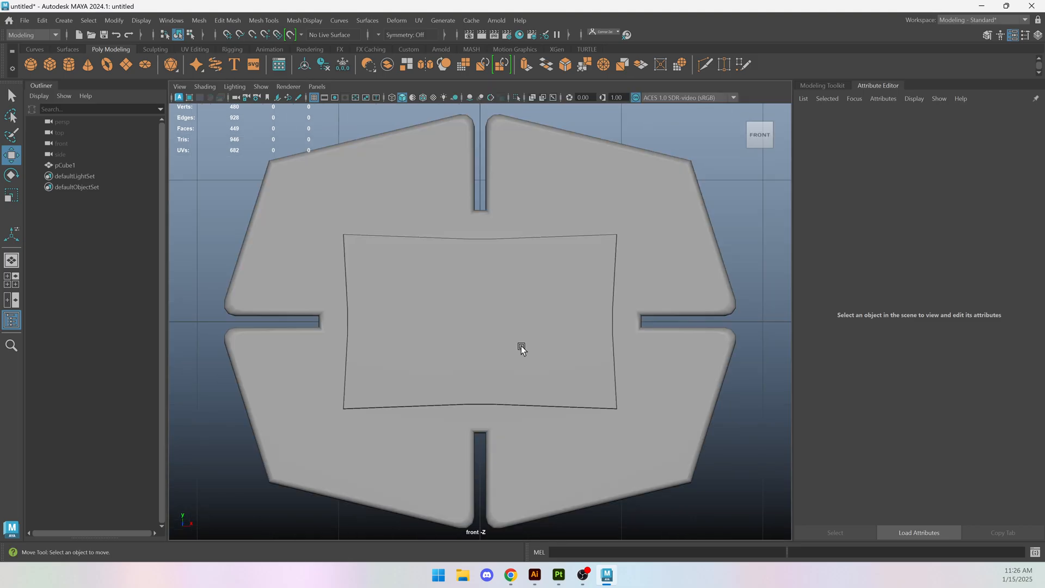
- Render the notched tile from the front camera in Arnold RenderView
click(496, 20)
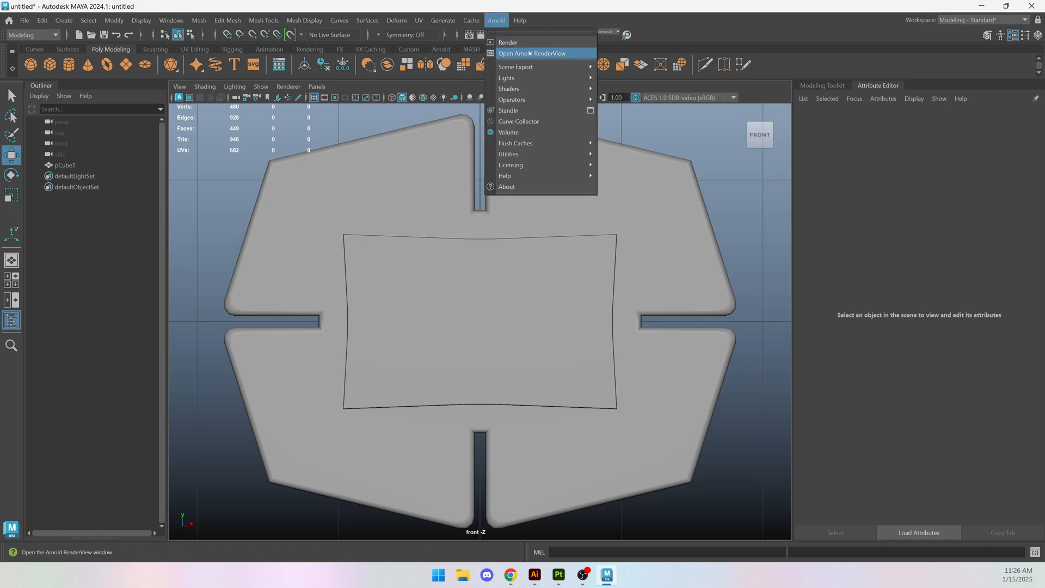
mouse_move(513, 45)
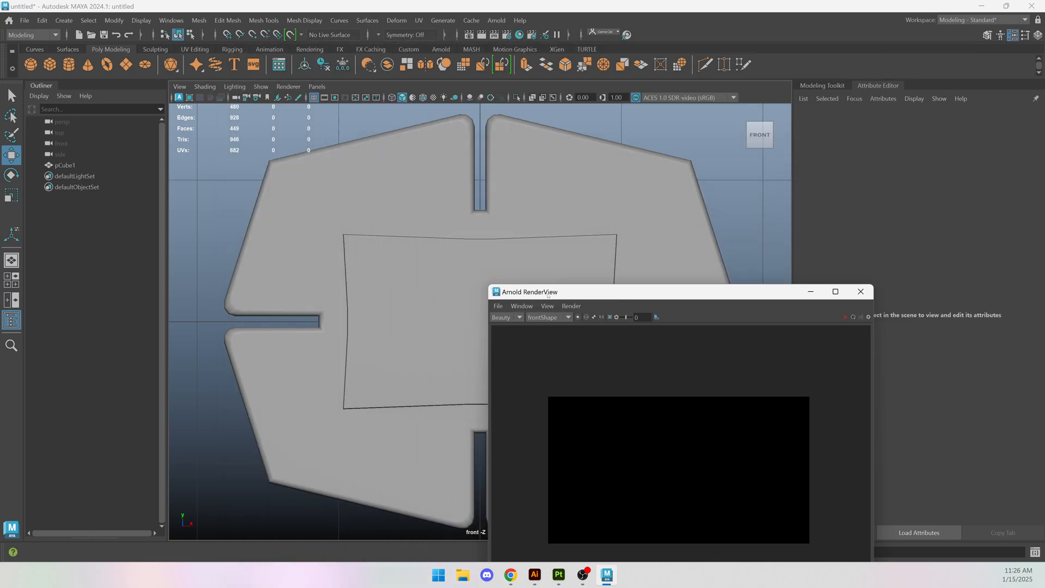
drag(546, 291, 643, 116)
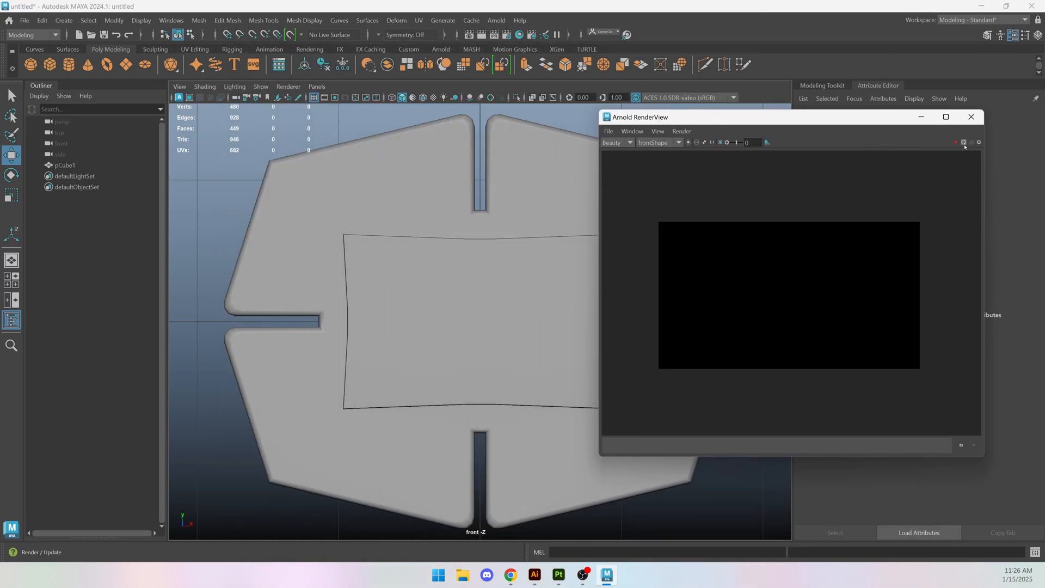
click(956, 142)
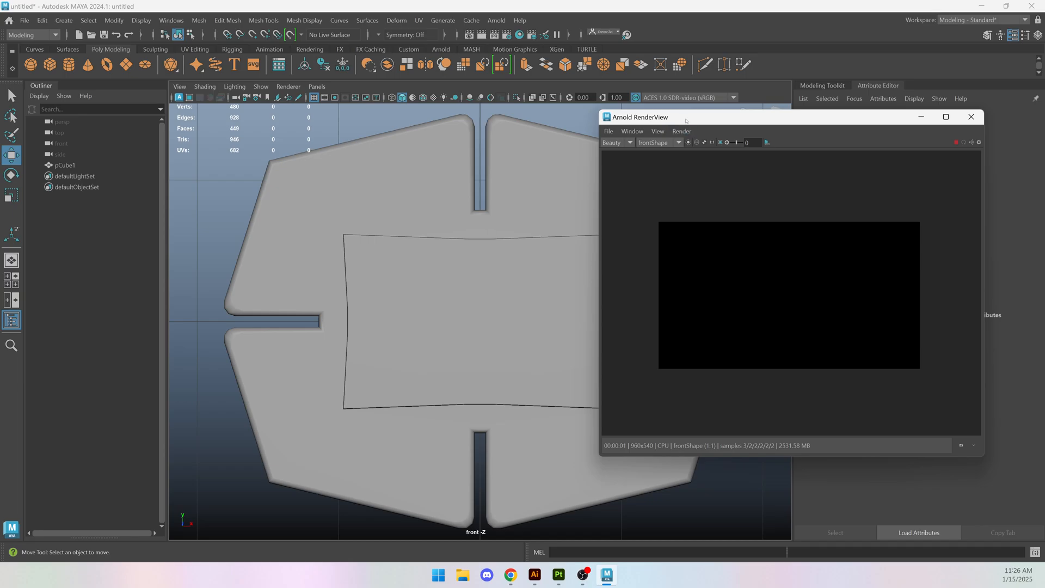
click(673, 125)
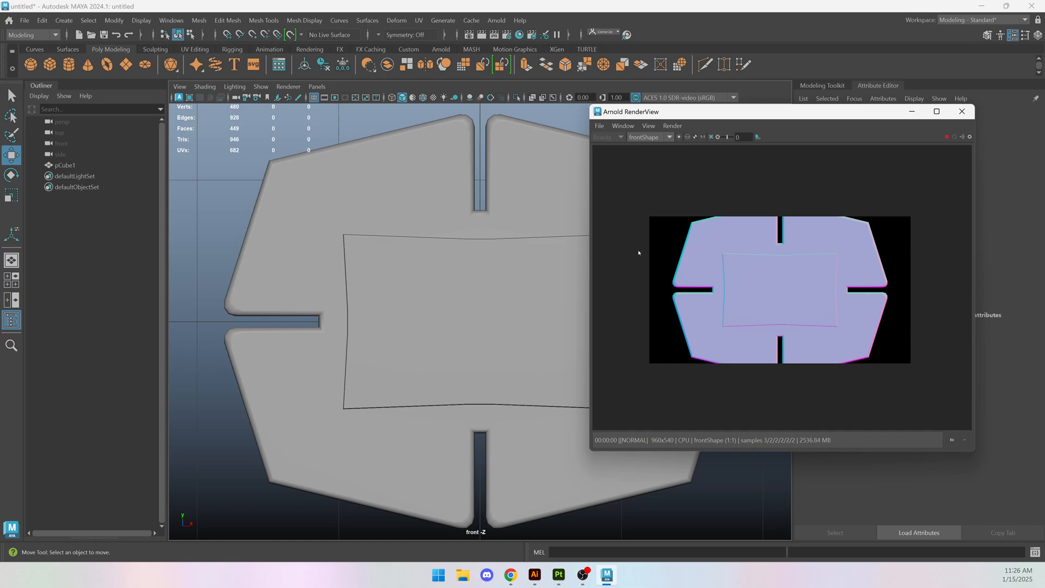
mouse_move(933, 242)
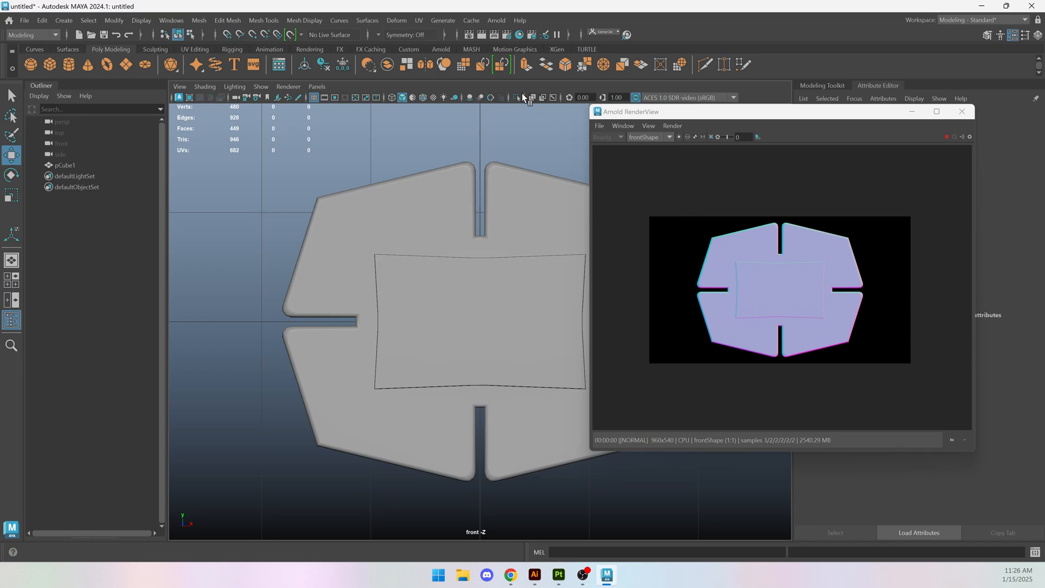
- Set the Render Settings image size to the 2k_Square 2048×2048 preset
click(169, 20)
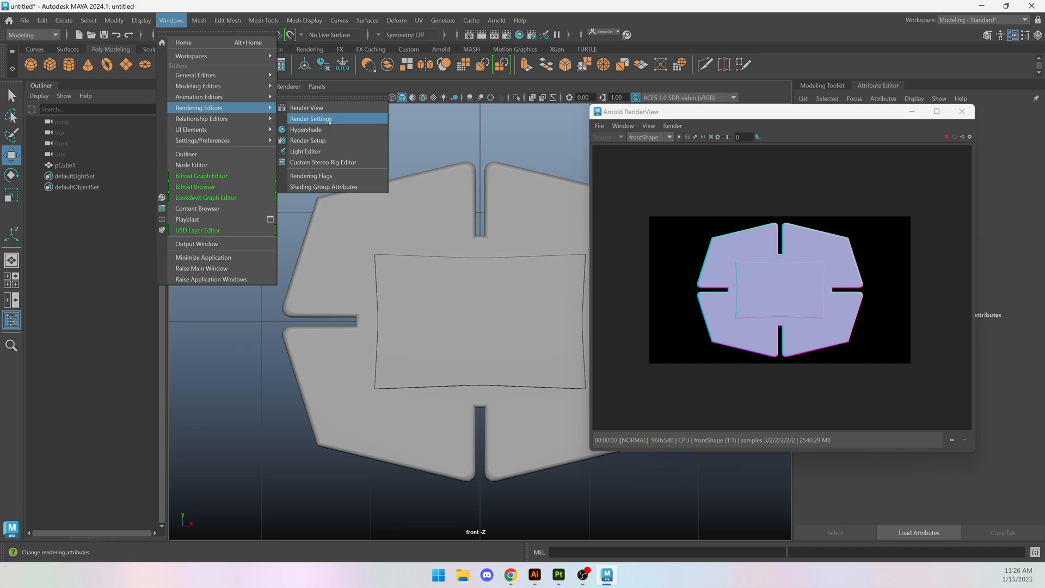
click(310, 118)
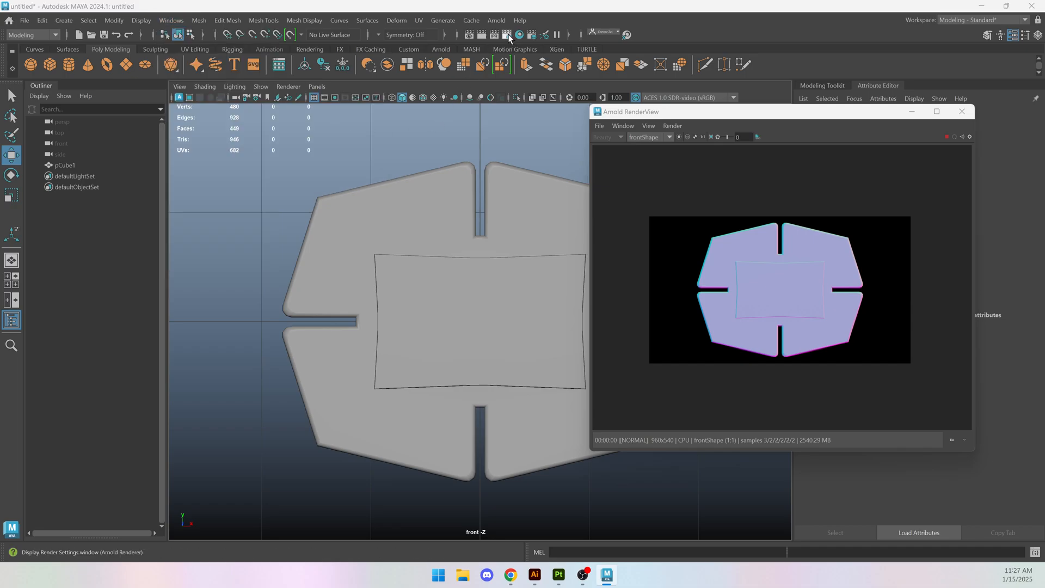
click(507, 33)
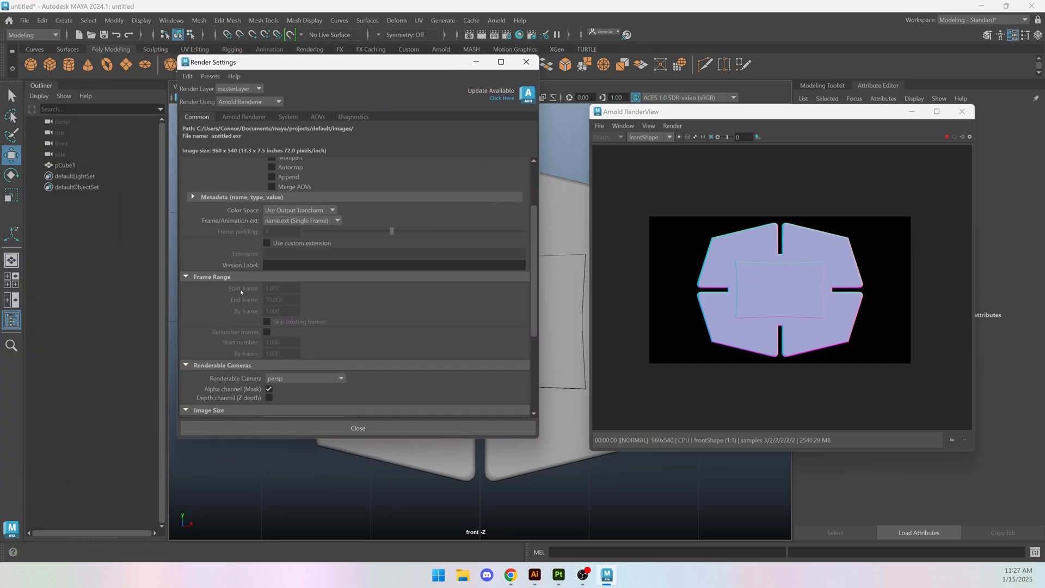
scroll(down, 3)
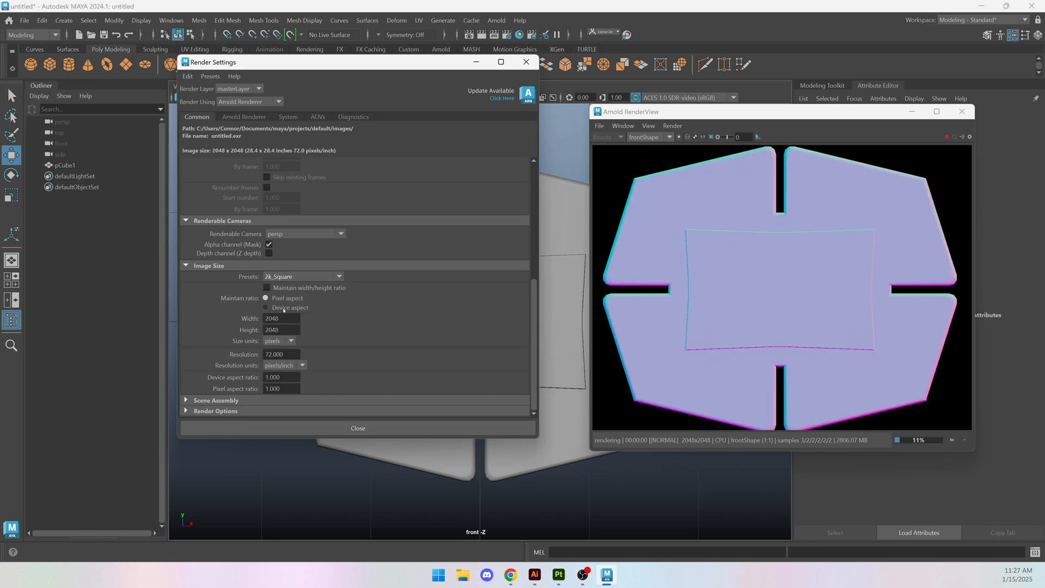
drag(213, 62, 157, 86)
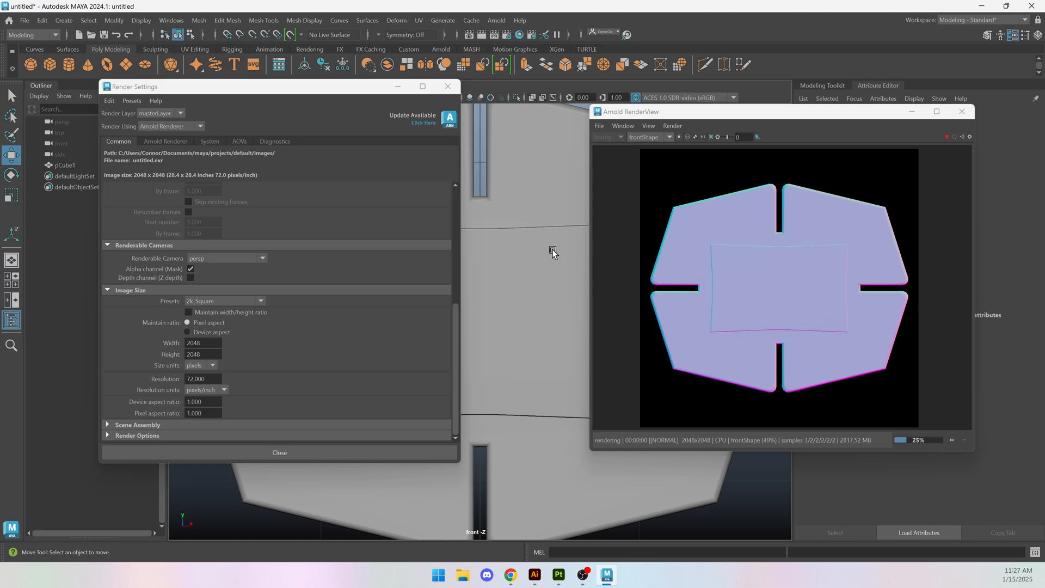
drag(243, 86, 346, 74)
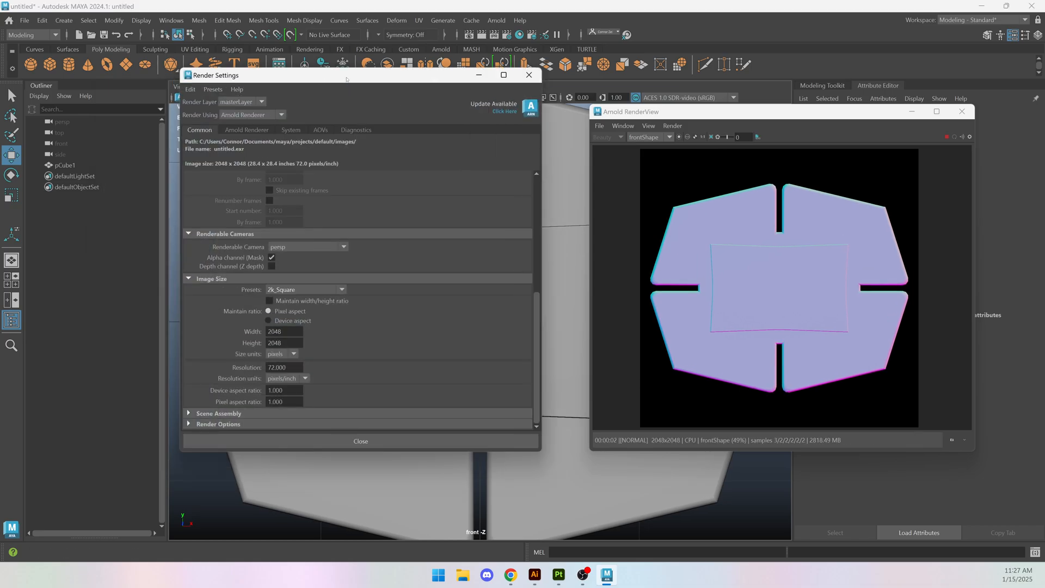
- Switch Arnold to GPU rendering and raise Camera (AA) samples to 10
click(291, 129)
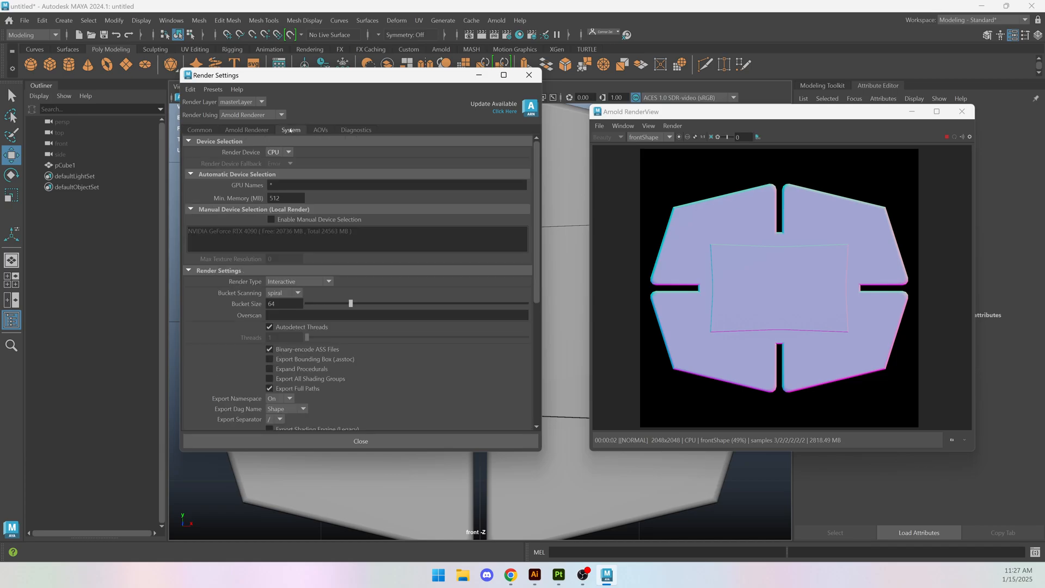
click(278, 152)
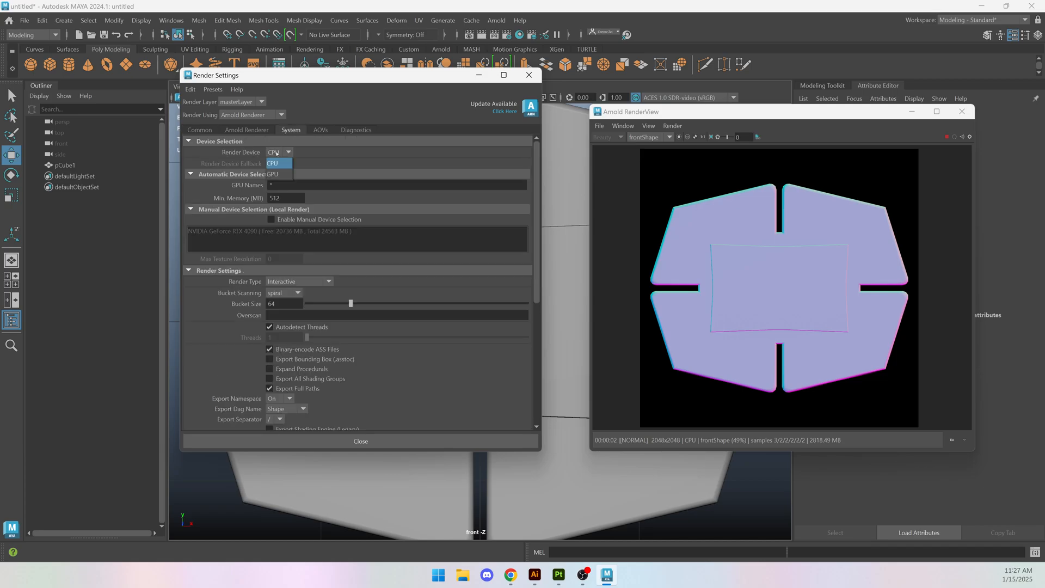
click(273, 174)
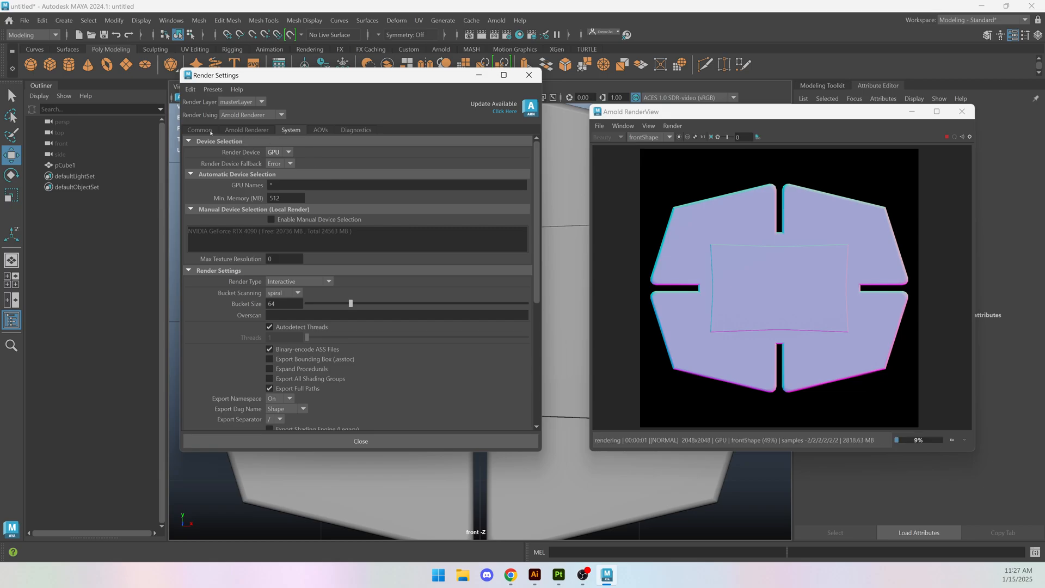
click(200, 130)
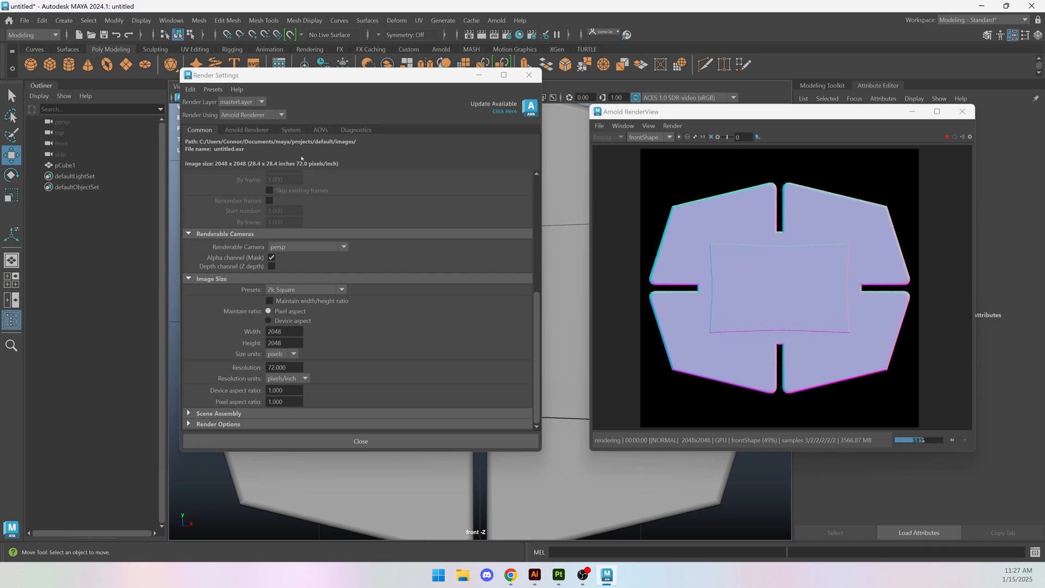
click(246, 130)
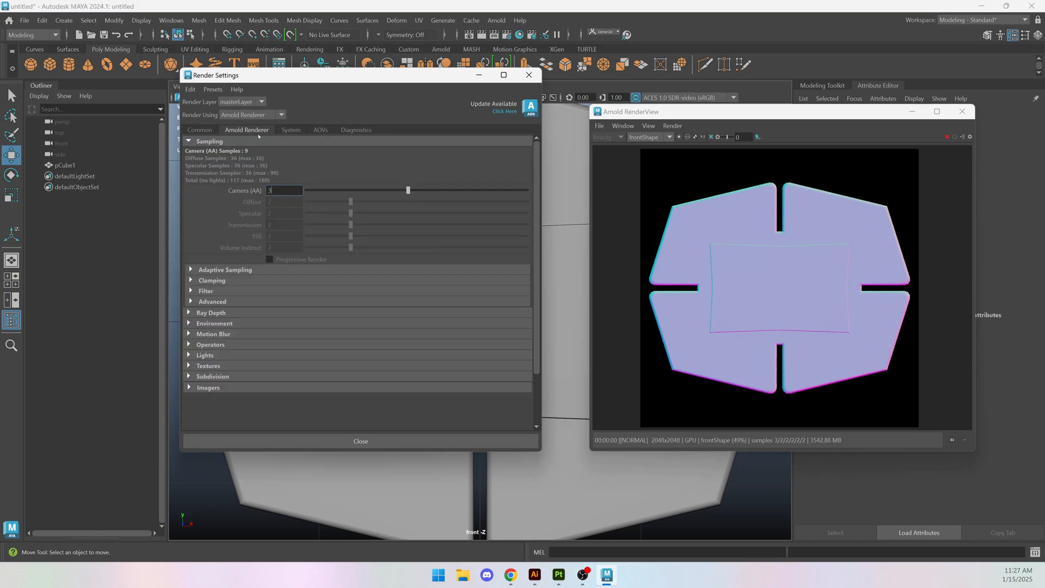
text(10)
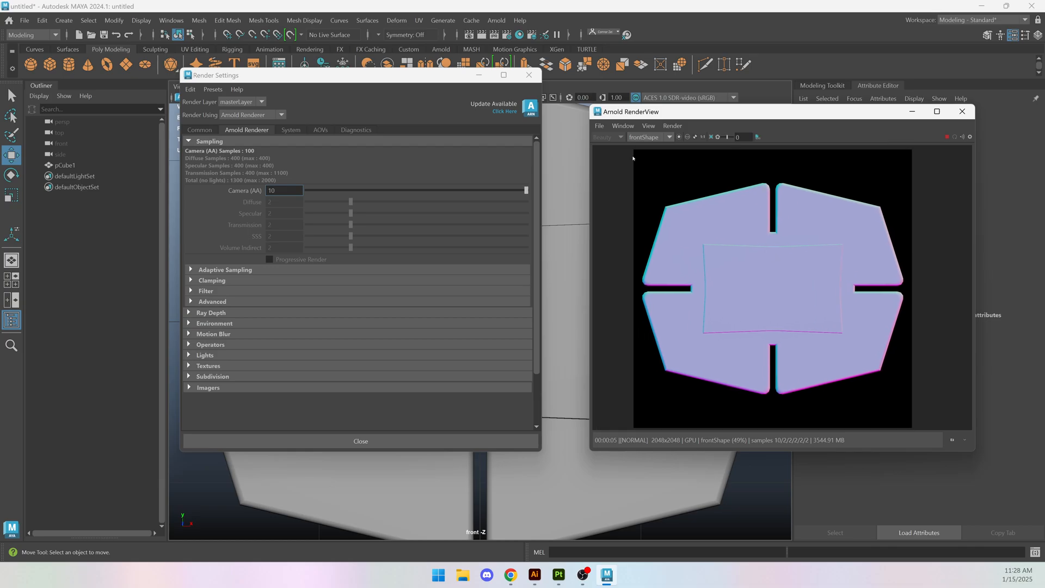
- Save the render as multi-layer EXR 'maya stamp 1' and close the render windows
click(600, 126)
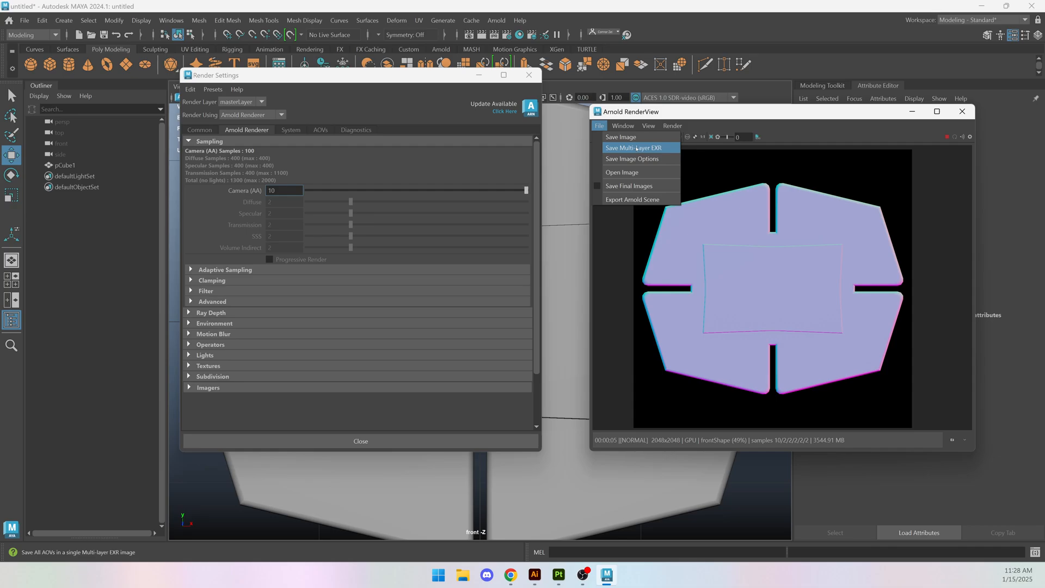
click(636, 147)
text(m)
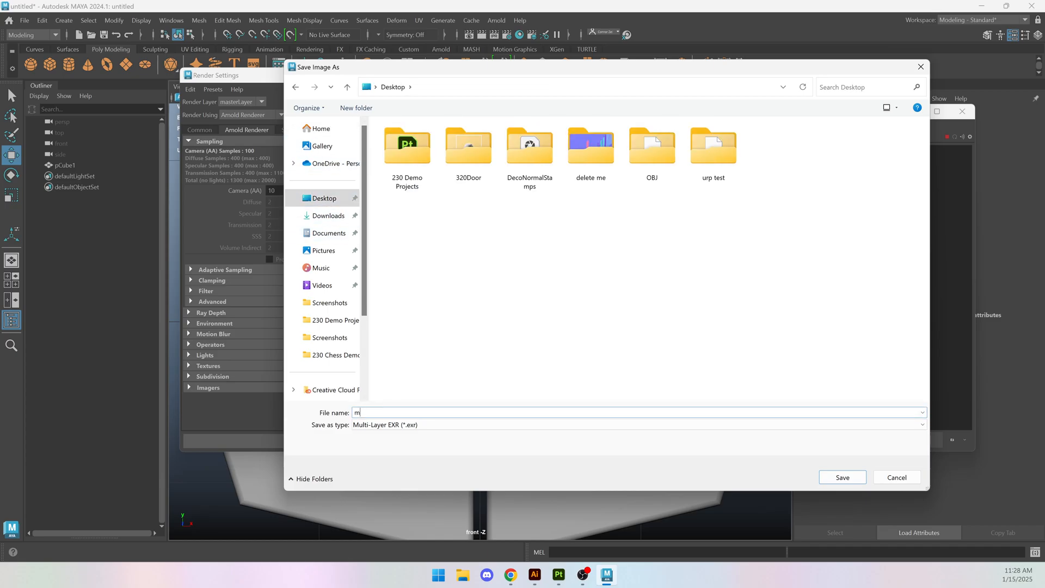
text(aya stamp 1)
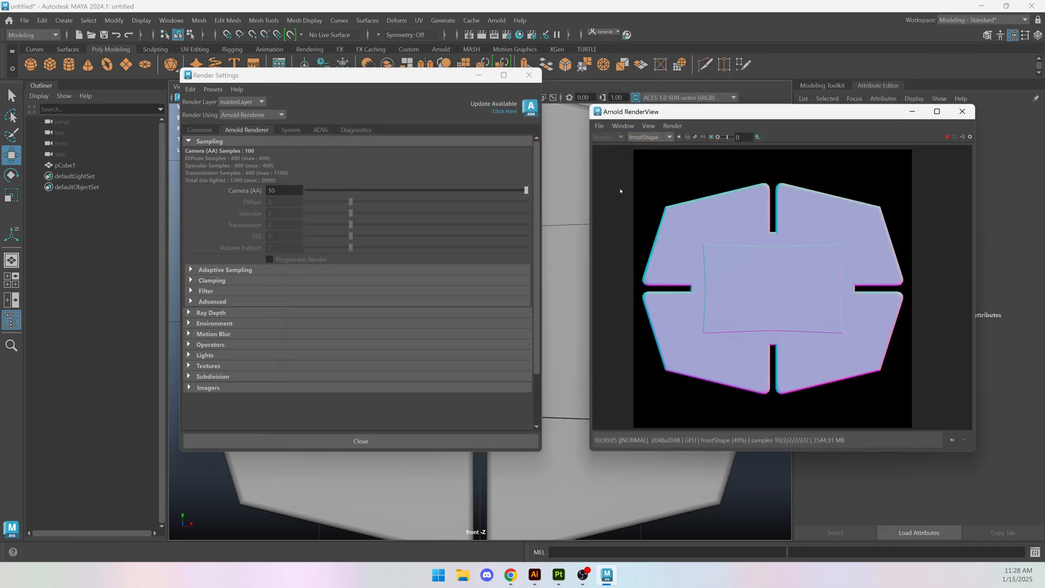
click(361, 440)
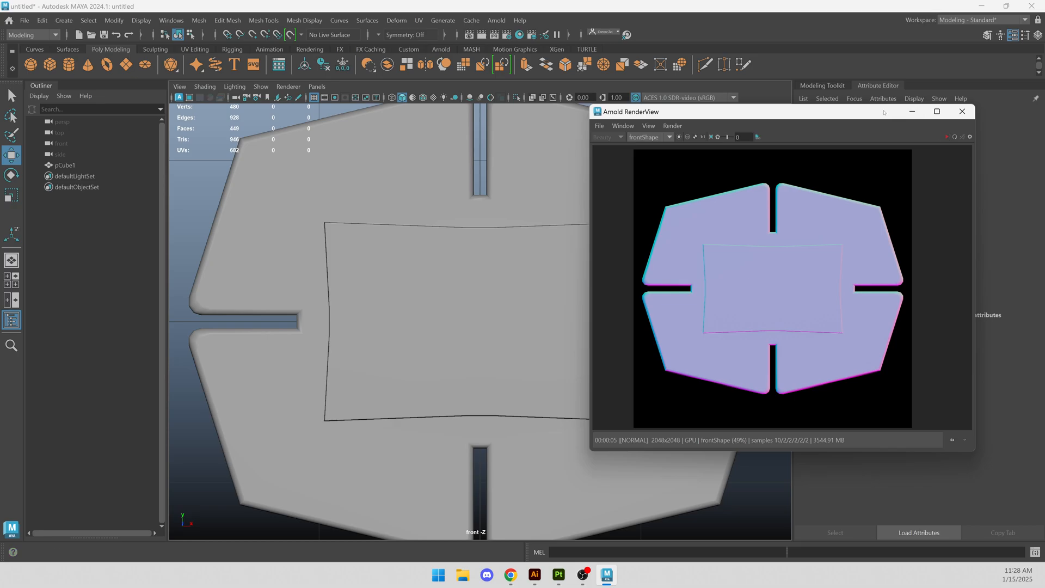
click(961, 111)
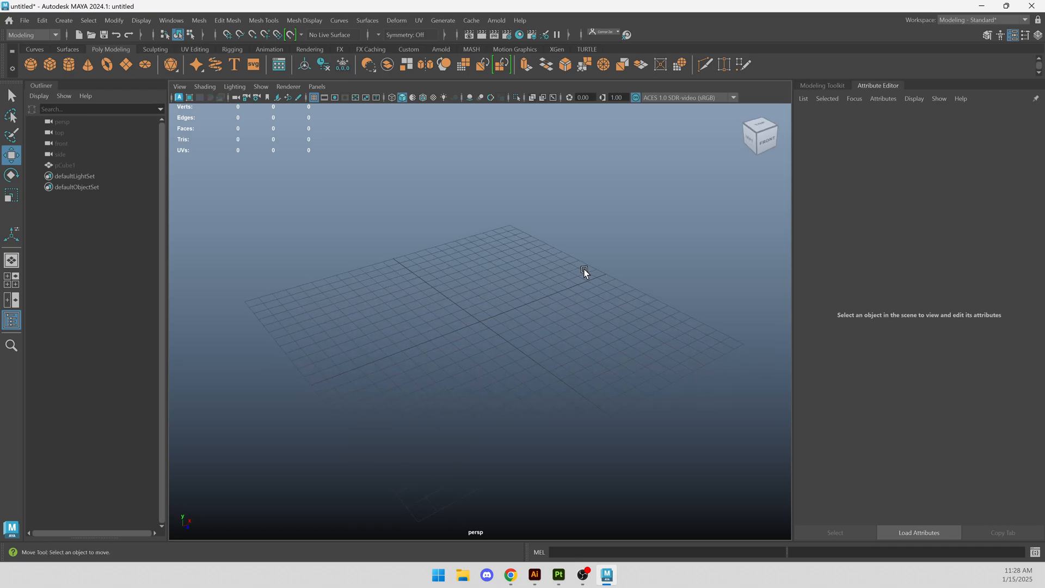
- Preview the COLOURBOX ornament webp from Illustrator's recent files, then close the viewer
click(534, 574)
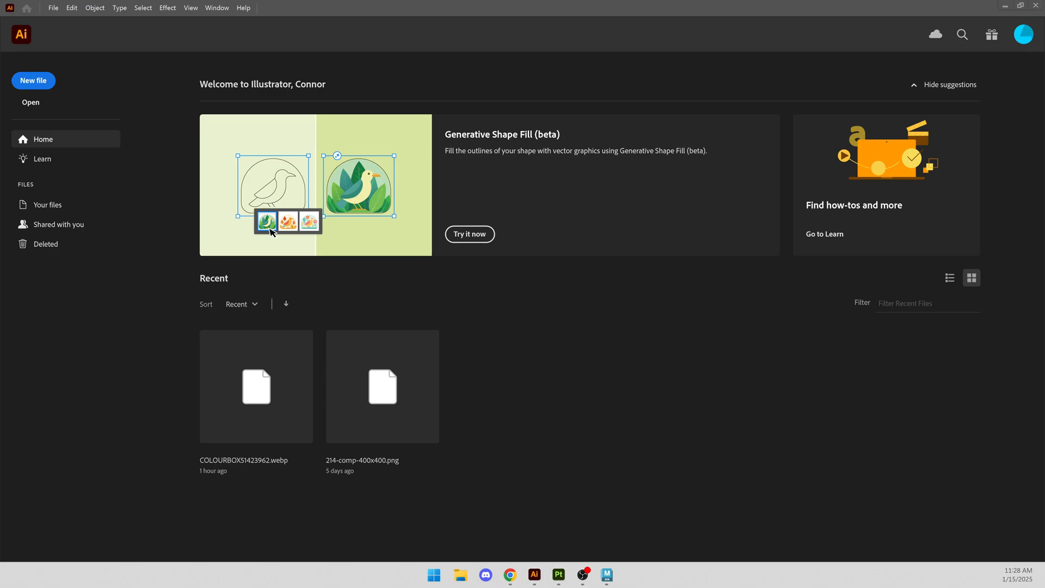
double_click(256, 386)
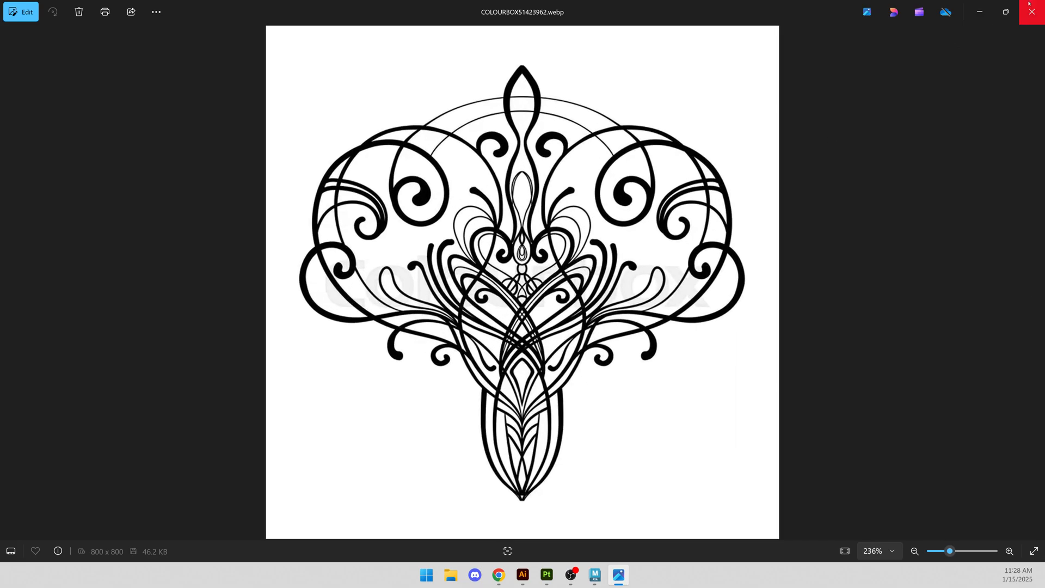
click(522, 575)
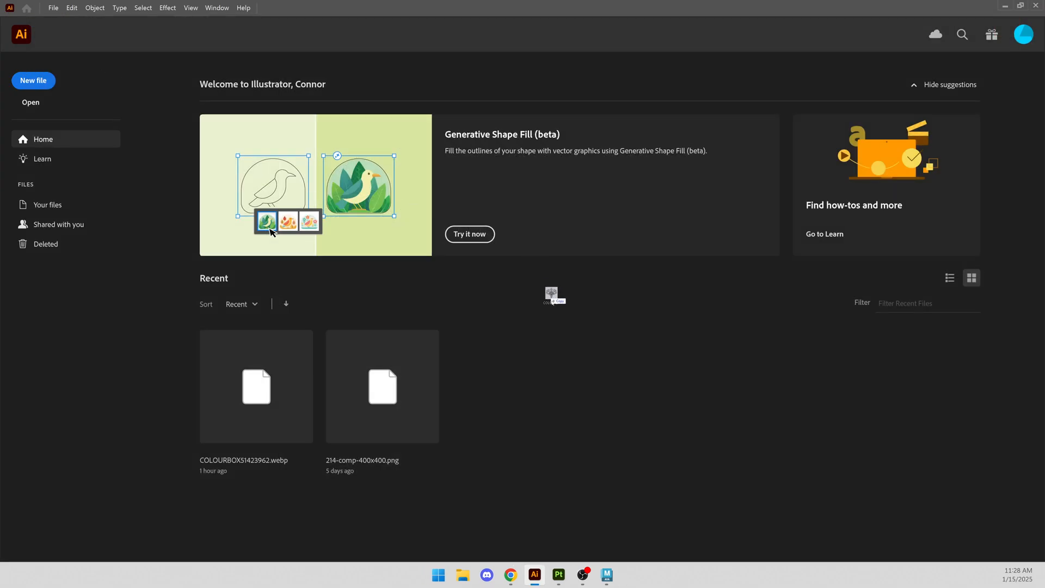
- Open COLOURBOX51423962.webp as an 800×800 pt Illustrator document
double_click(256, 386)
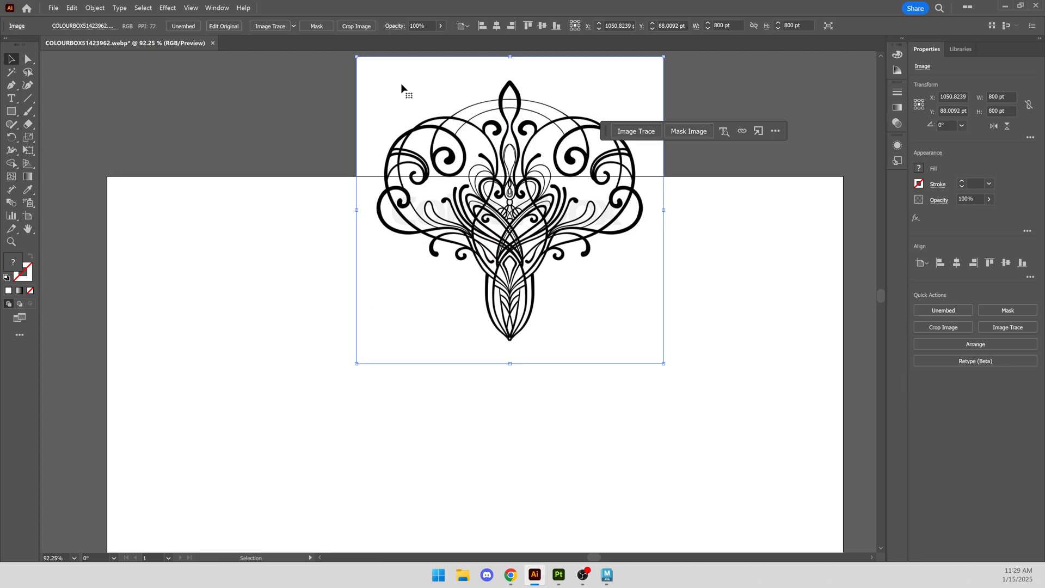
mouse_move(431, 99)
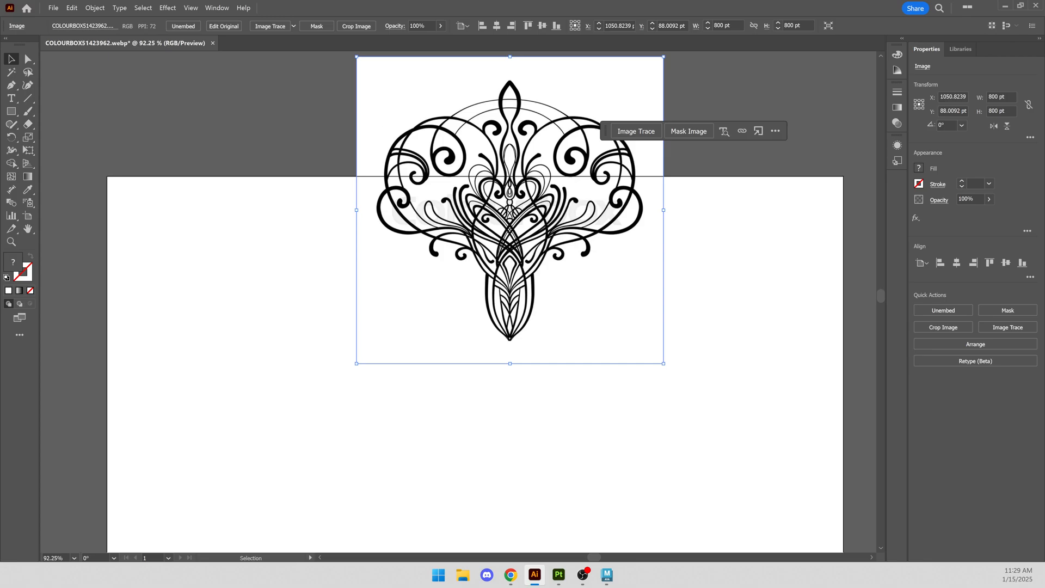
- Set Image Trace to ignore white in its advanced options
click(636, 131)
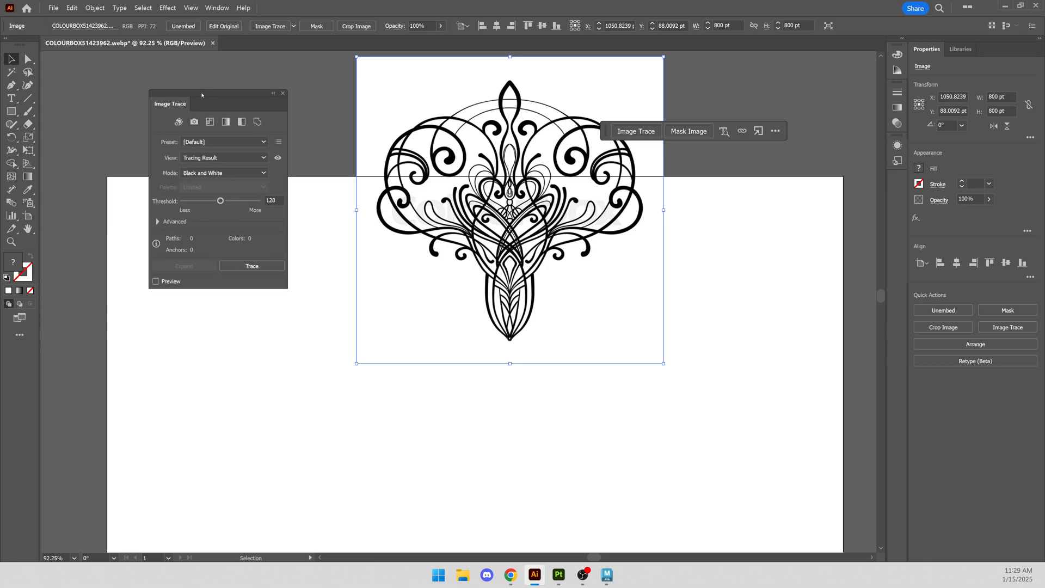
click(158, 221)
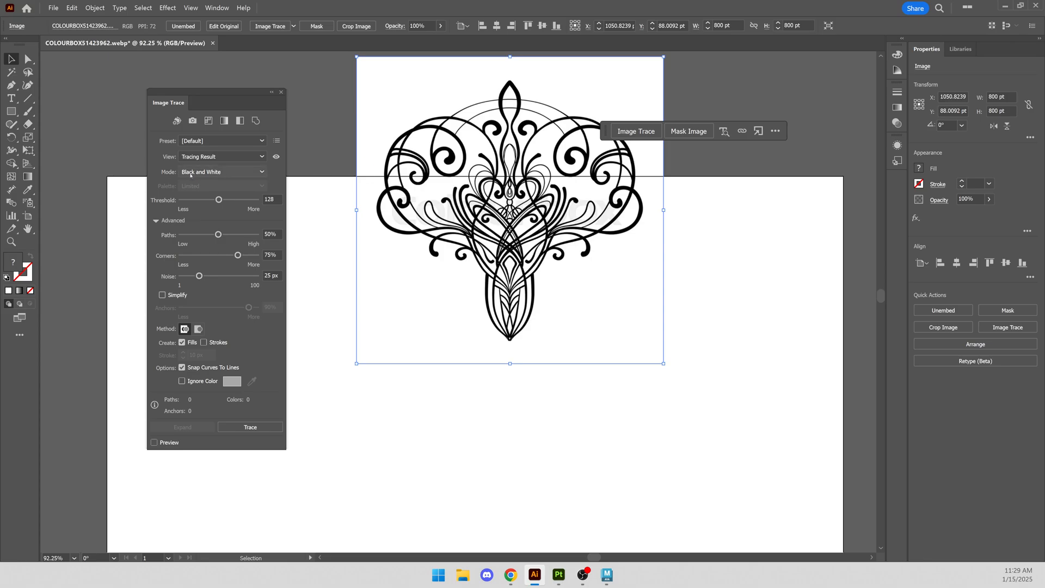
mouse_move(208, 171)
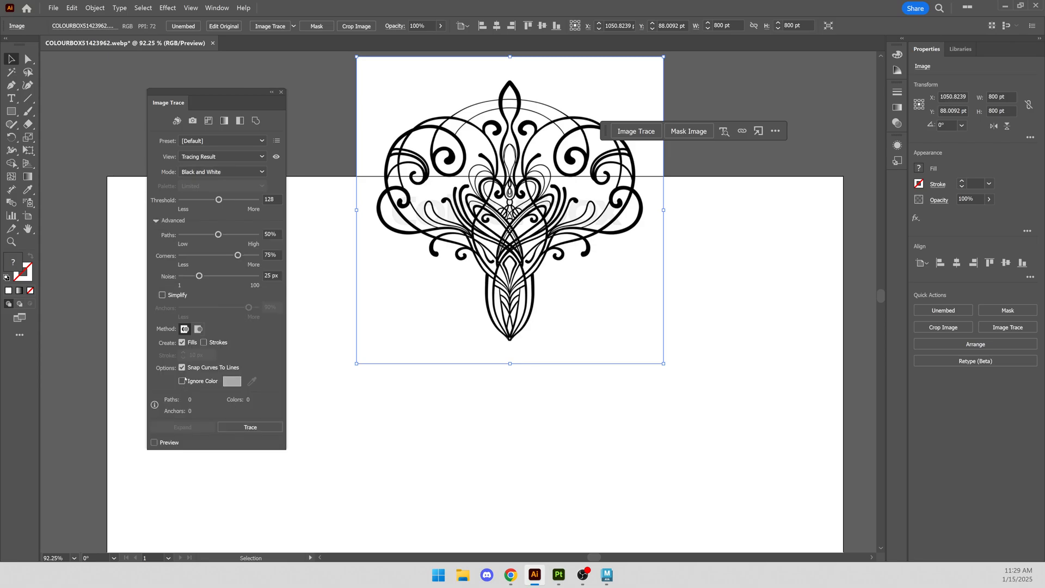
click(182, 381)
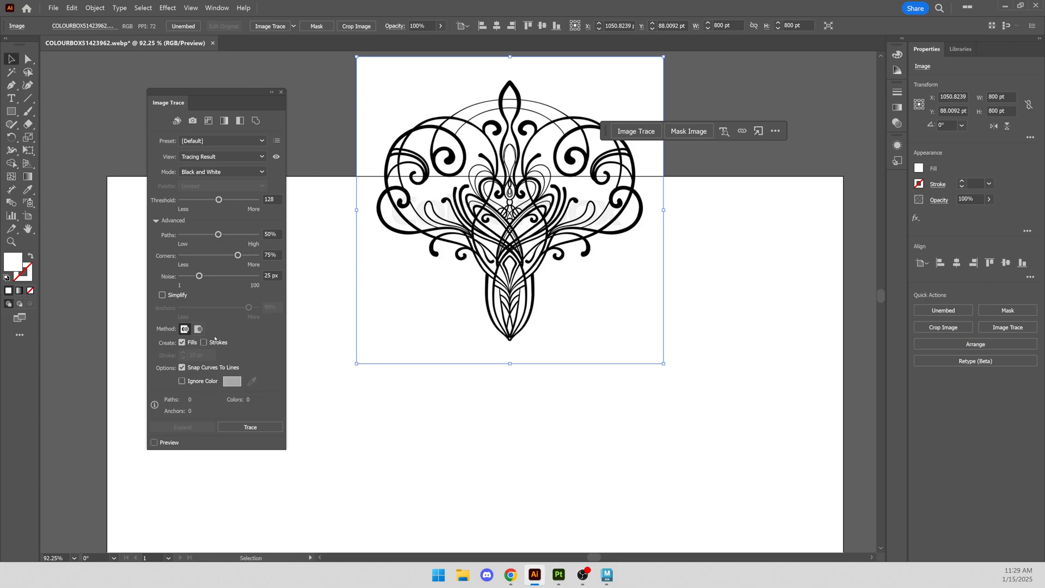
click(182, 380)
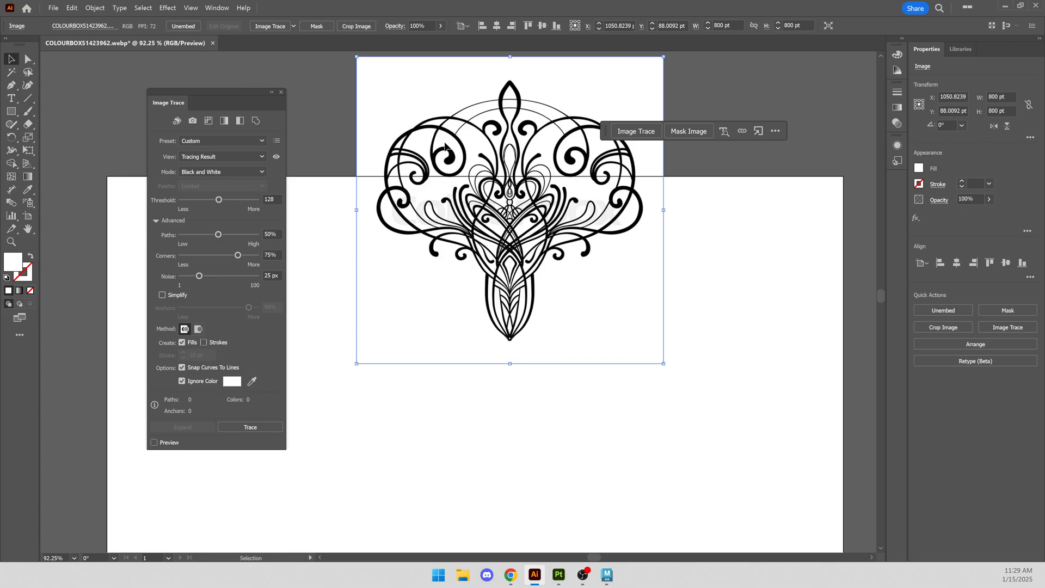
drag(510, 149, 527, 131)
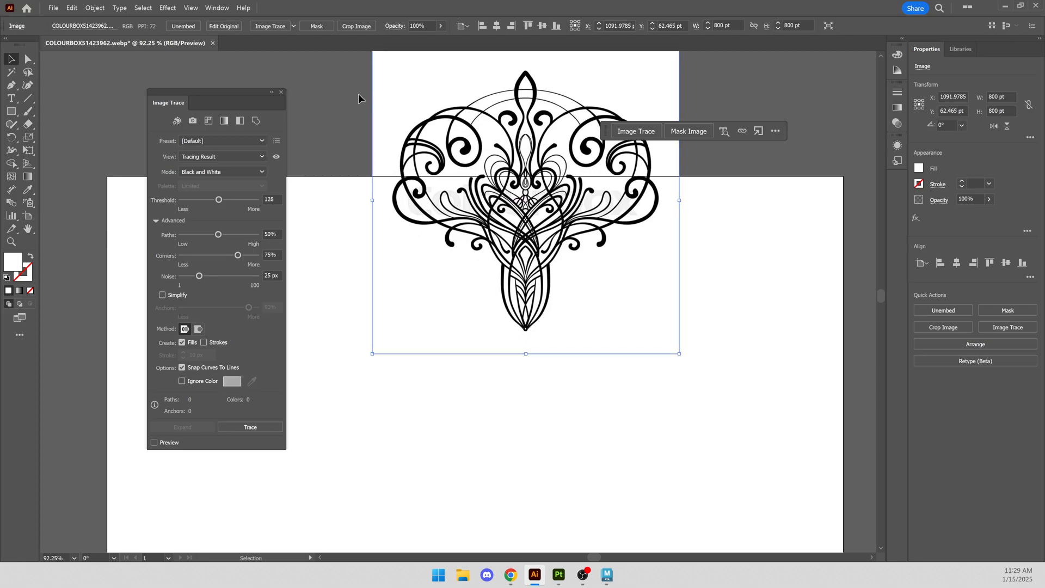
mouse_move(571, 288)
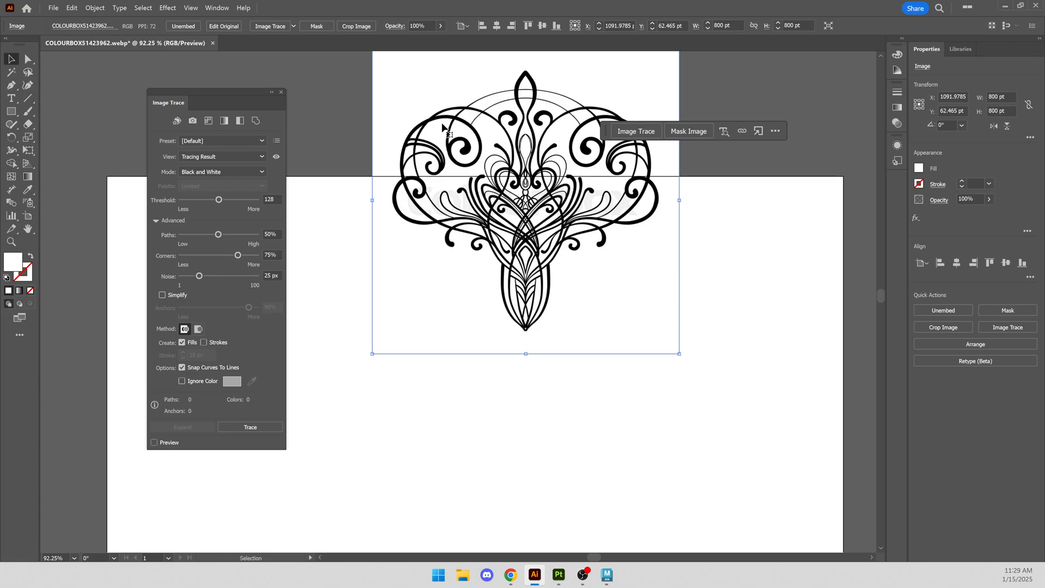
mouse_move(126, 144)
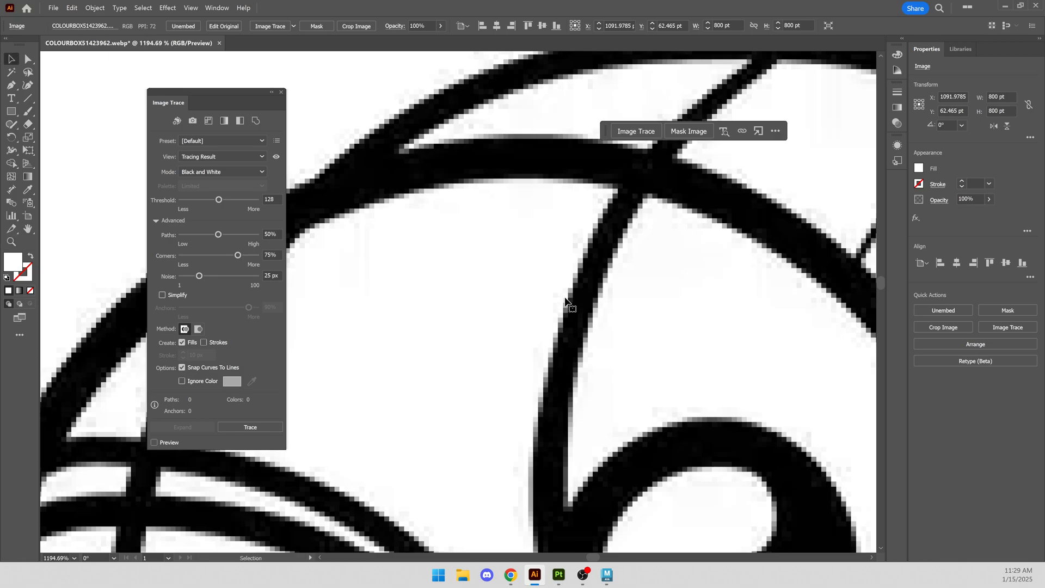
mouse_move(249, 427)
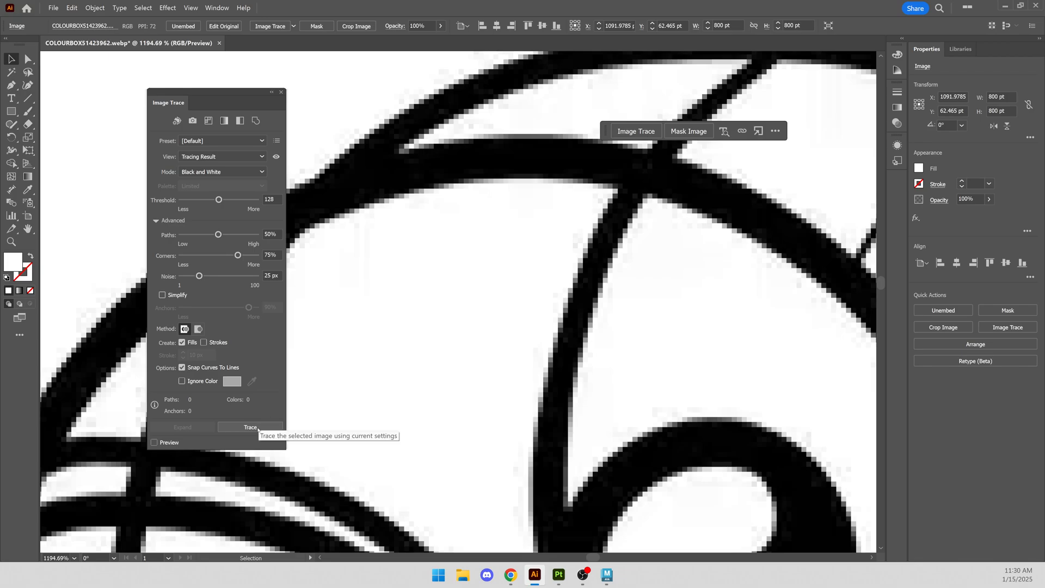
- Trace the ornament into 124 black vector paths and move it onto the artboard
click(250, 427)
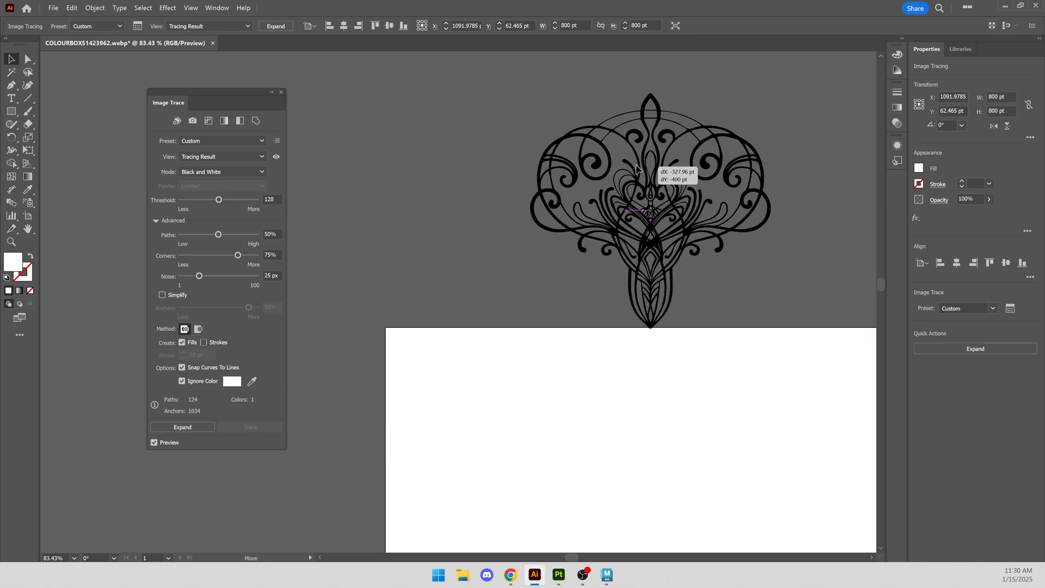
drag(636, 168, 712, 240)
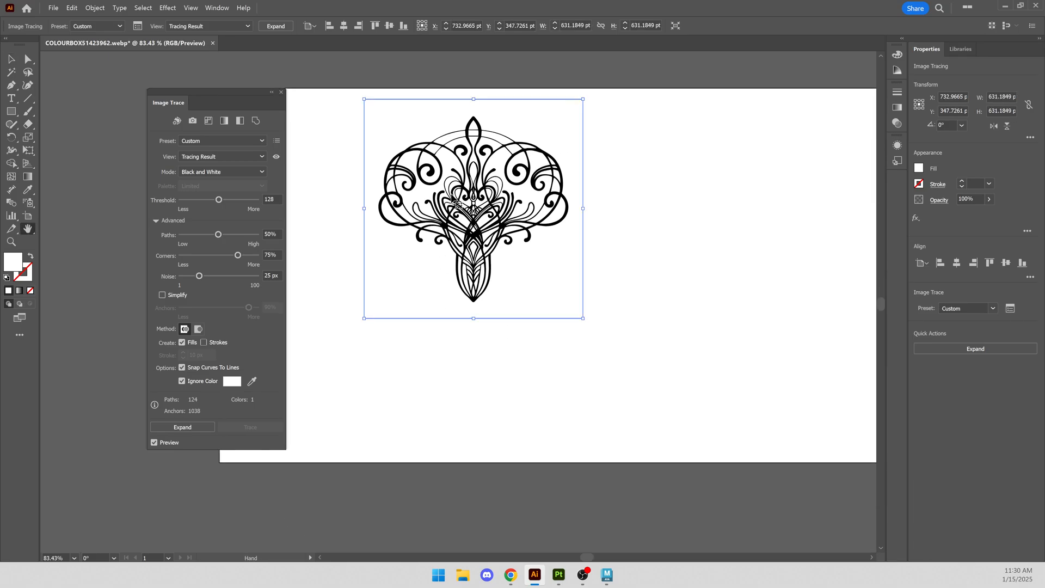
drag(473, 208, 603, 237)
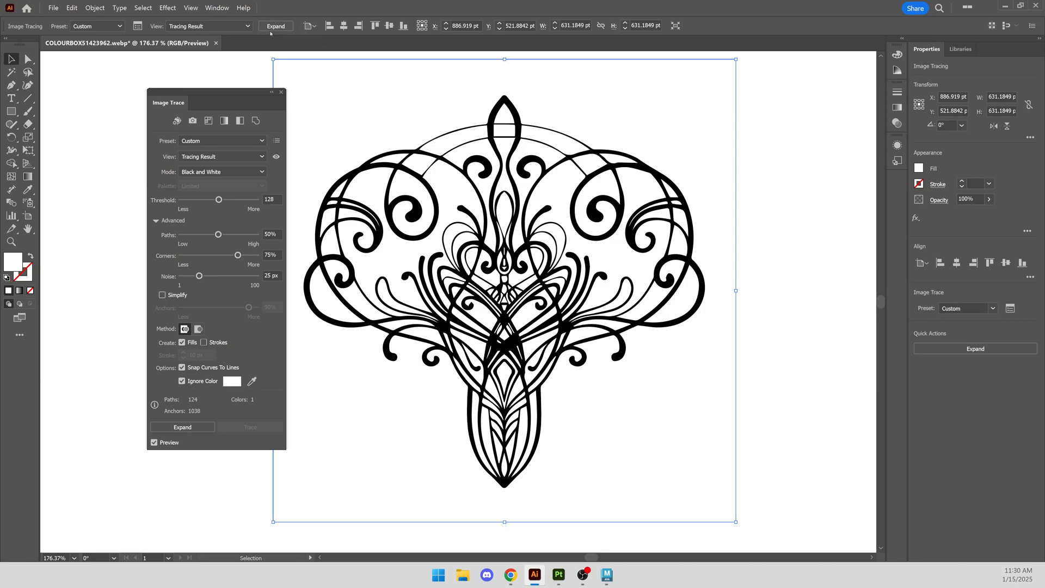
- Show the 3D and Materials panel and dock it alongside the Image Trace panel
click(217, 8)
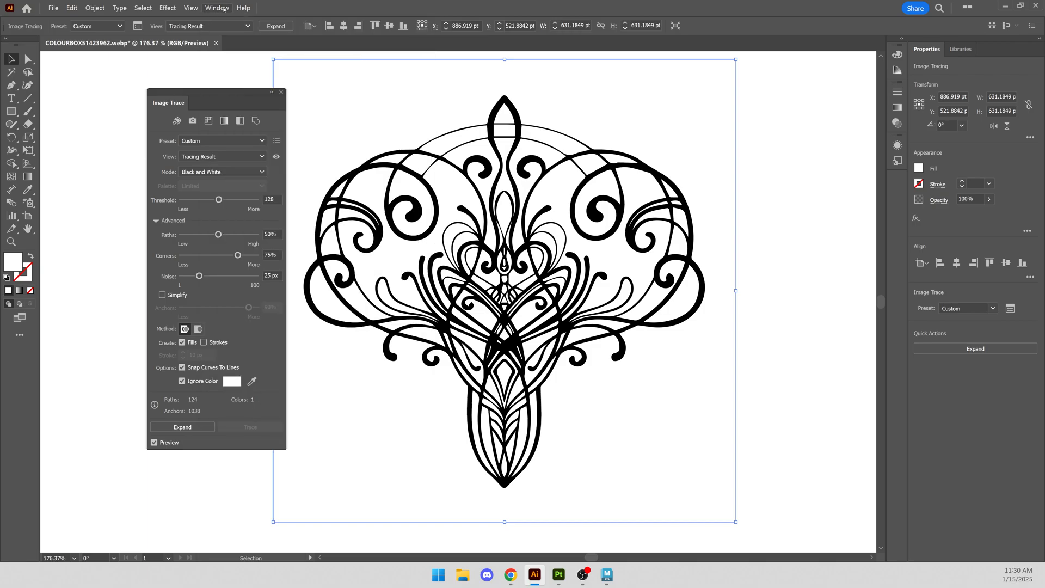
click(221, 8)
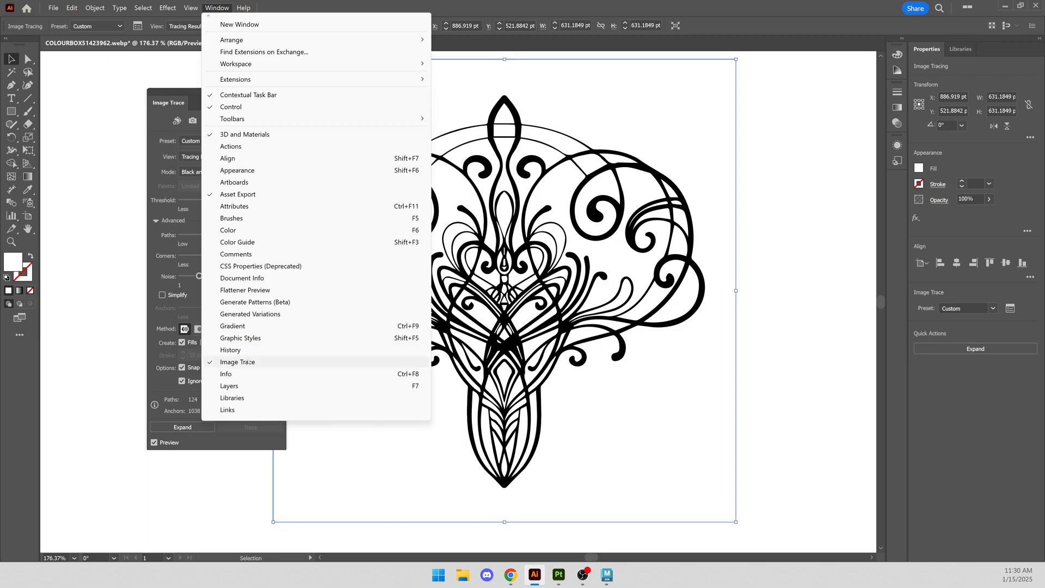
click(237, 361)
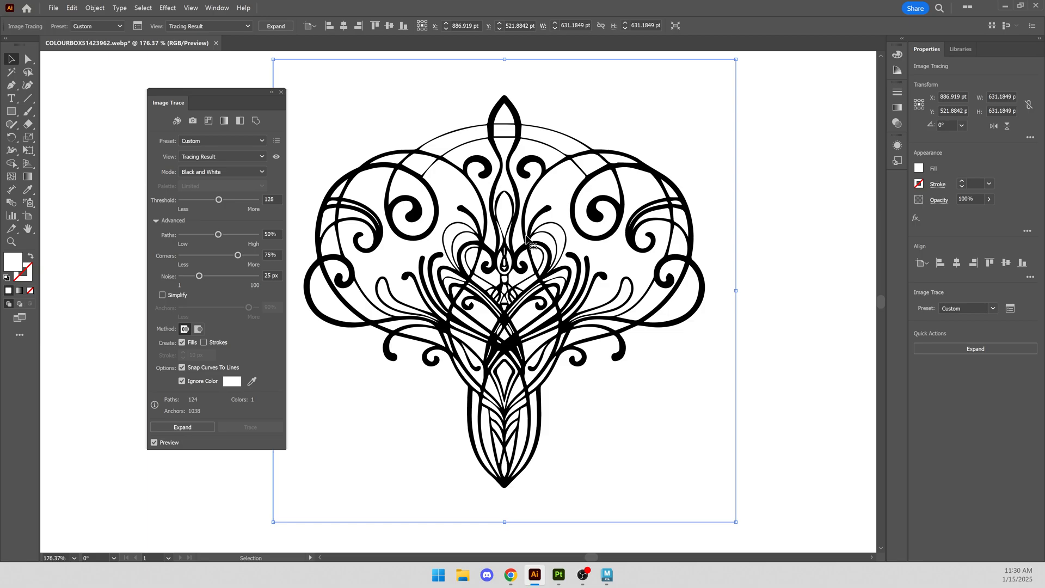
click(218, 8)
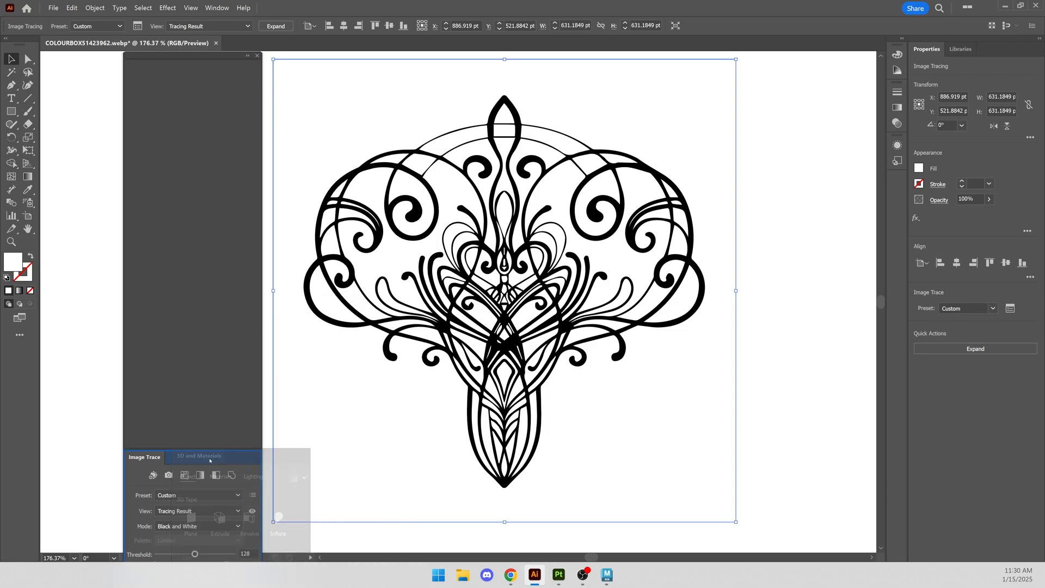
click(199, 456)
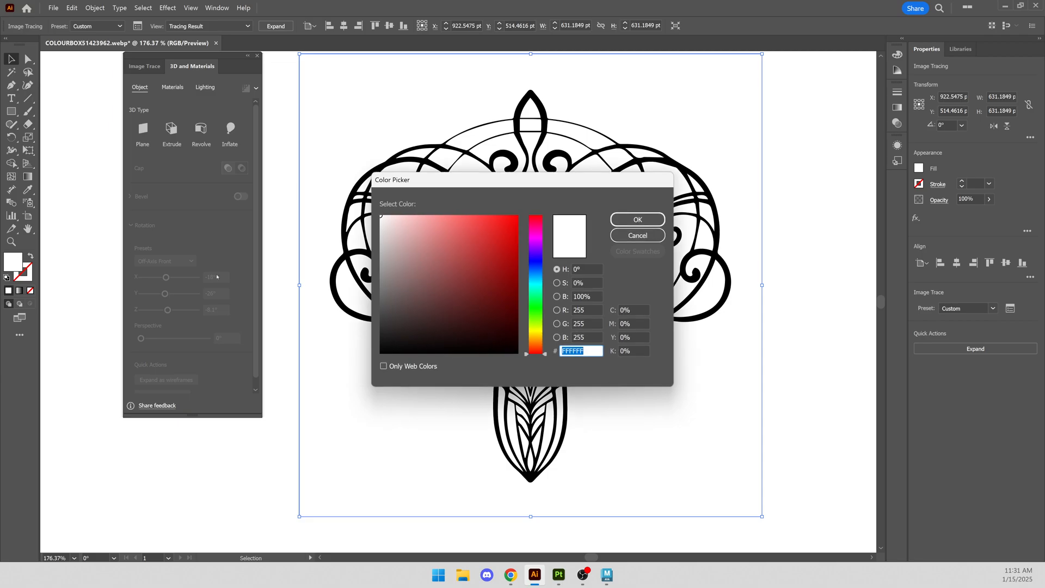
- Set the ornament's fill colour to a medium grey and expand the trace into editable shapes
click(638, 219)
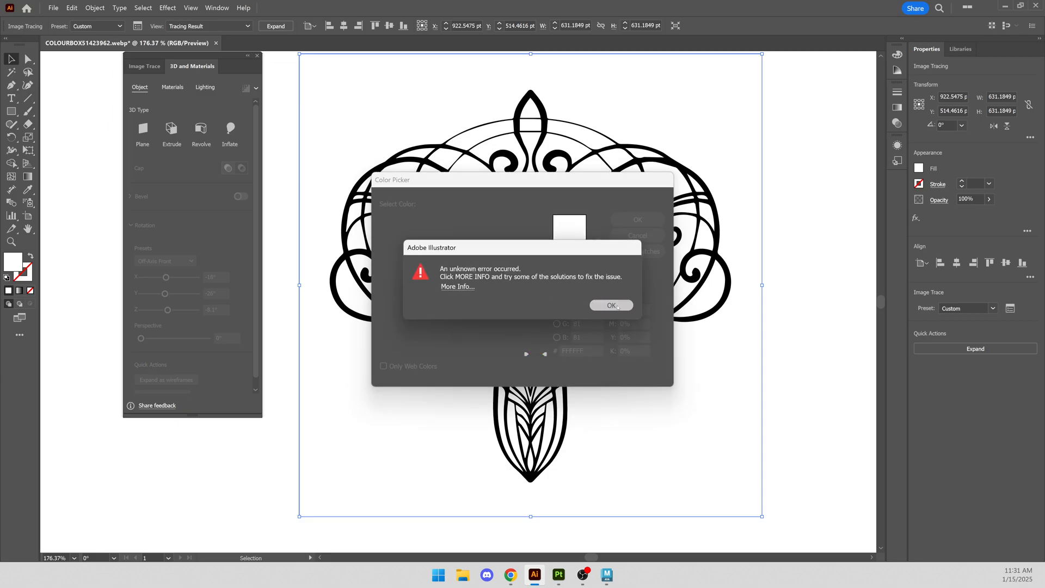
click(612, 305)
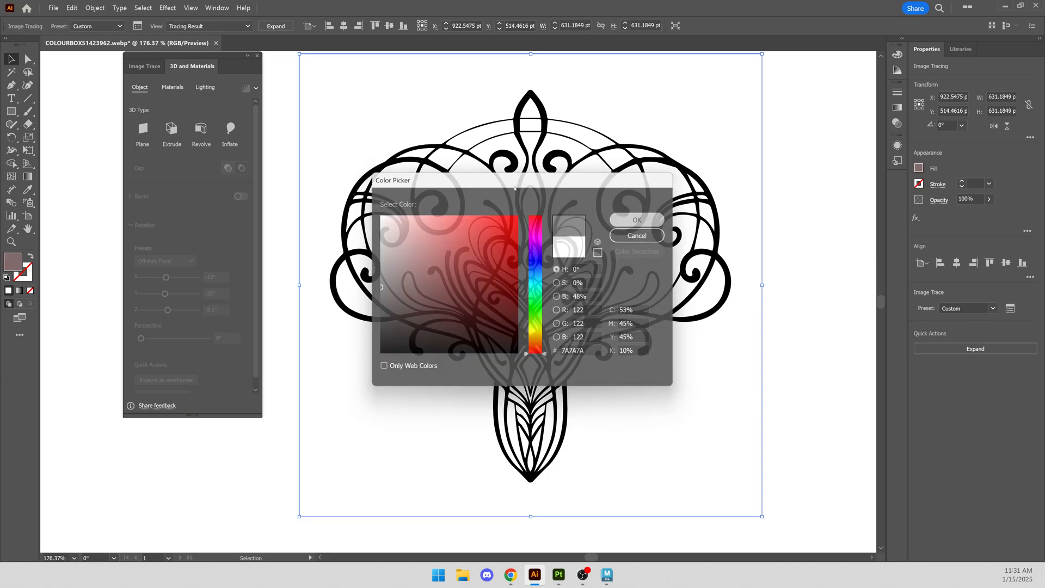
click(637, 219)
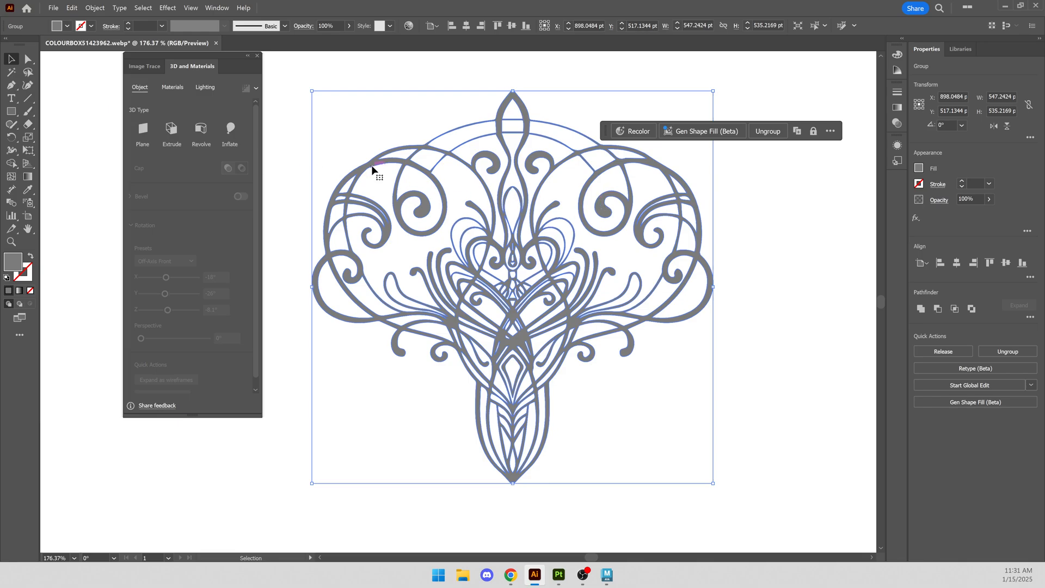
mouse_move(321, 196)
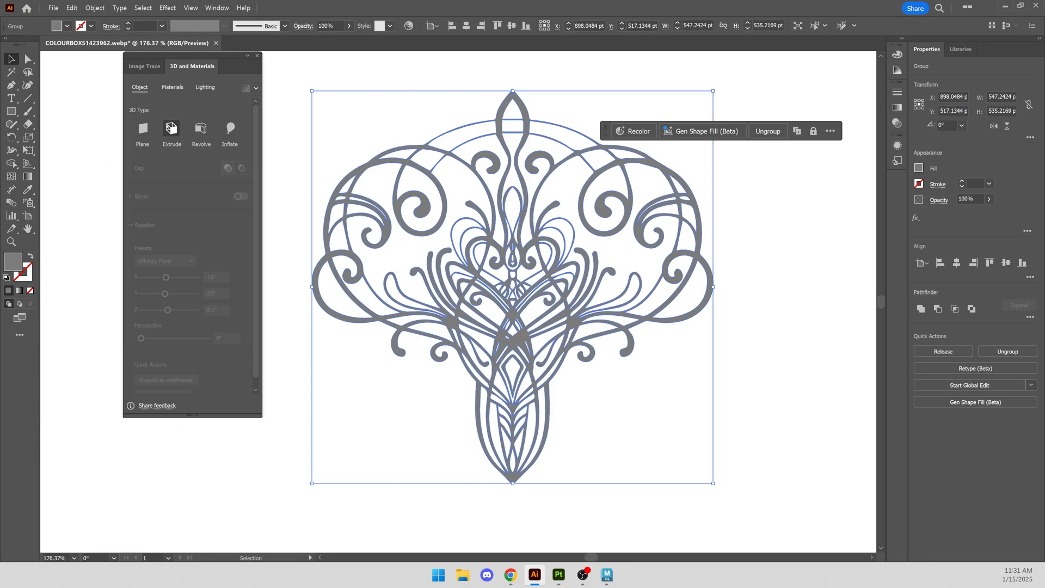
- Select the extruded ornament and enable Bevel on its edges
click(170, 128)
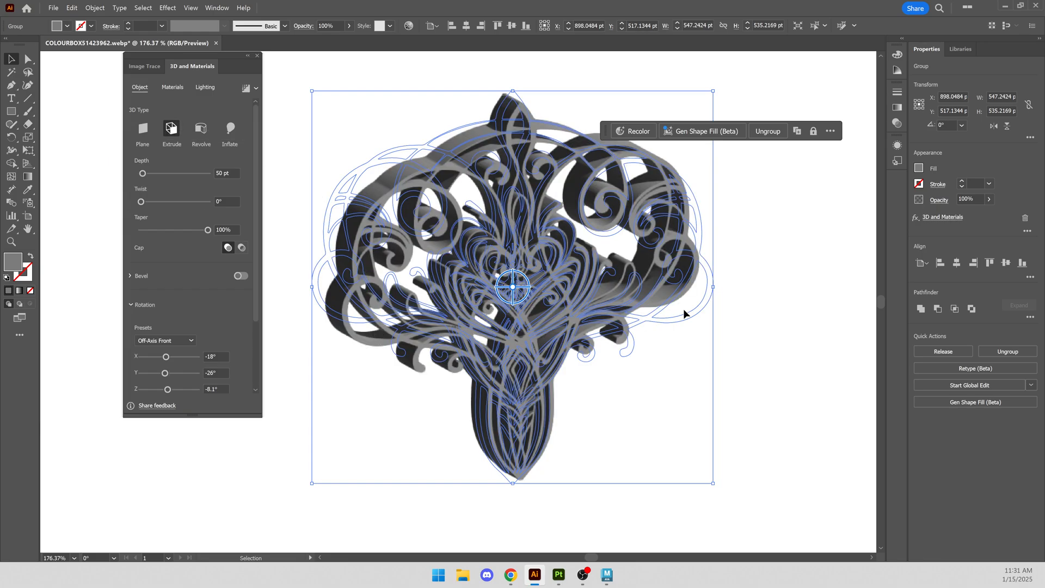
click(583, 301)
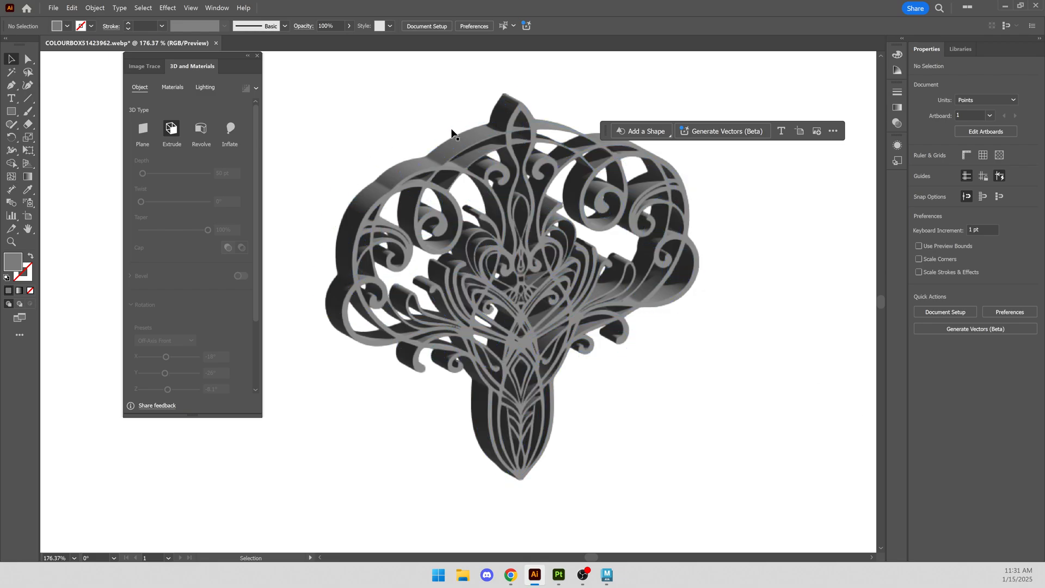
mouse_move(857, 333)
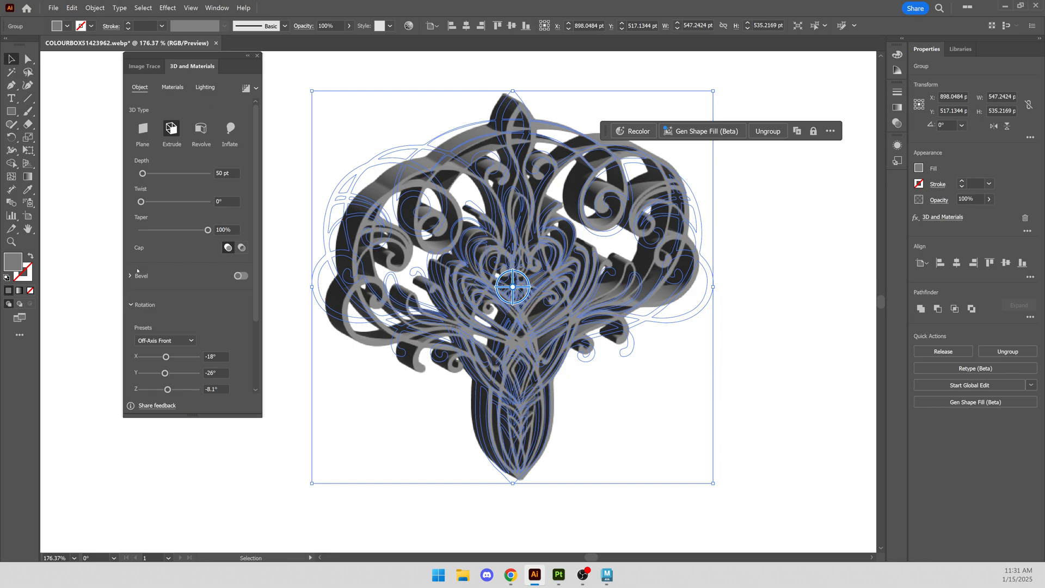
click(240, 276)
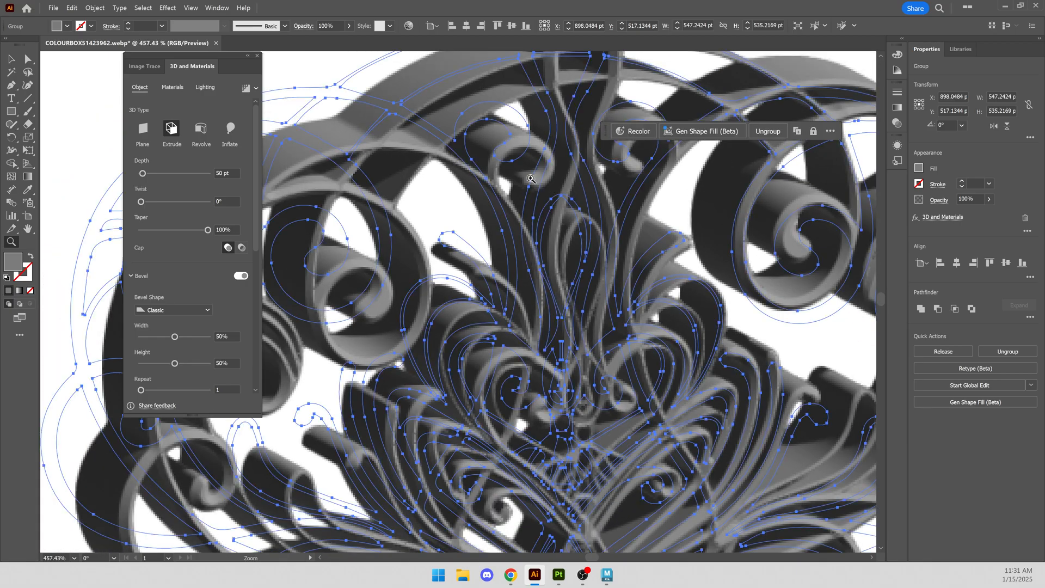
- Set the bevel shape to Round with Repeat 3 and a slightly adjusted width
click(172, 310)
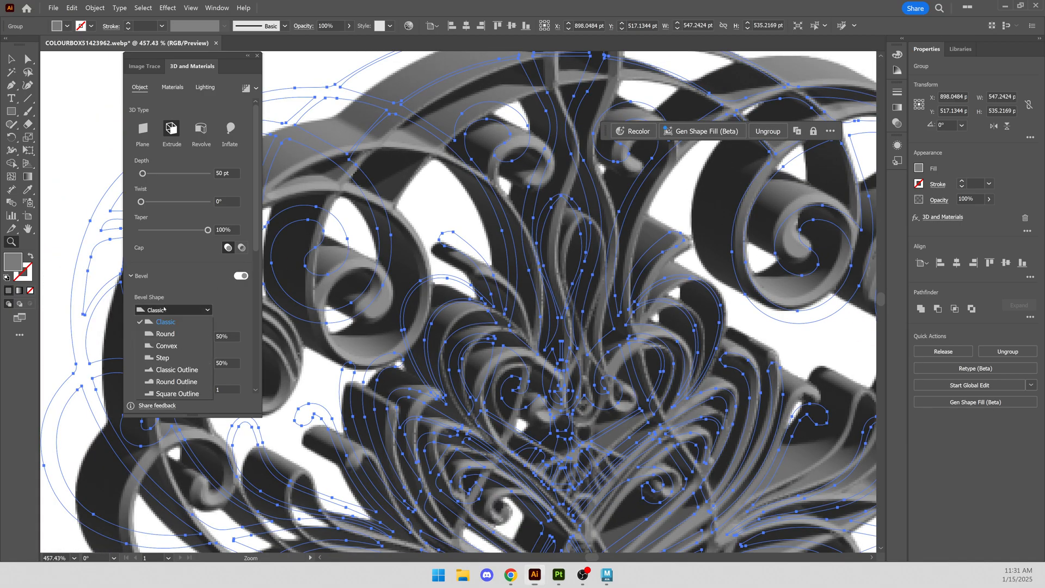
mouse_move(178, 336)
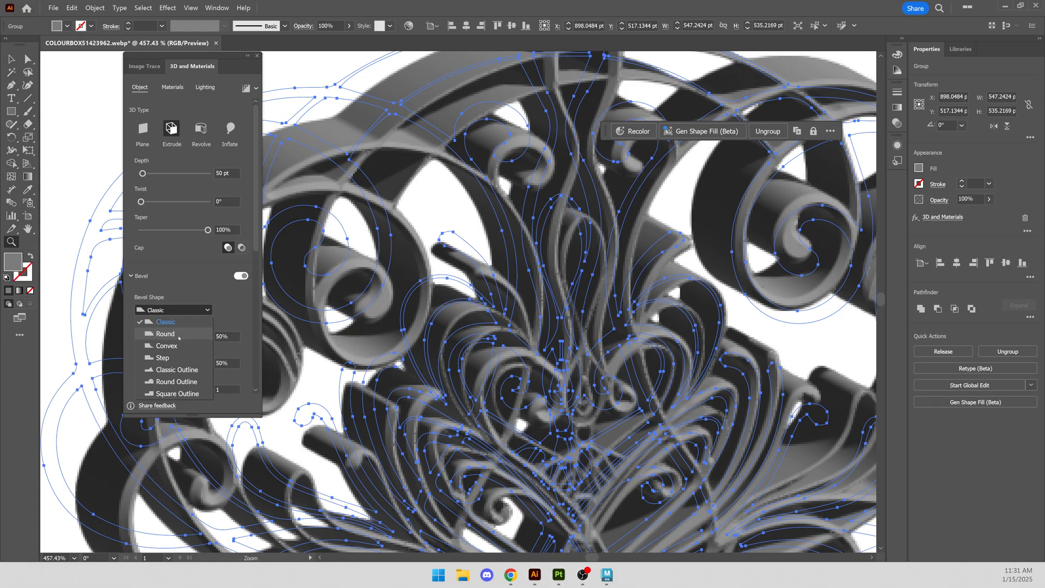
click(165, 333)
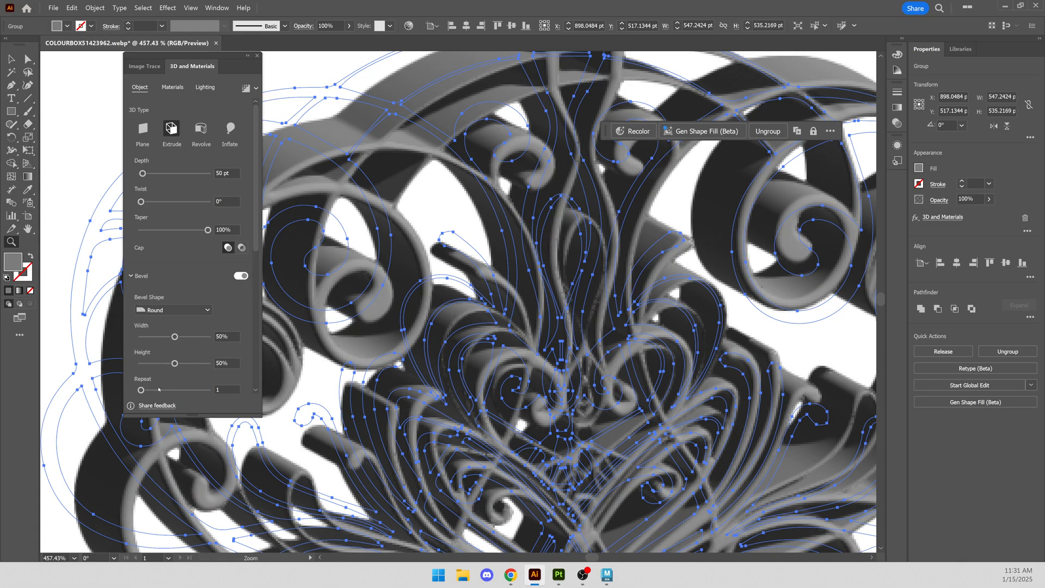
drag(140, 389, 157, 389)
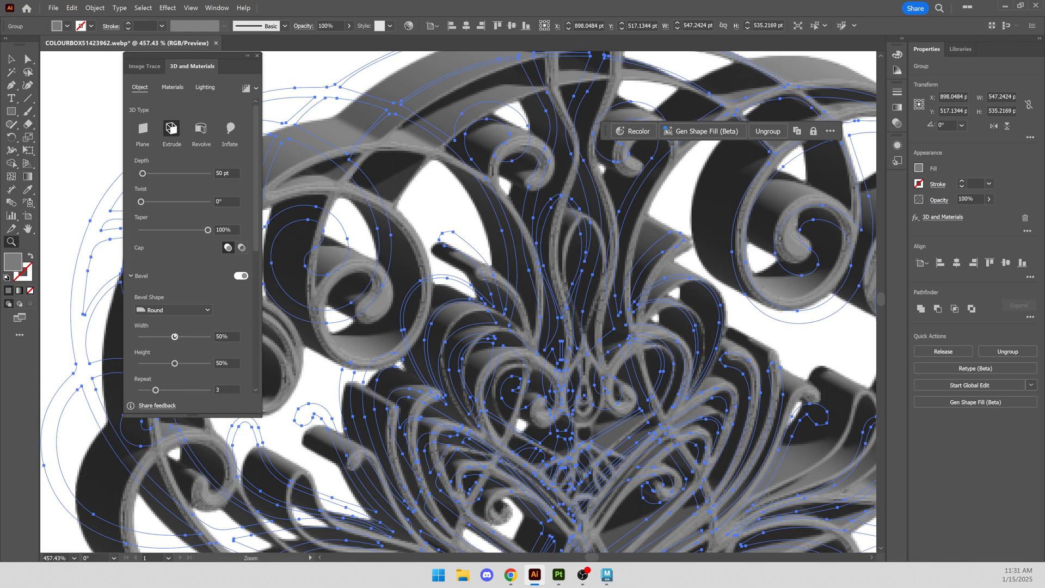
drag(175, 336, 173, 336)
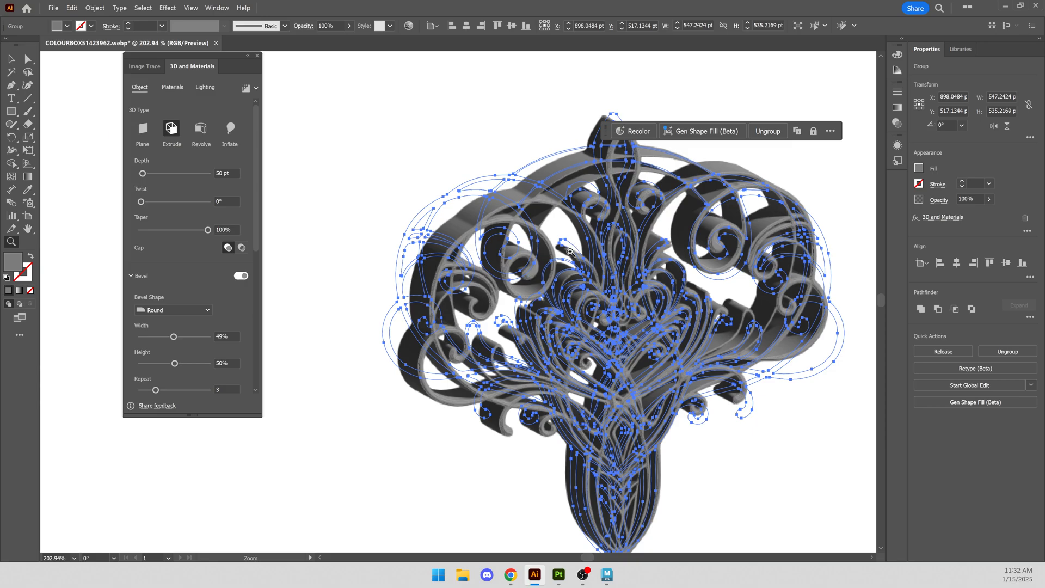
- Add the whole ornament as a single export asset in OBJ format
click(227, 7)
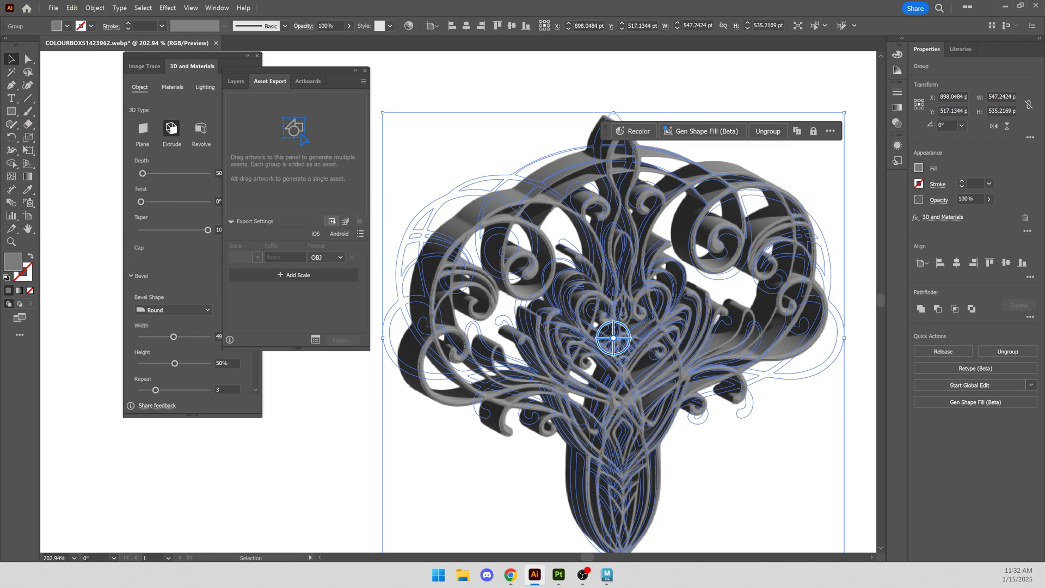
mouse_move(331, 221)
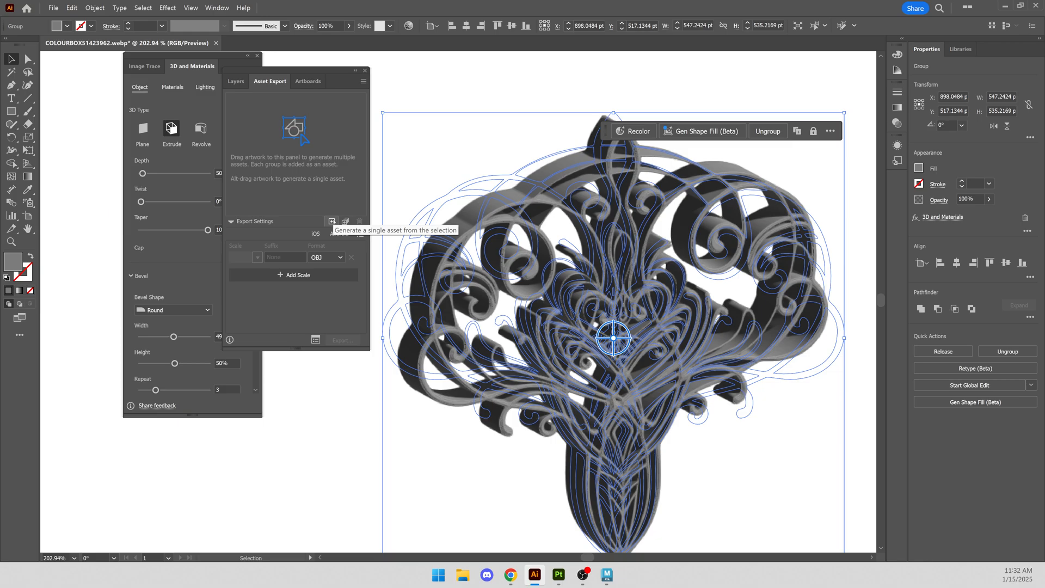
click(332, 221)
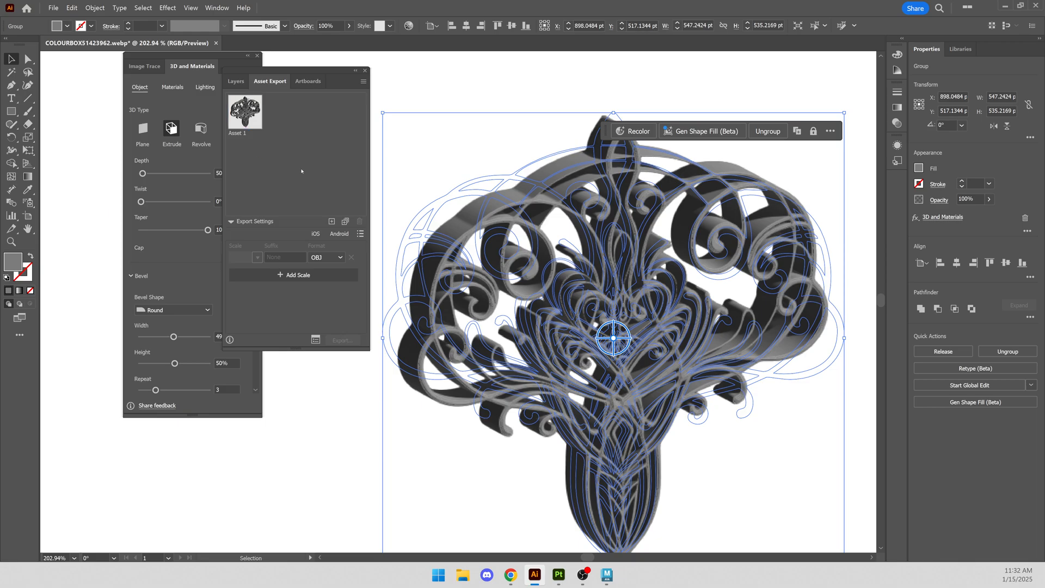
click(325, 256)
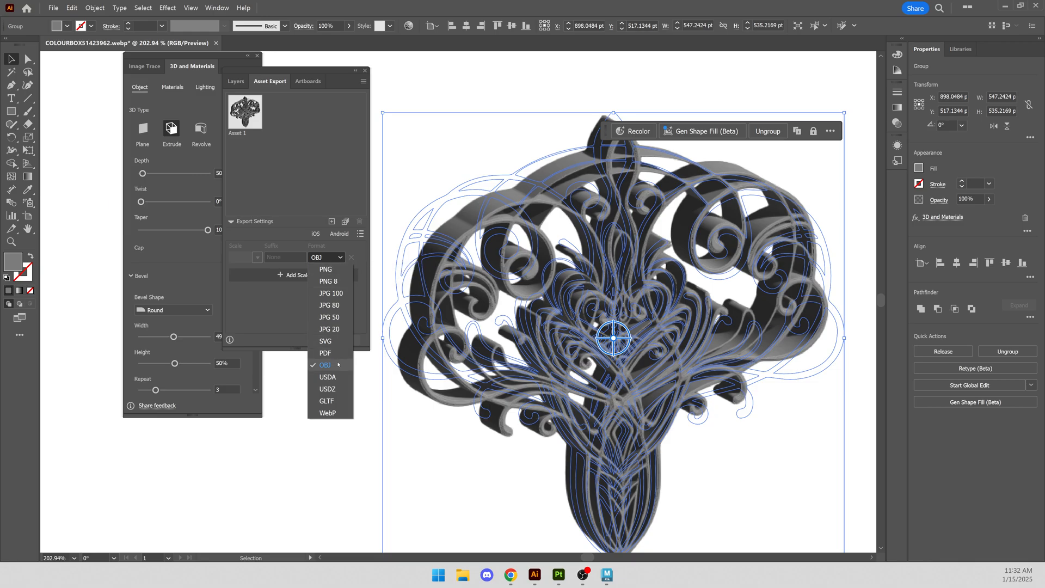
click(324, 366)
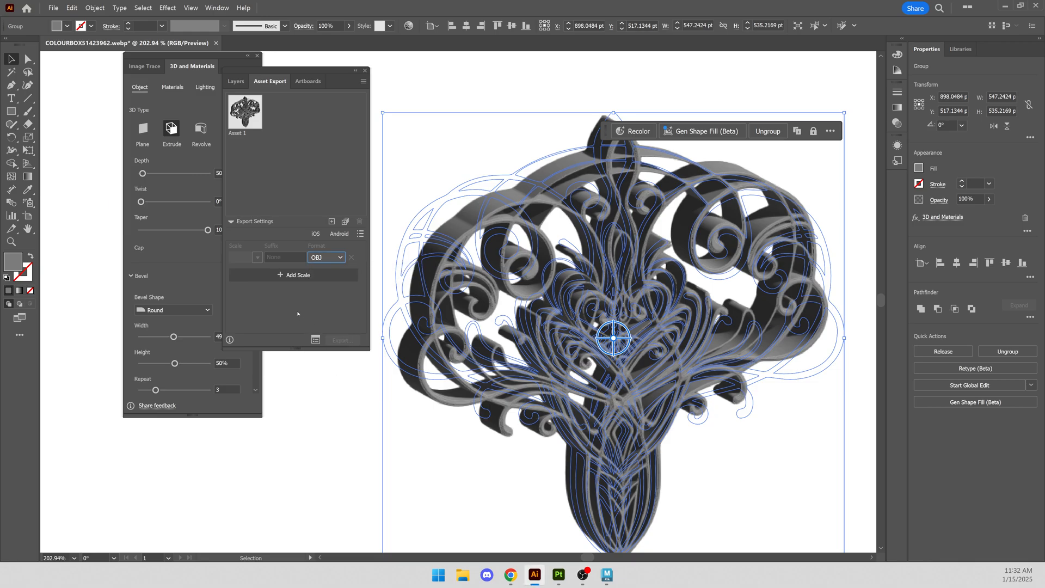
mouse_move(268, 164)
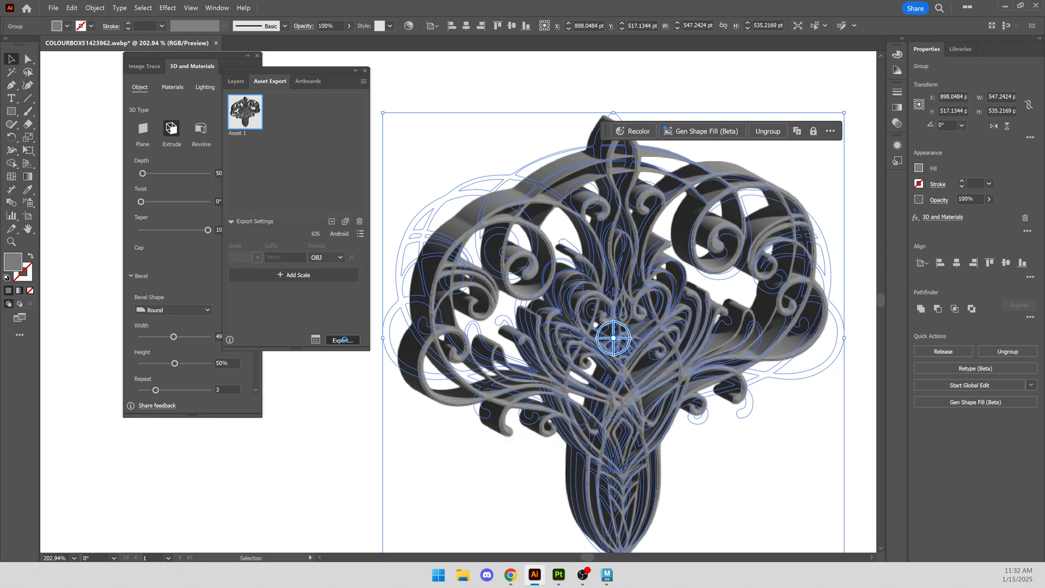
- Export the asset into the Desktop OBJ folder, dismissing the read-only warning
click(342, 340)
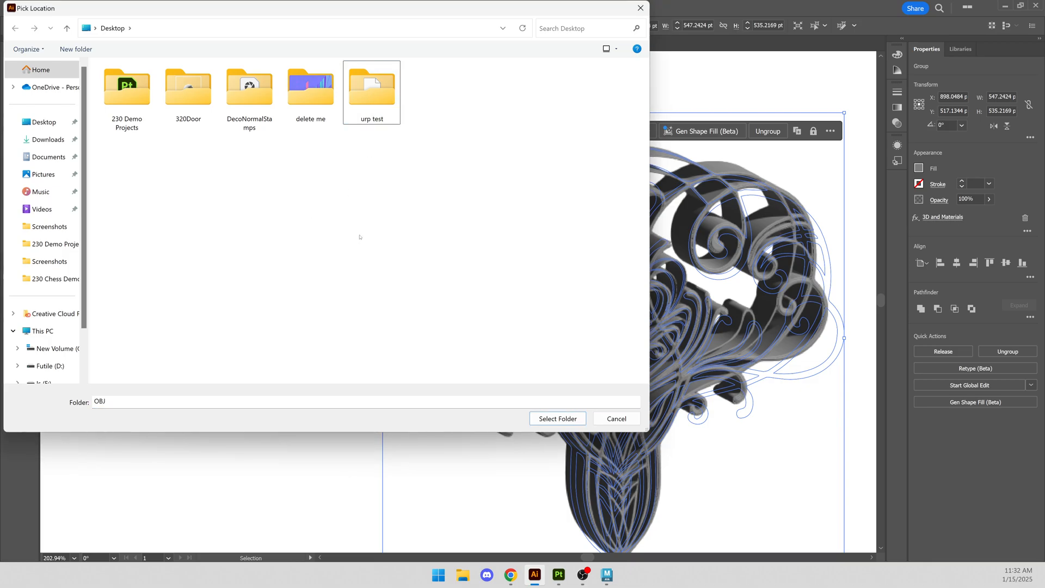
click(557, 418)
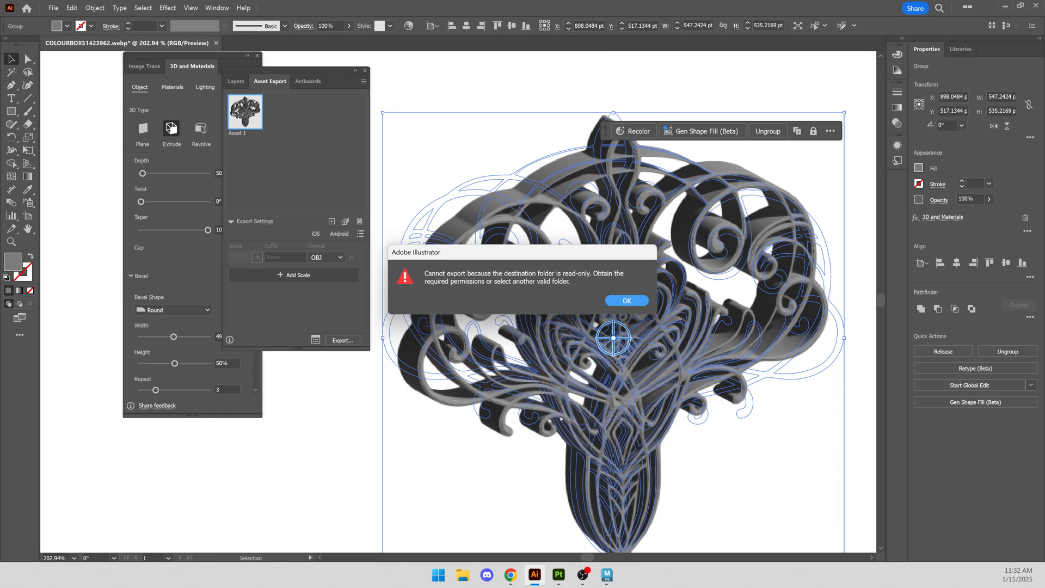
click(627, 300)
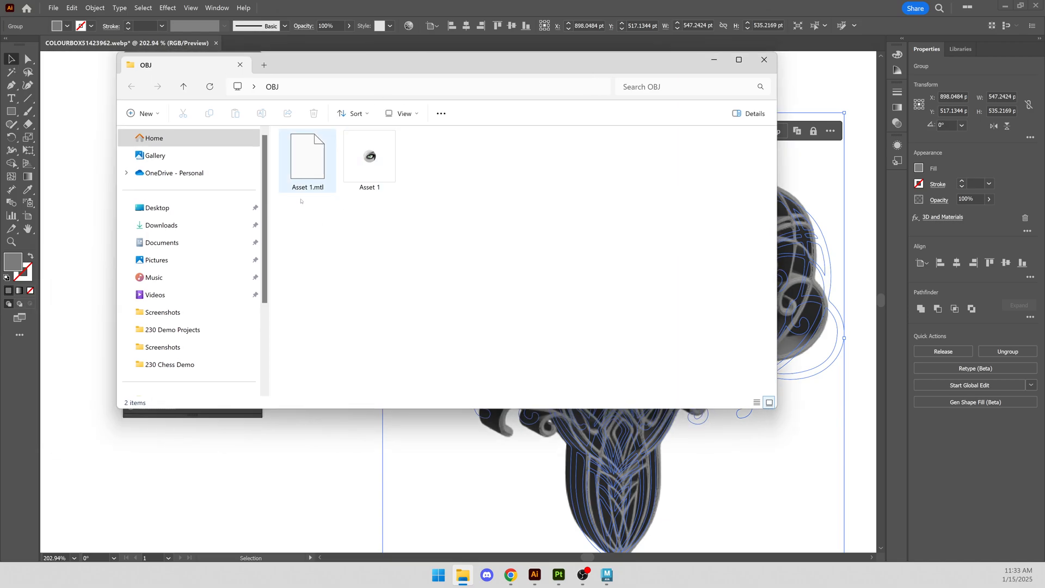
- Drag Asset 1.obj from File Explorer into the Maya scene and view it from the front
click(369, 157)
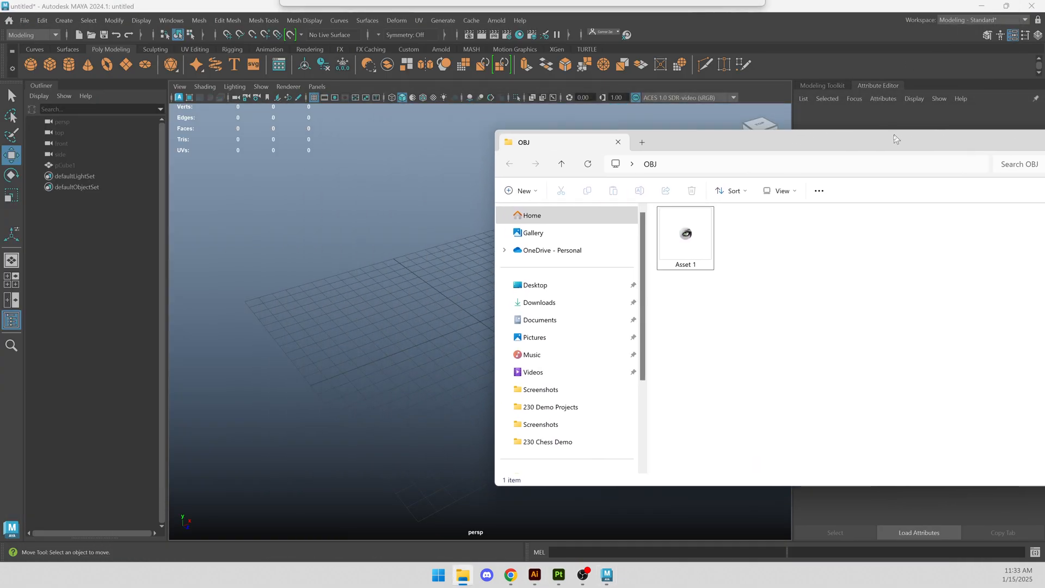
drag(684, 236, 409, 229)
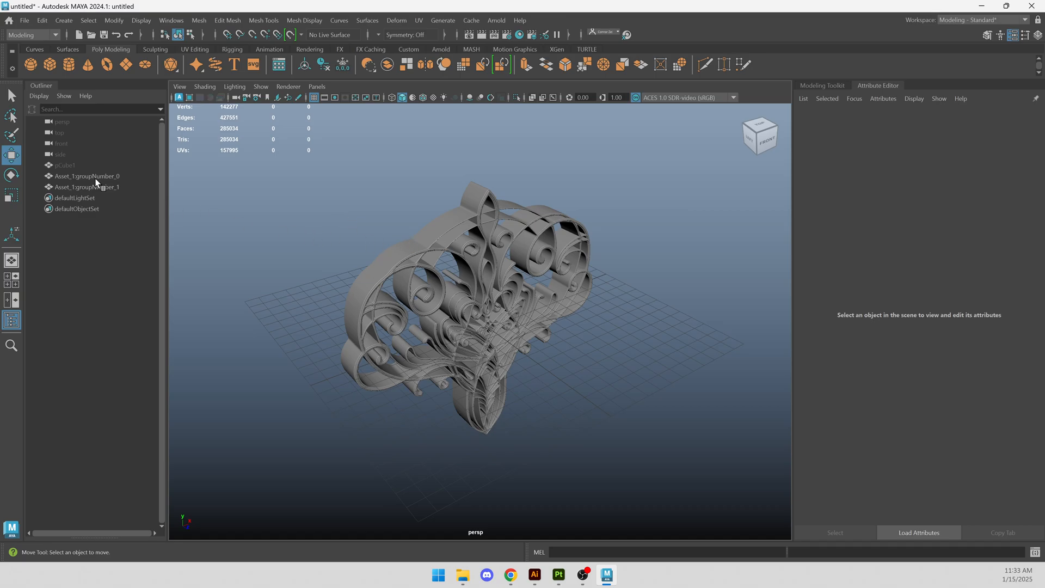
click(88, 176)
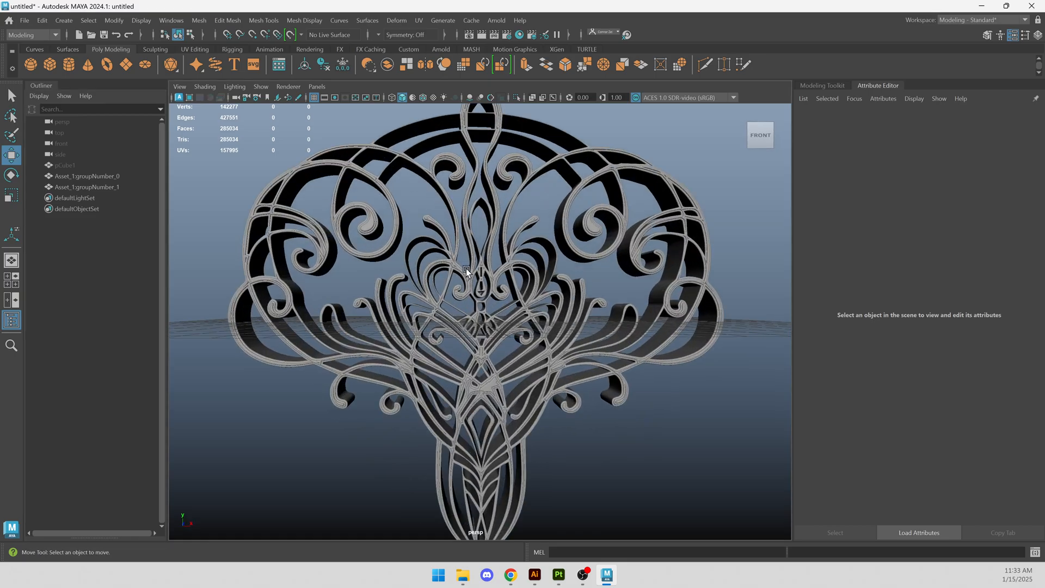
- Combine the ornament's two meshes into one object and orbit to inspect it
drag(467, 272, 379, 181)
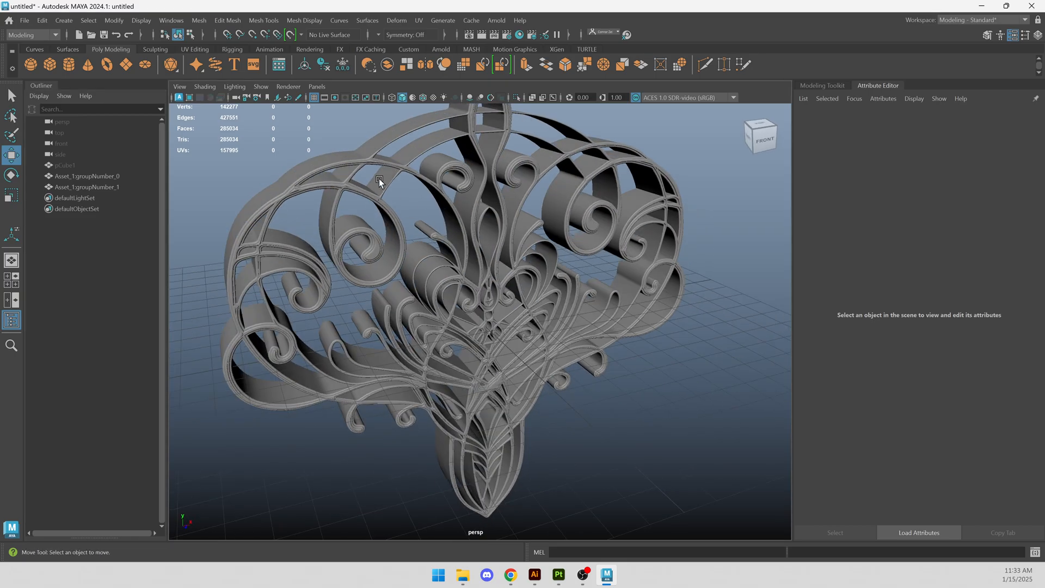
click(87, 175)
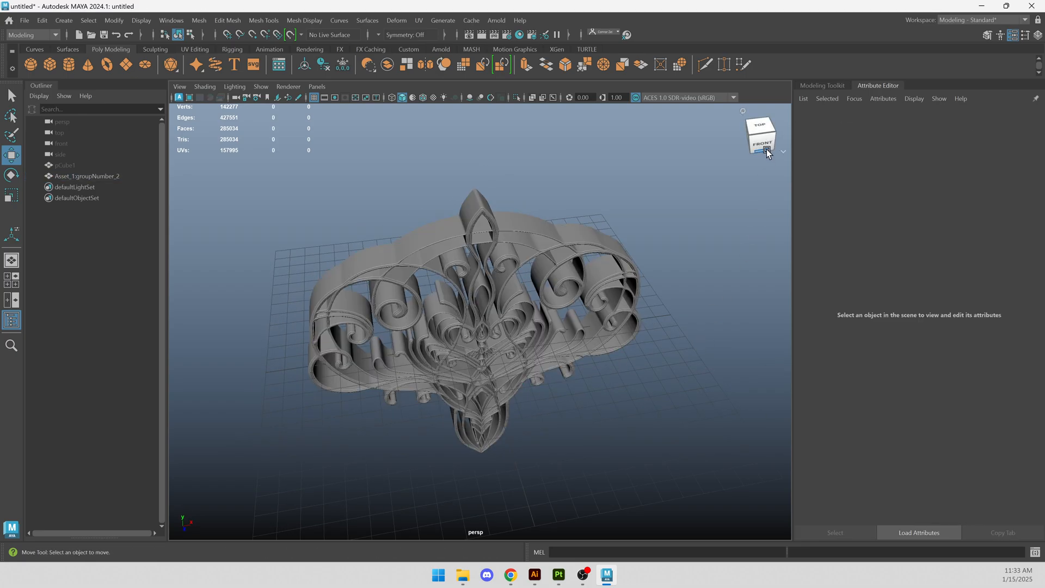
drag(766, 152, 718, 266)
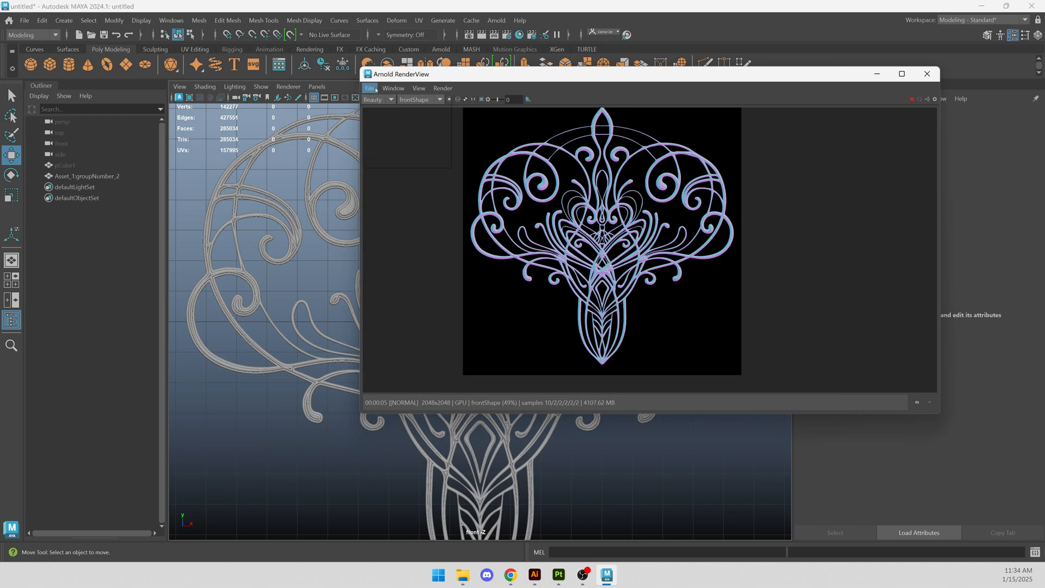
- Save the Arnold render to the Desktop as the EXR 'illustrator stamp 1'
click(370, 88)
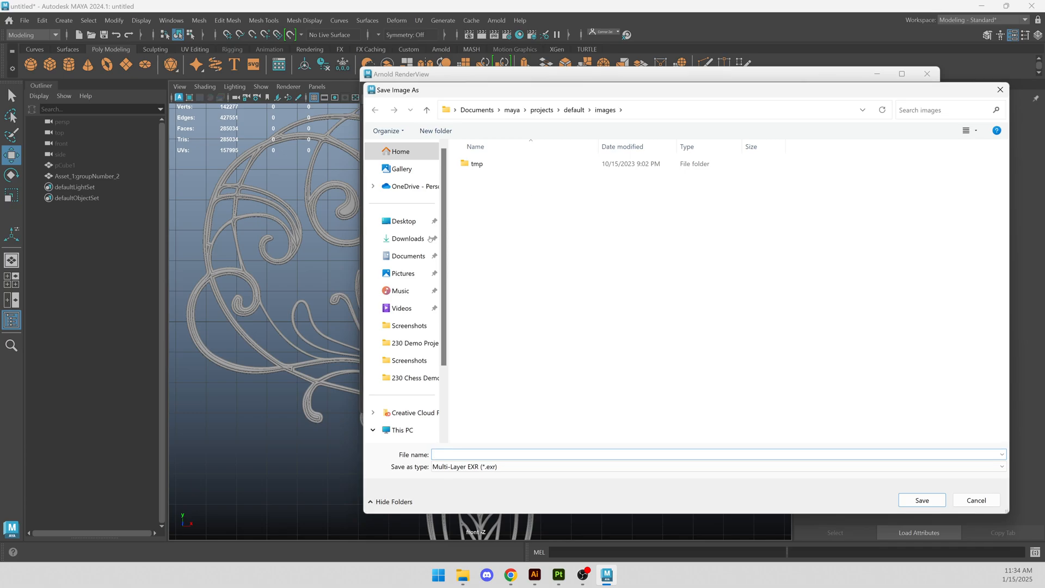
click(404, 221)
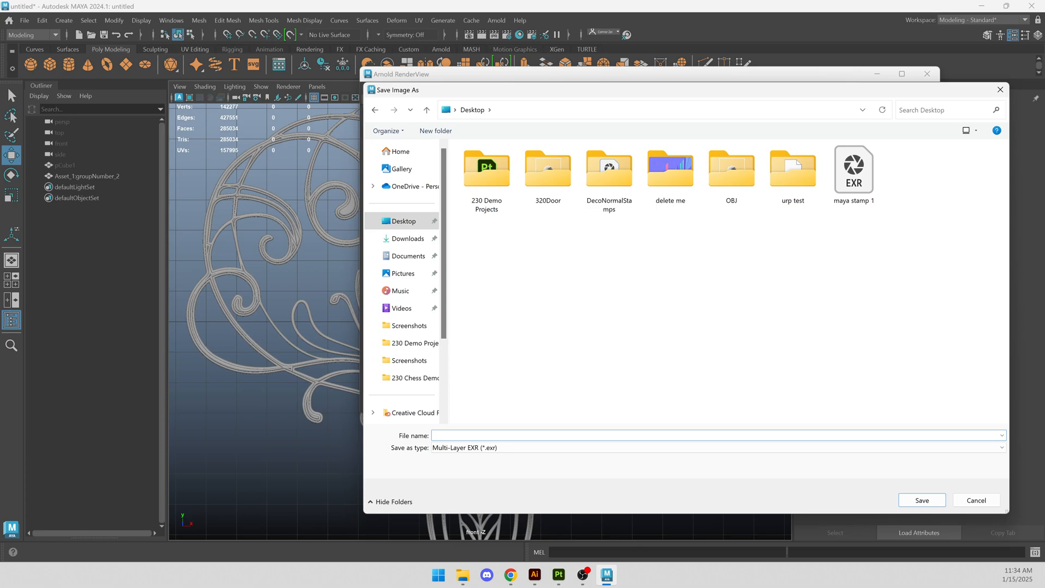
text(illustrator stamp 1)
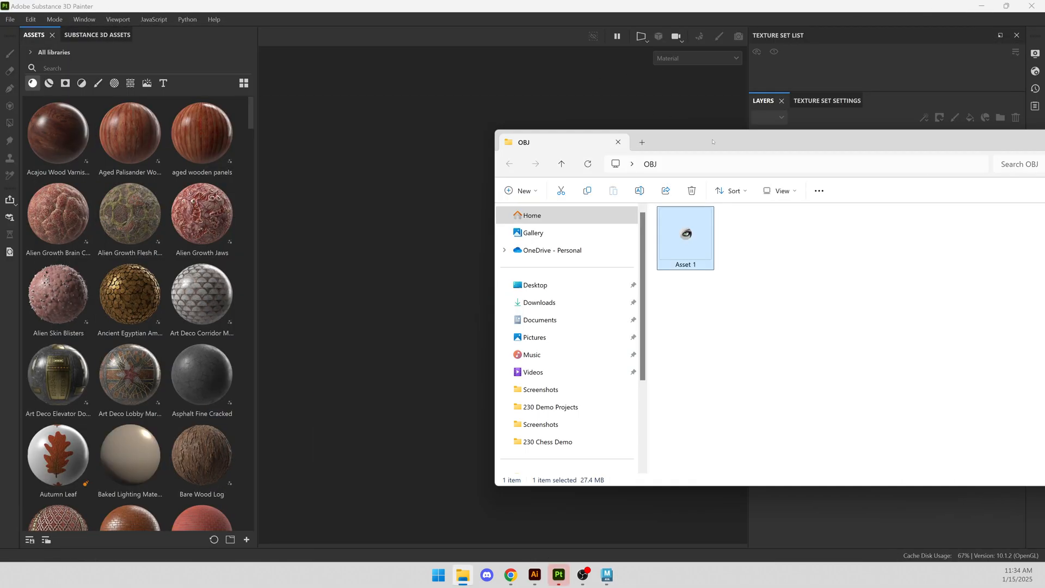
- Import illustrator stamp 1 and maya stamp 1 as textures into the session, then return to Maya
click(618, 142)
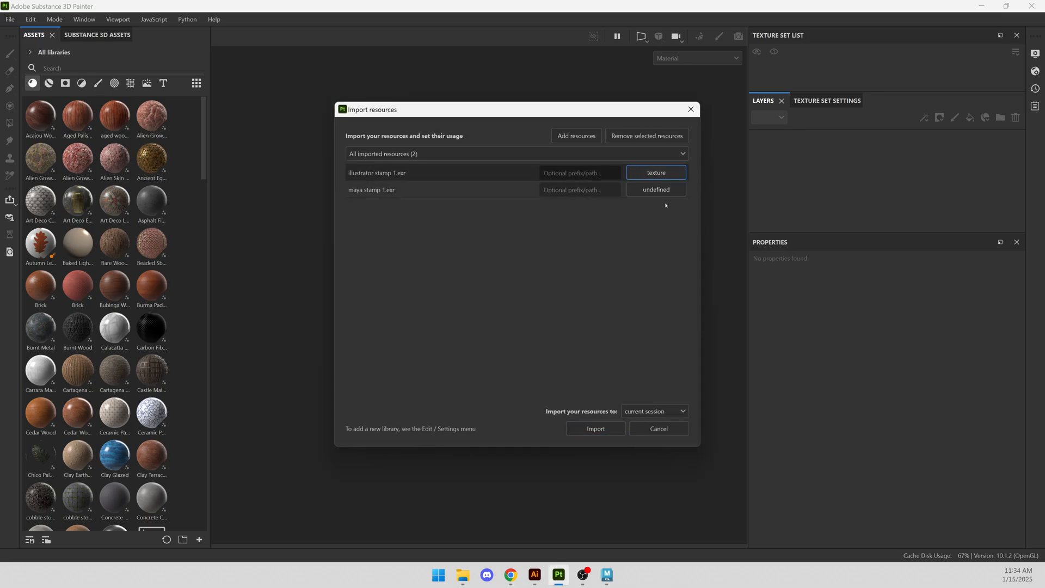
click(656, 189)
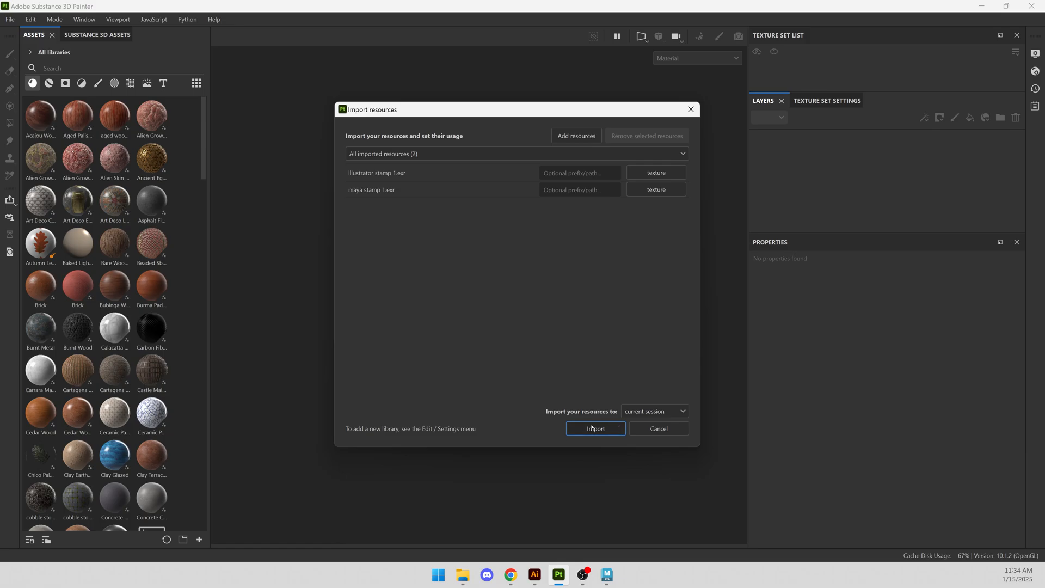
click(595, 429)
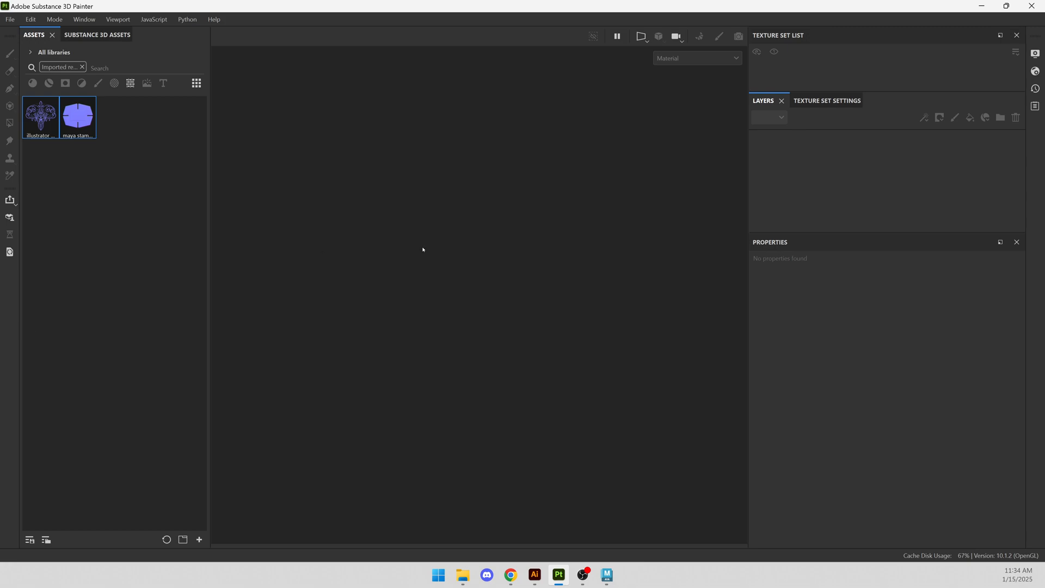
click(605, 574)
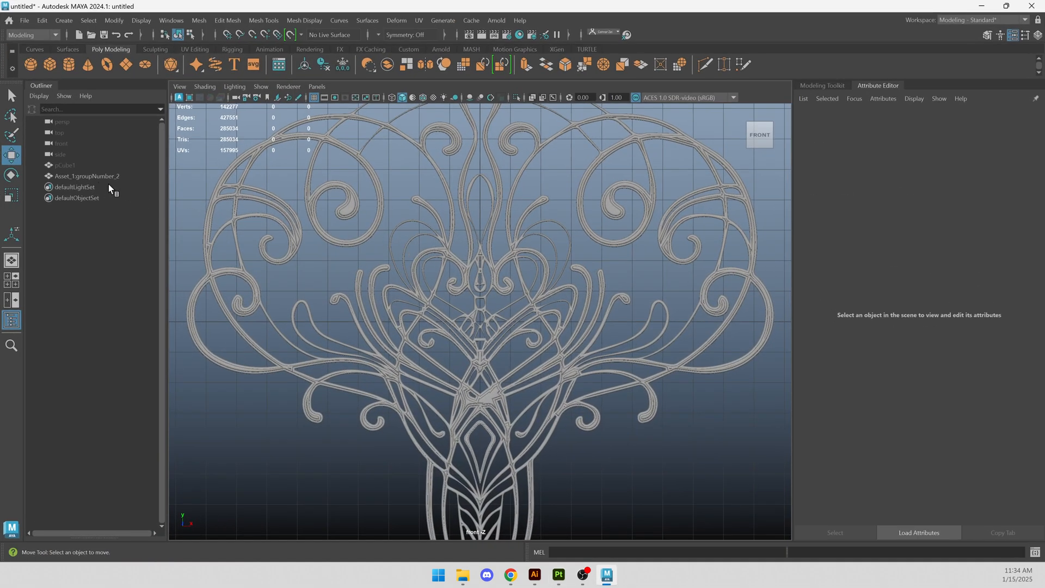
- Create a plane and export the selection to the Desktop as plane.fbx
click(84, 175)
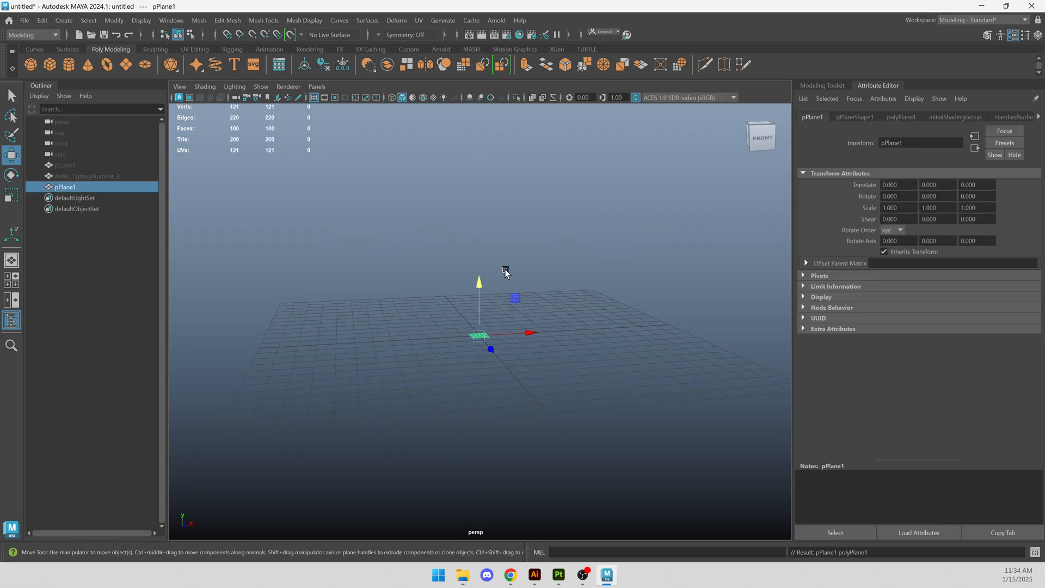
click(25, 21)
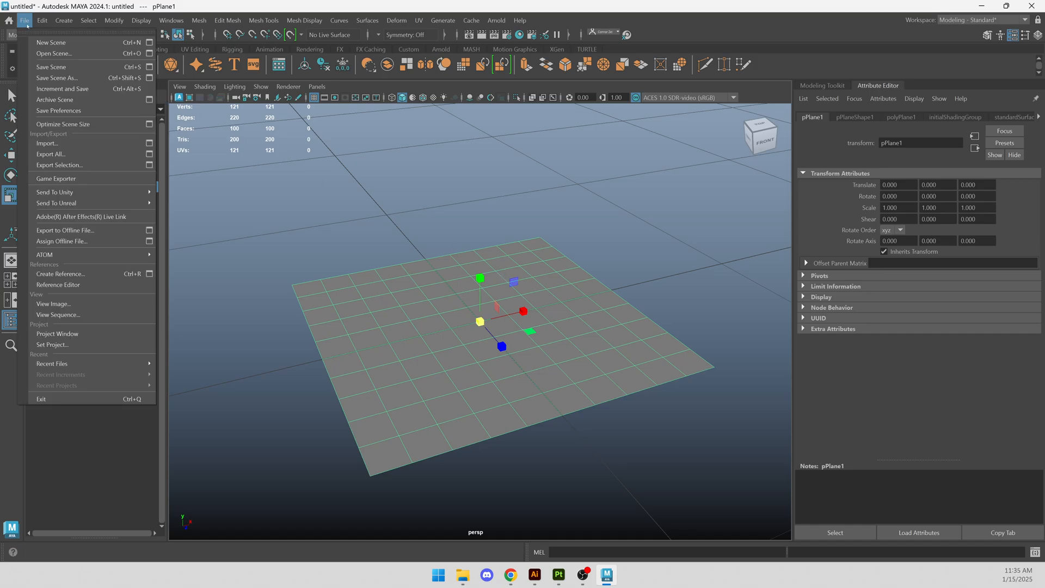
click(60, 165)
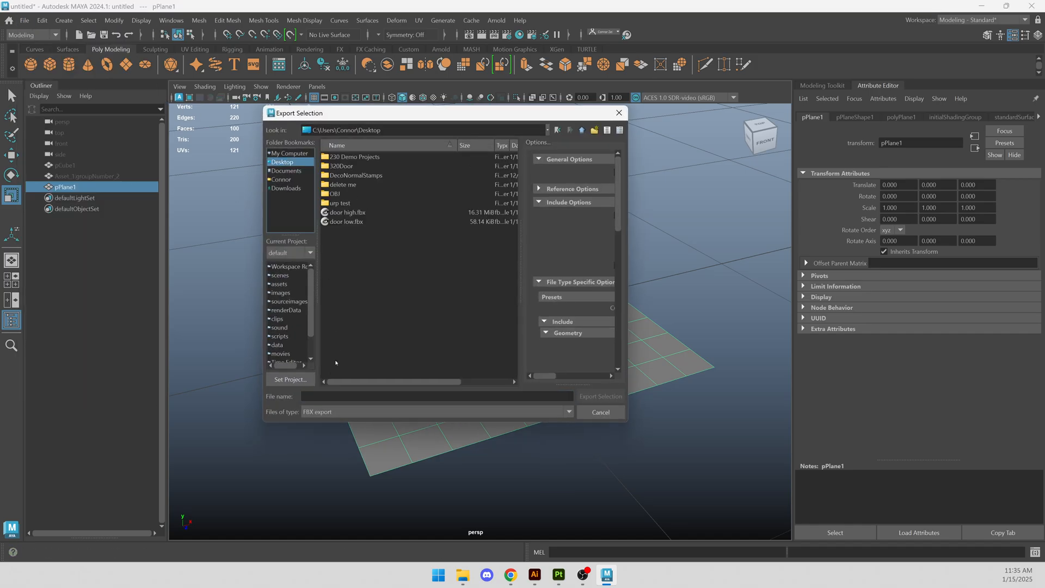
click(600, 412)
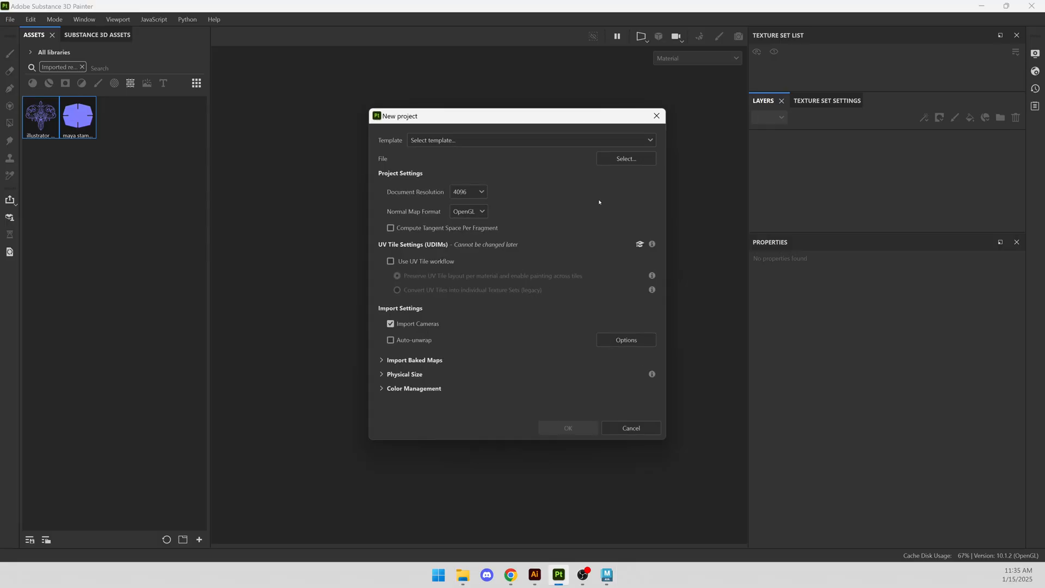
- Create the new project from plane.fbx on the Desktop
click(626, 158)
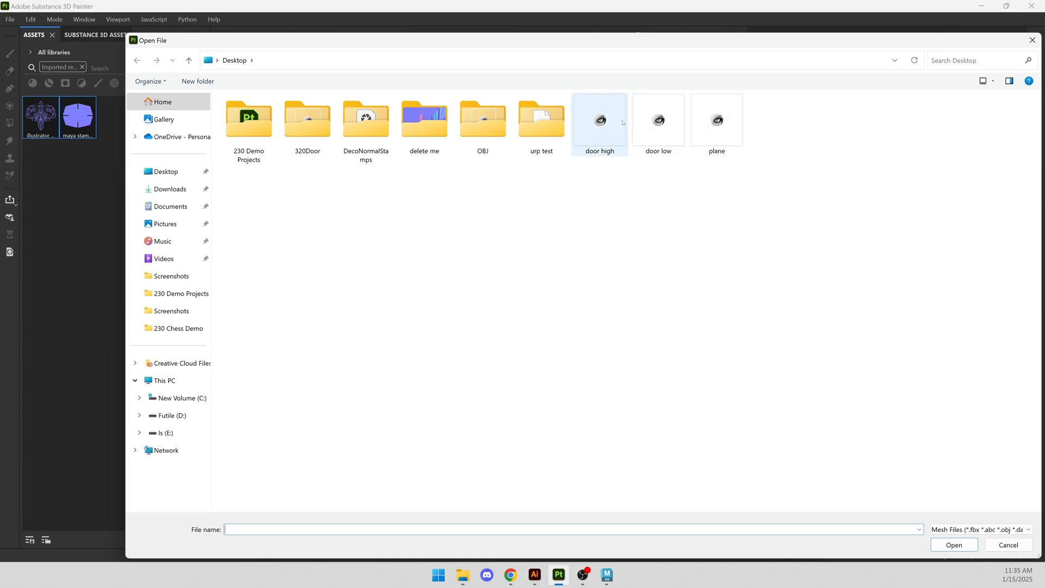
double_click(717, 120)
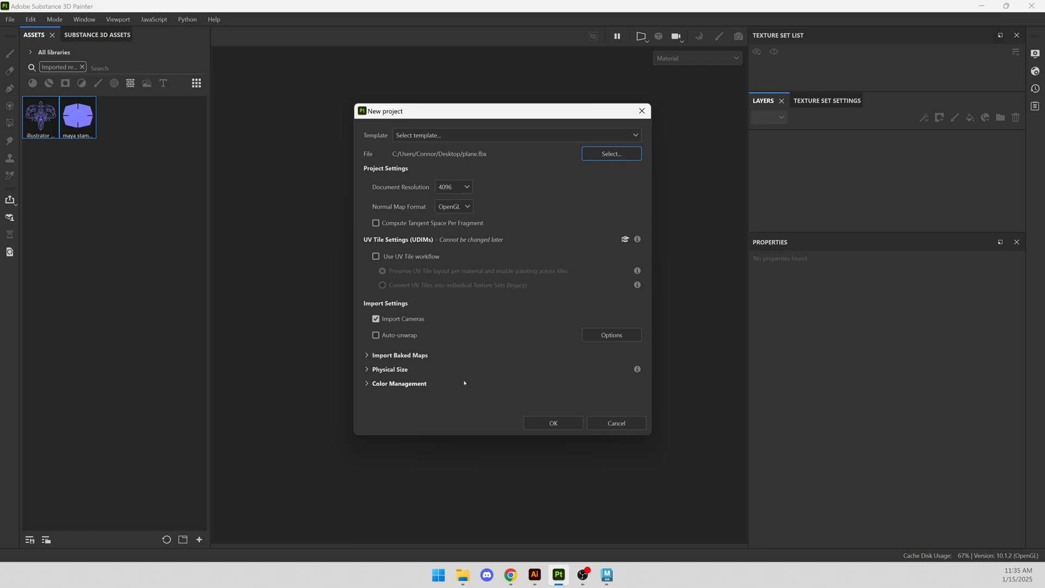
click(553, 422)
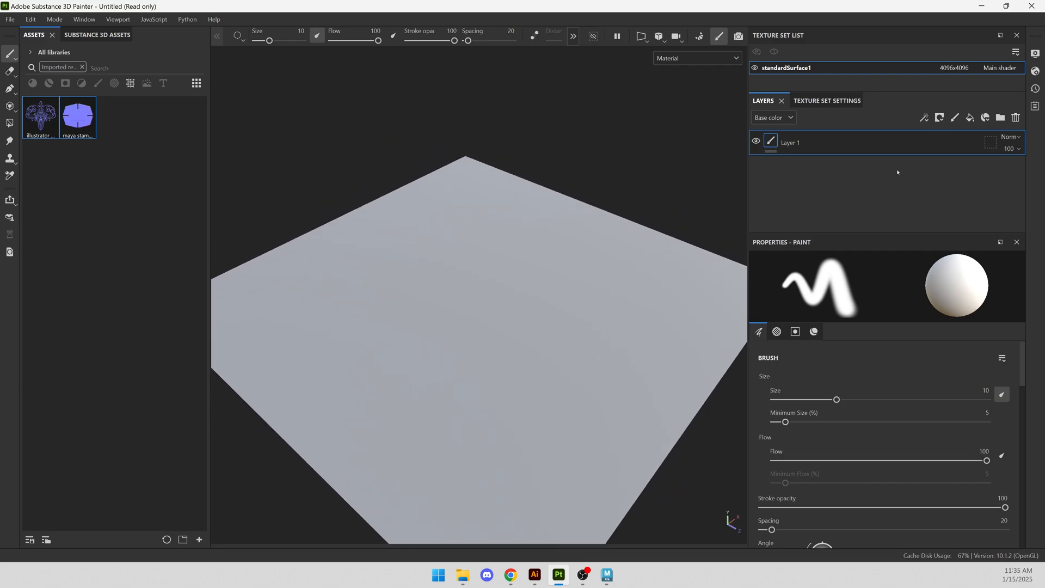
mouse_move(924, 118)
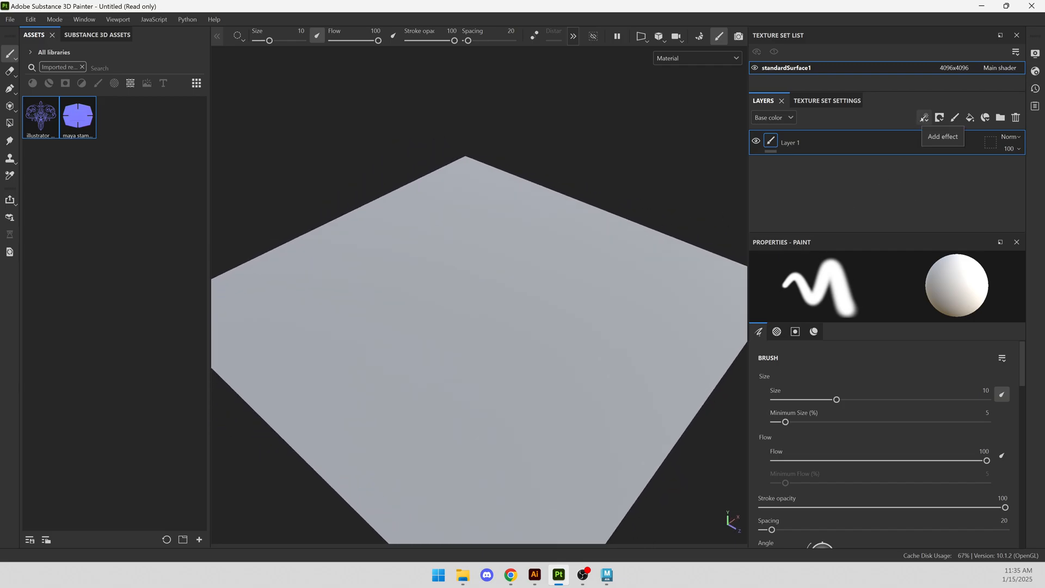
- Add a paint layer named normal 1 and show its brush material settings
click(942, 118)
text(normal 1)
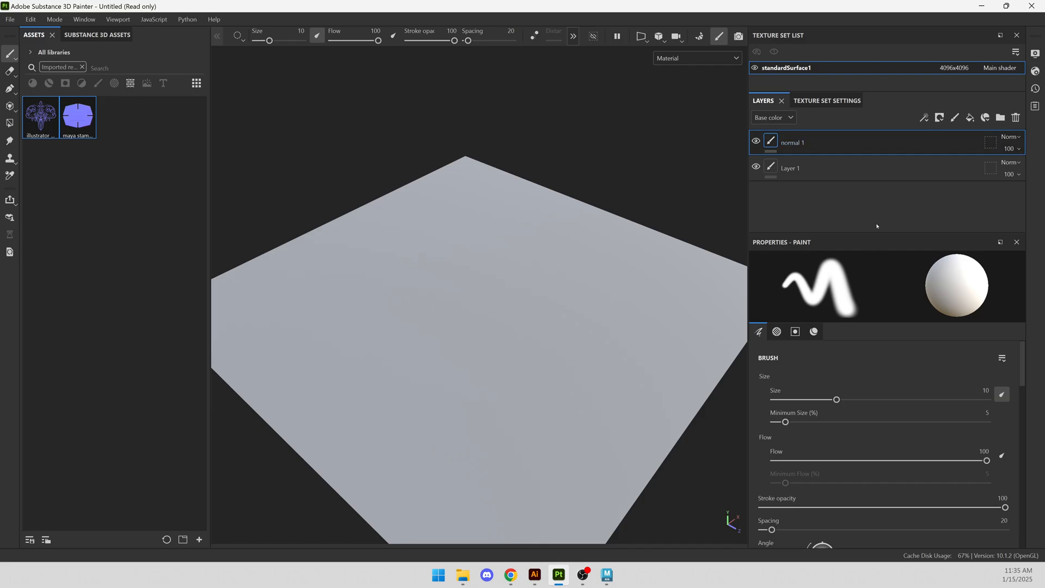
scroll(down, 3)
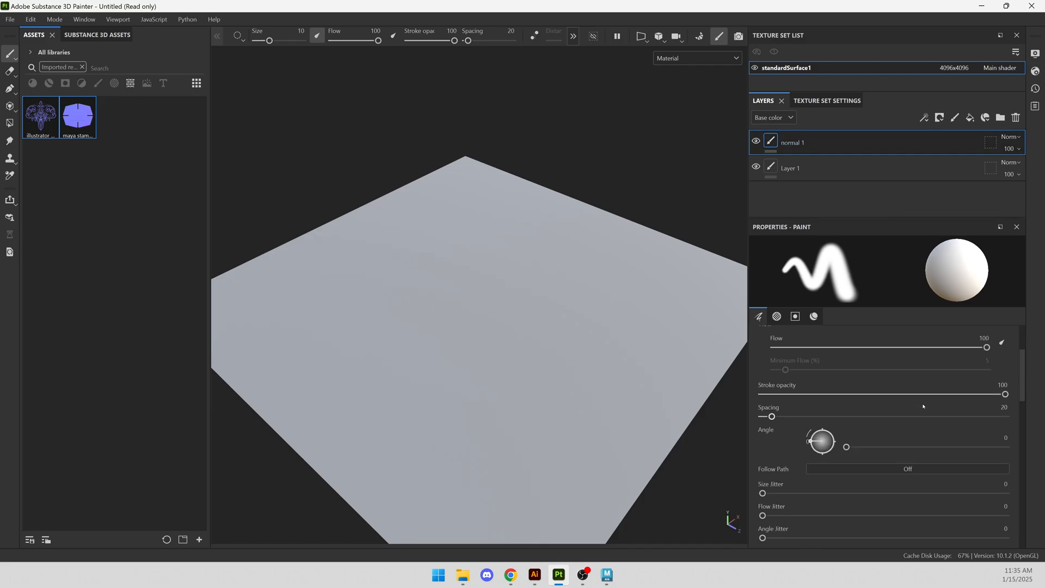
click(795, 316)
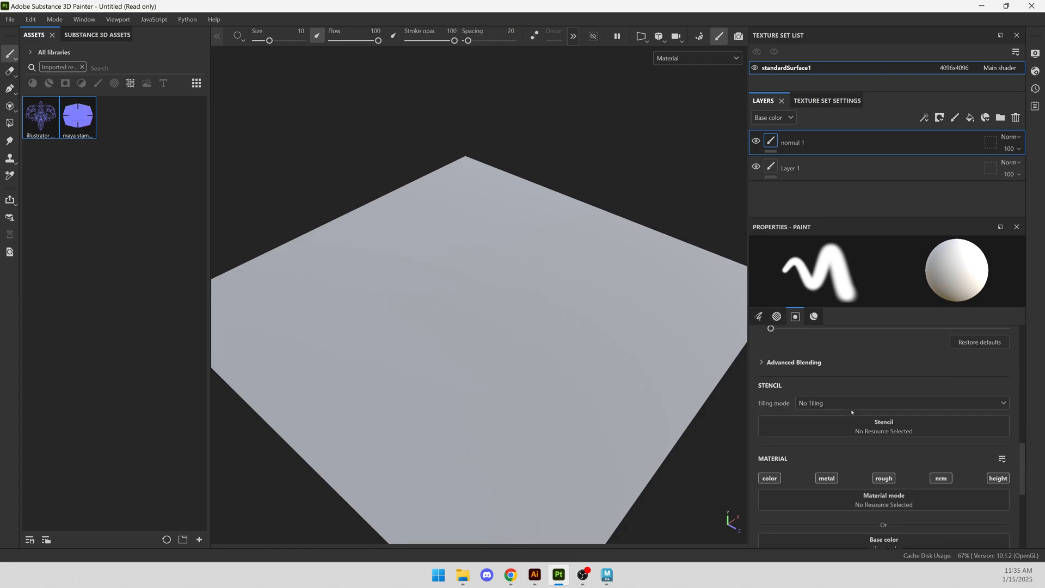
- Limit the brush material to the nrm channel only
scroll(down, 3)
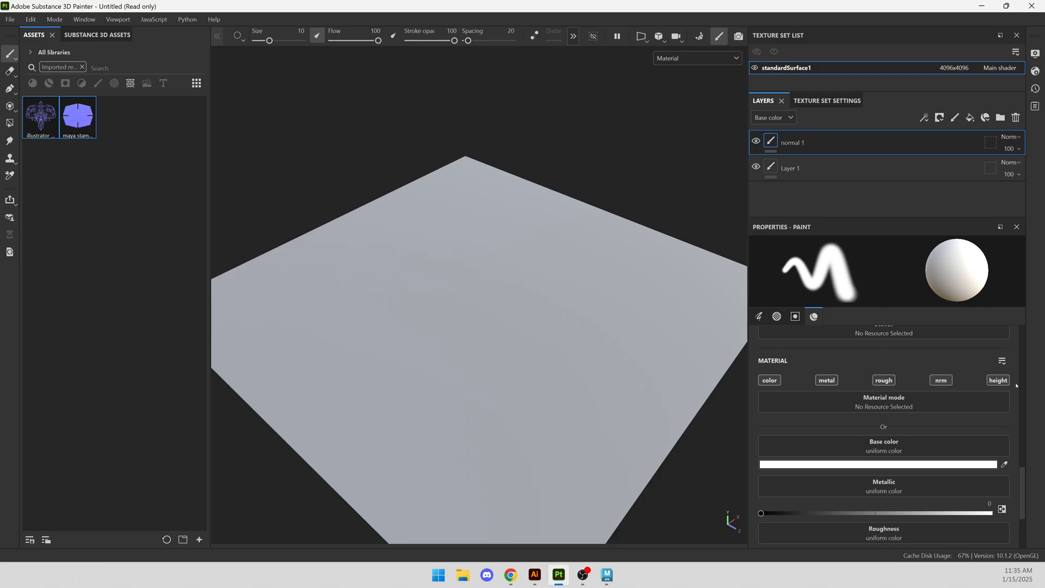
click(941, 380)
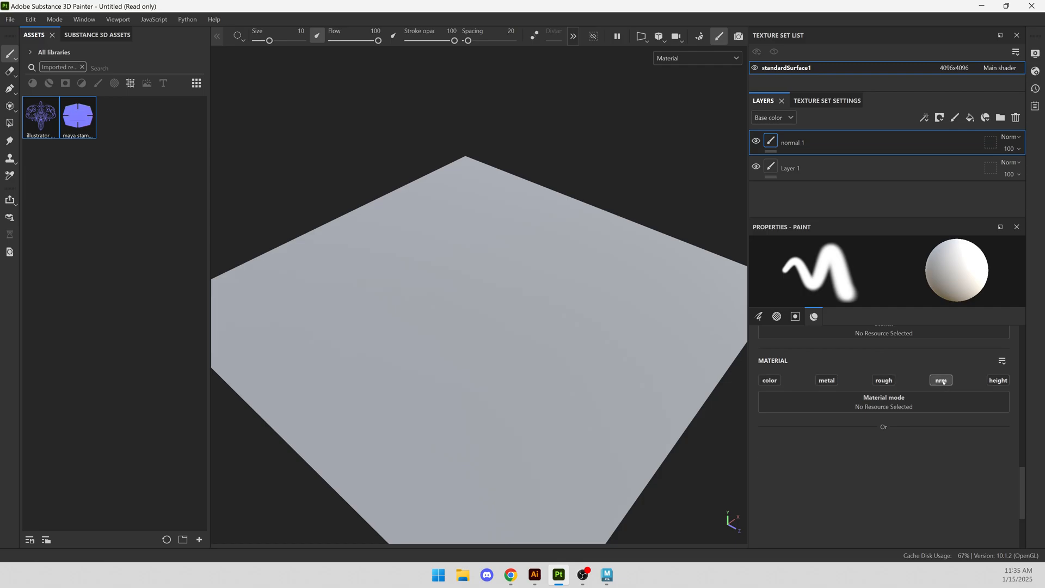
click(940, 380)
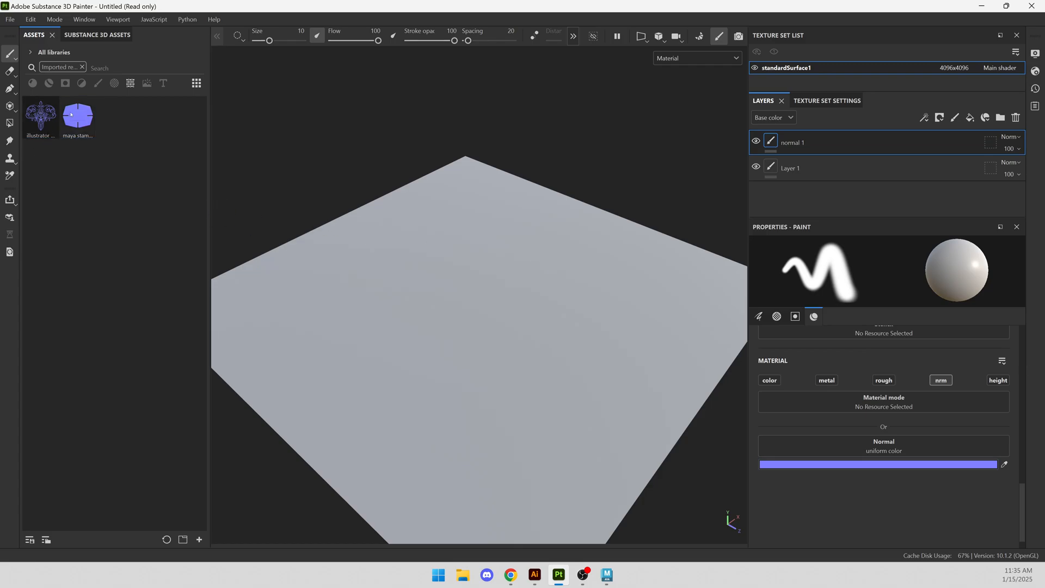
- Load maya stamp 1 into the brush Normal slot and view the plane from above
drag(78, 114, 666, 353)
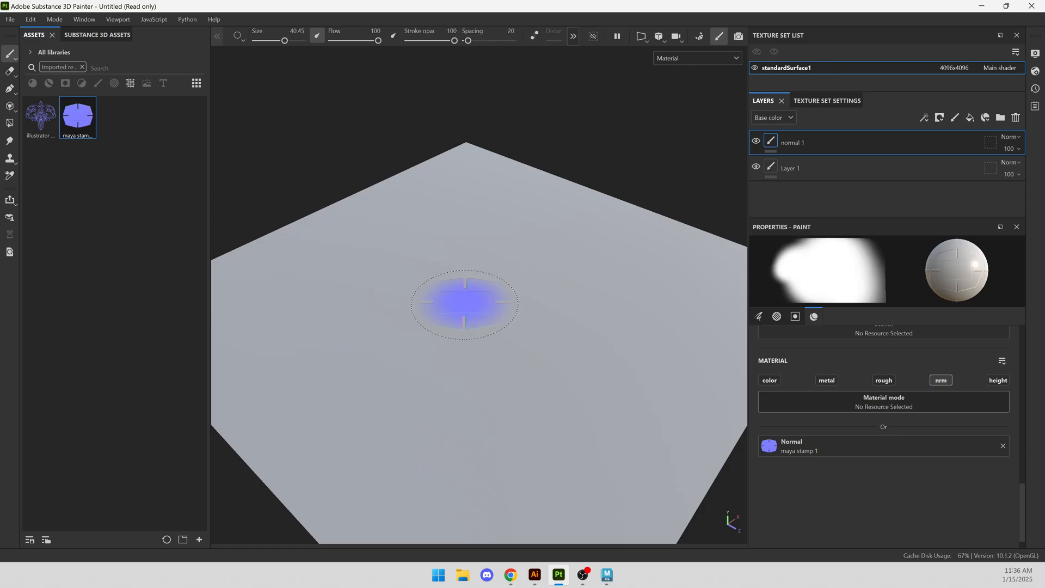
drag(287, 39, 278, 39)
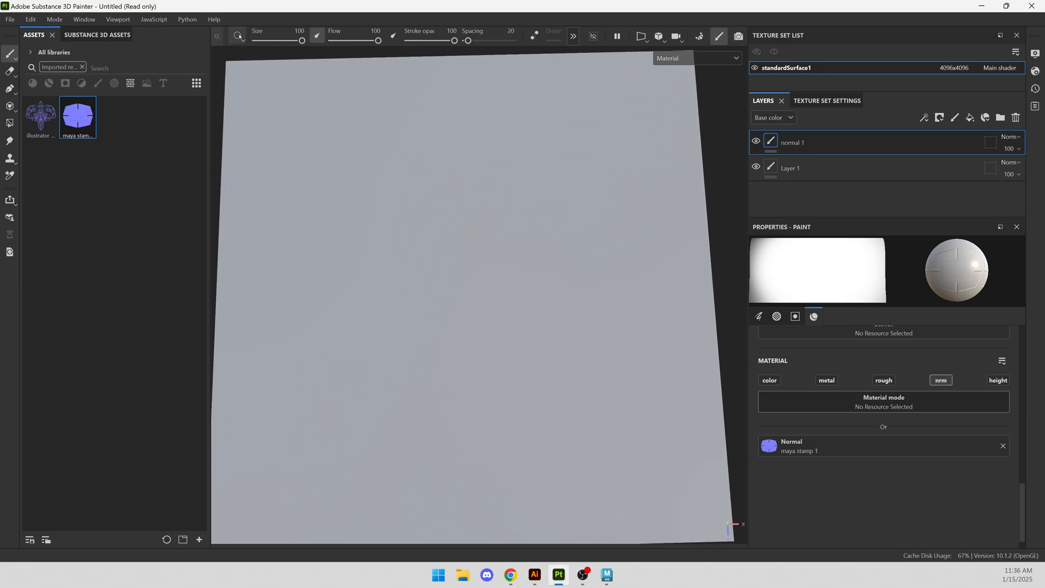
click(238, 36)
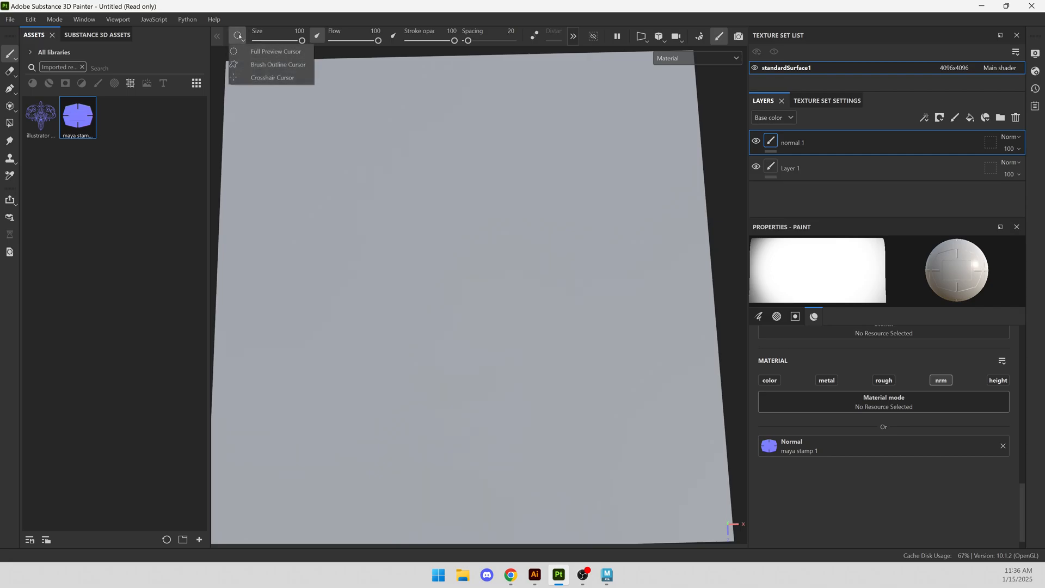
mouse_move(275, 51)
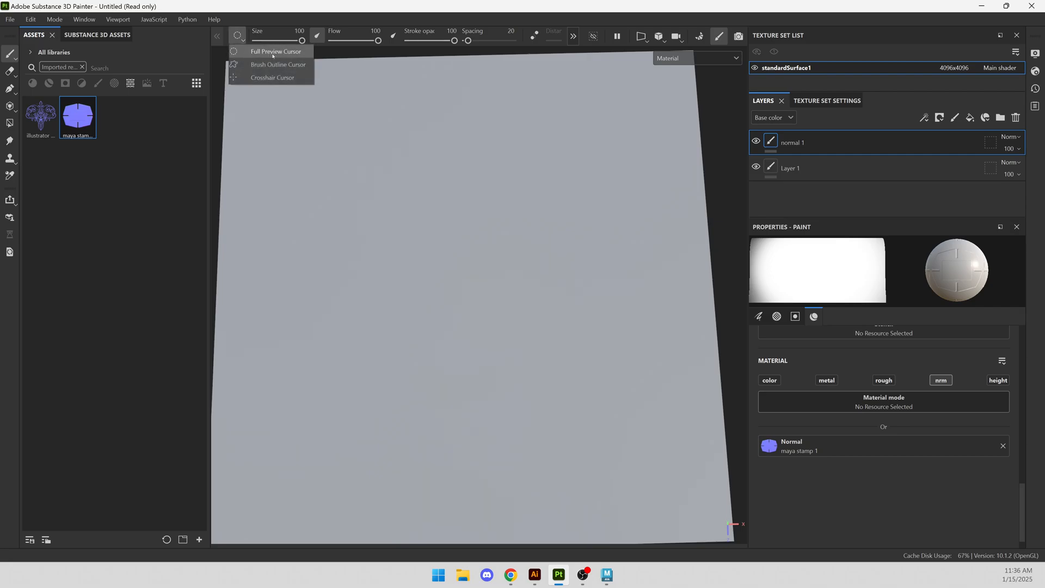
- Set the brush to Full Preview Cursor at size 100 with zero hardness
click(278, 64)
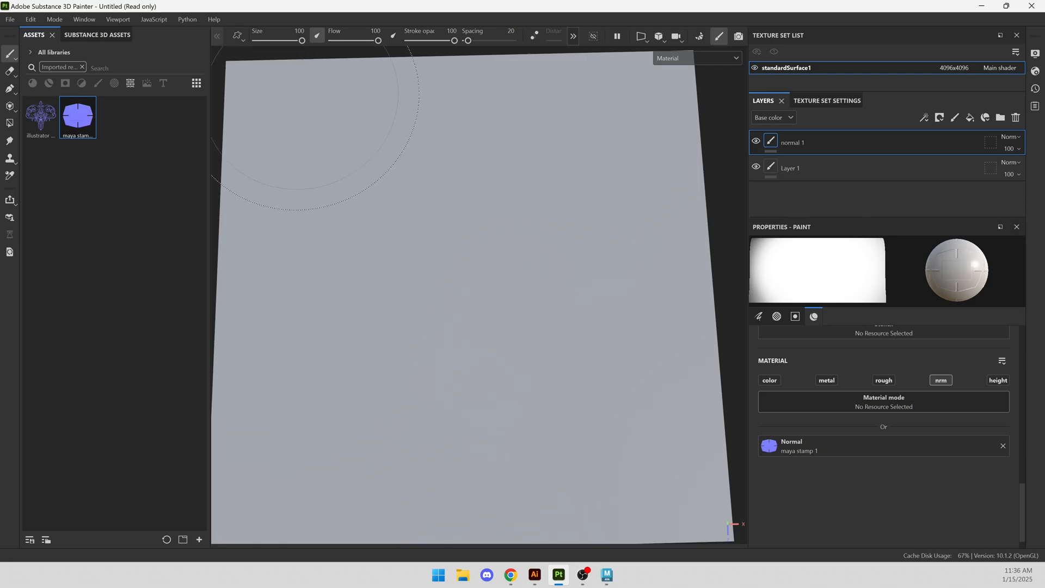
mouse_move(397, 188)
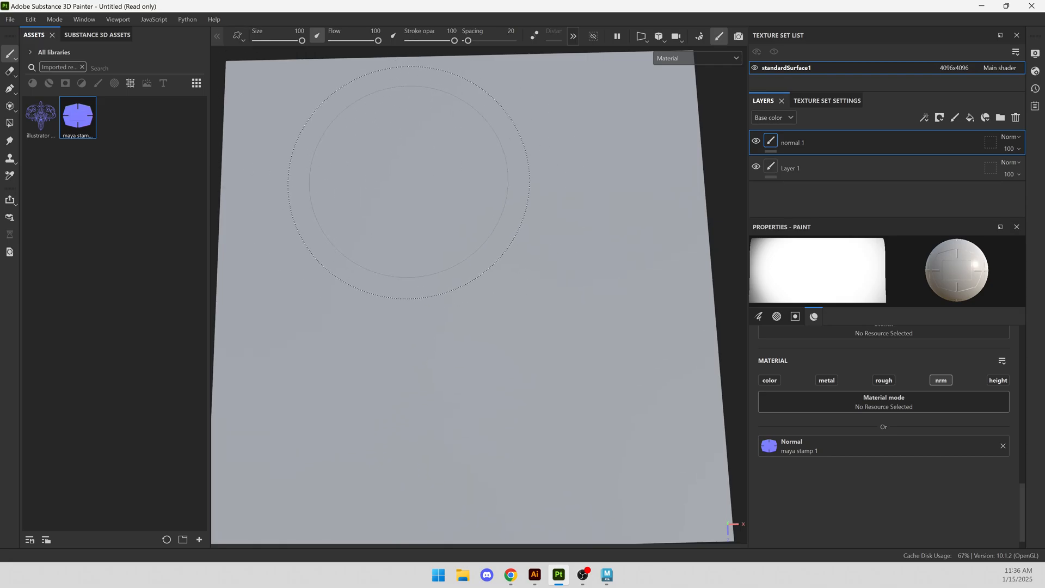
click(356, 146)
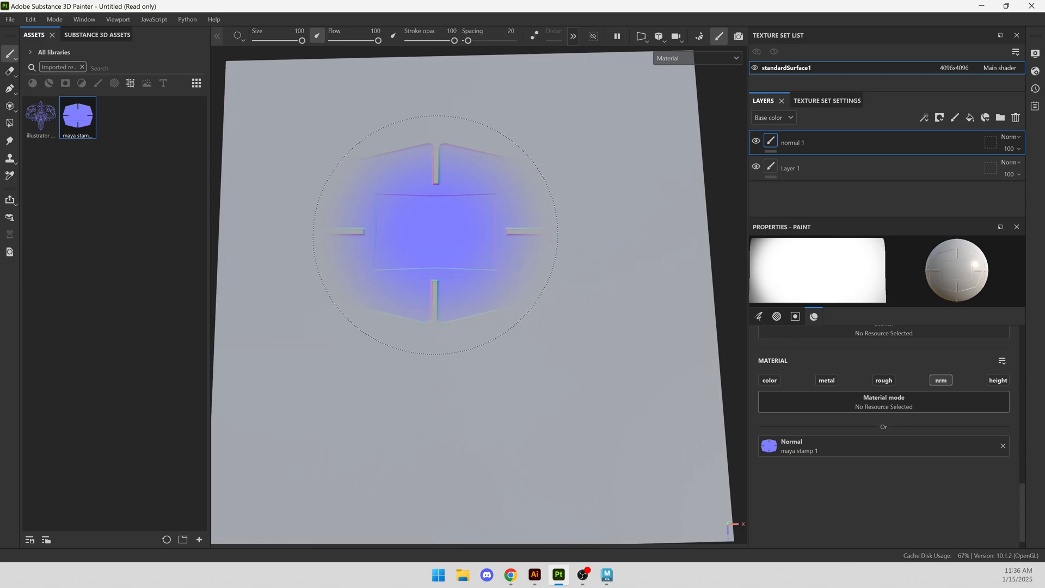
click(795, 316)
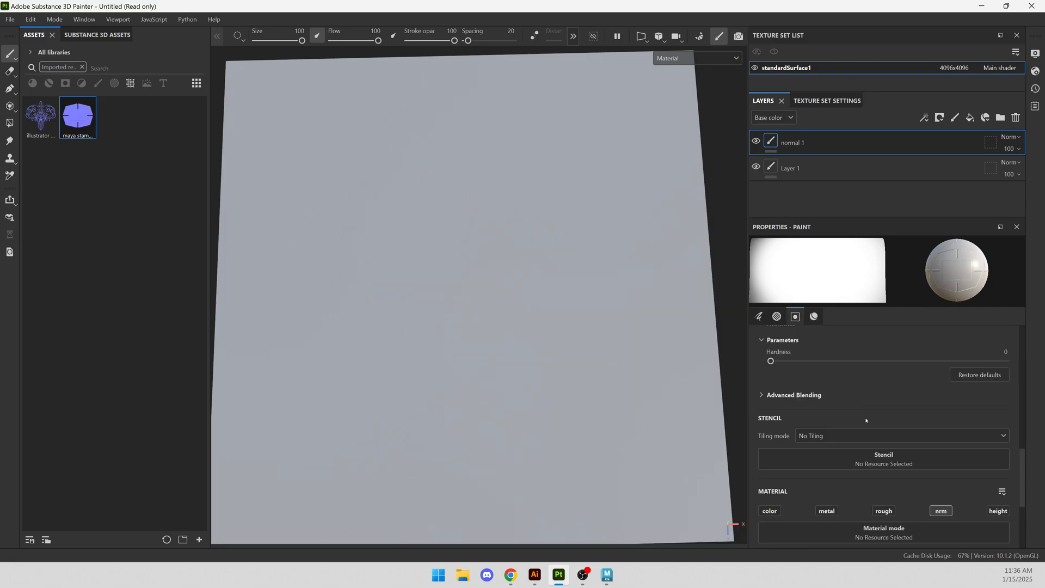
- Clear the round Shape alpha from the brush in the Alpha settings
click(777, 316)
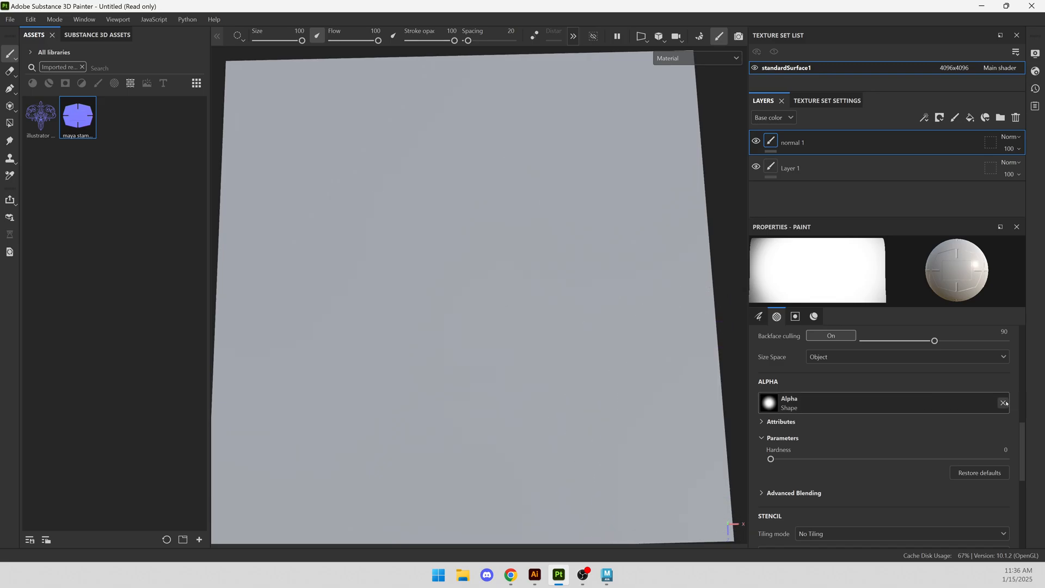
click(795, 316)
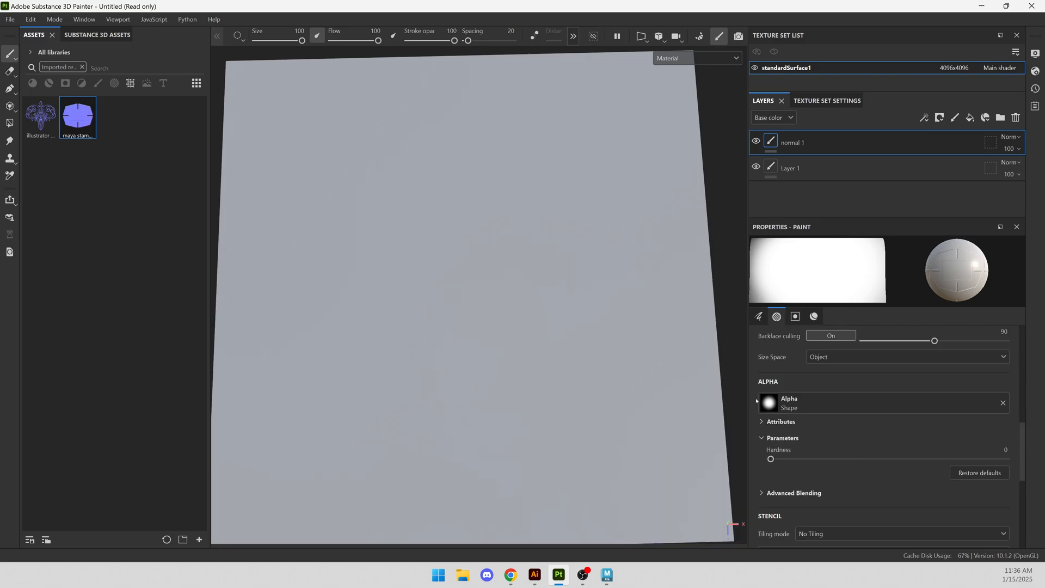
mouse_move(1005, 407)
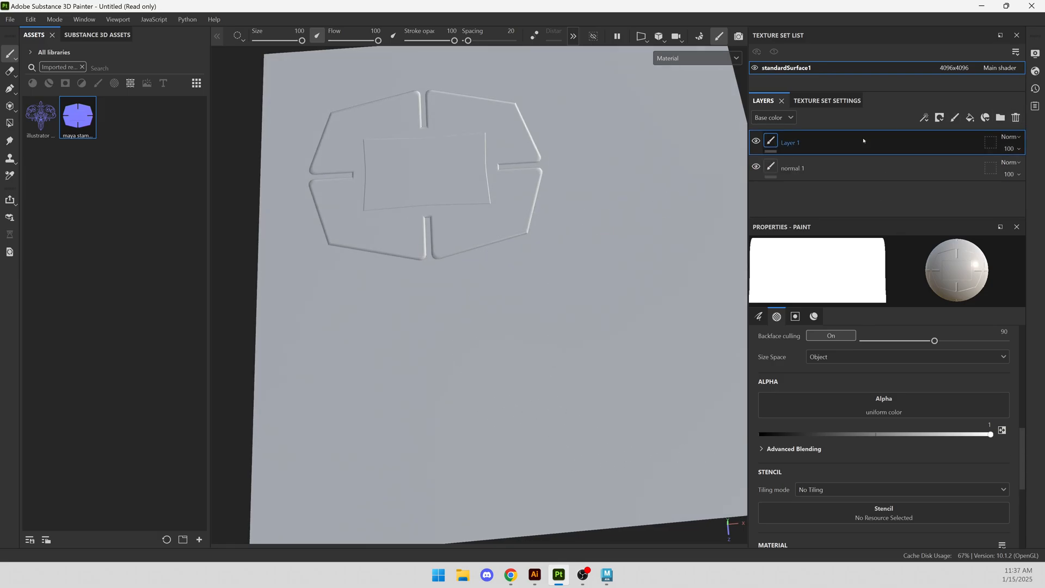
- Rename the top layer to 'normal 2' and set the Illustrator stamp as the brush normal
double_click(790, 142)
text(normal 2)
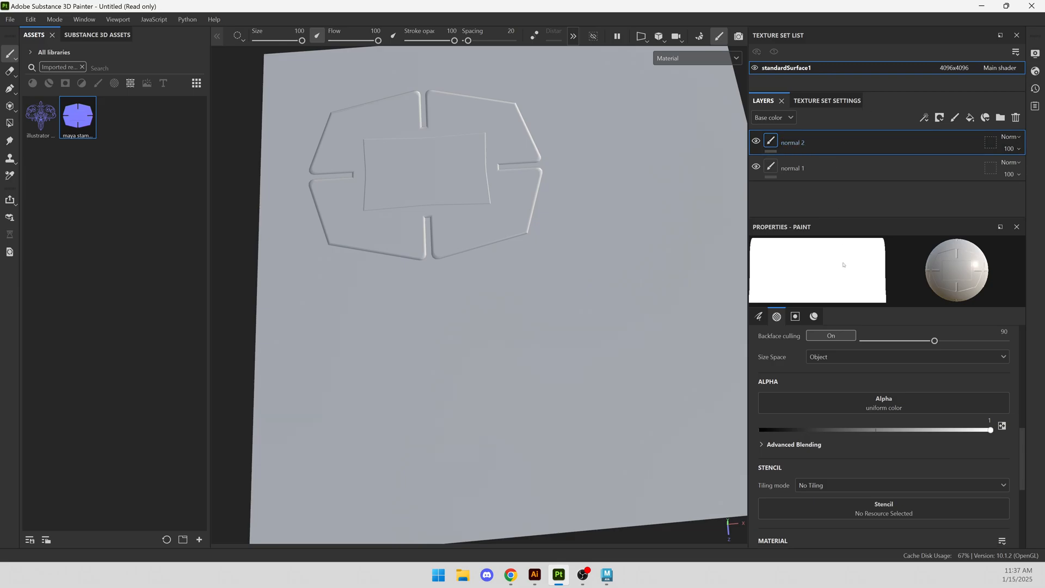
click(813, 316)
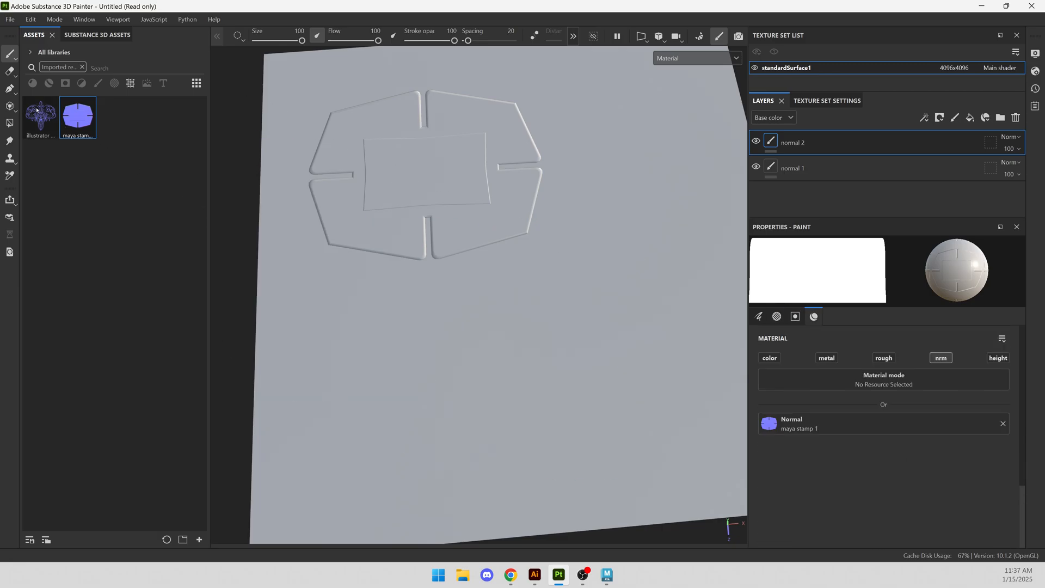
click(39, 114)
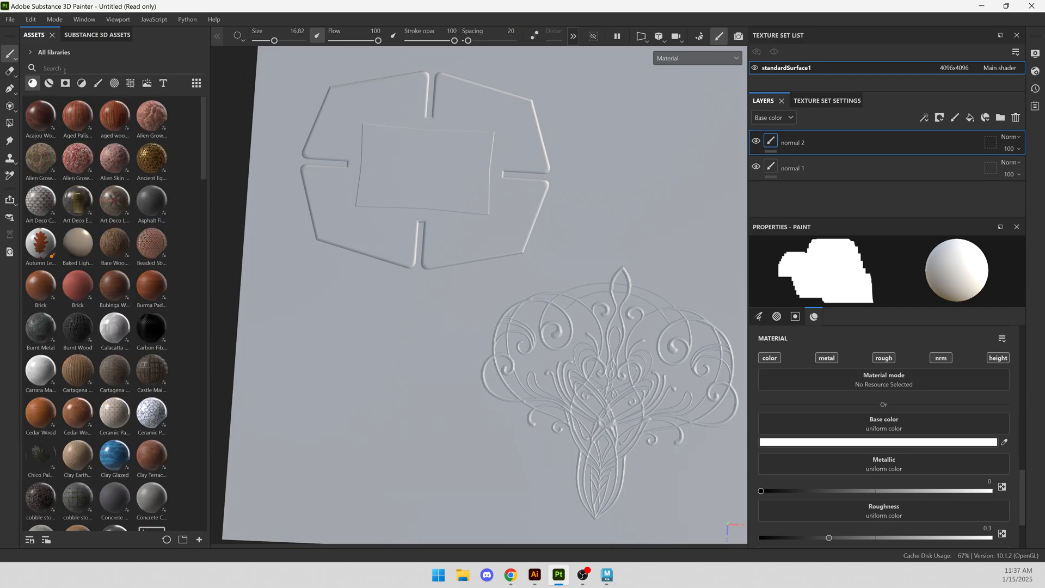
- Add a Metal Polished fill layer with a black mask and a generator on it
text(metal)
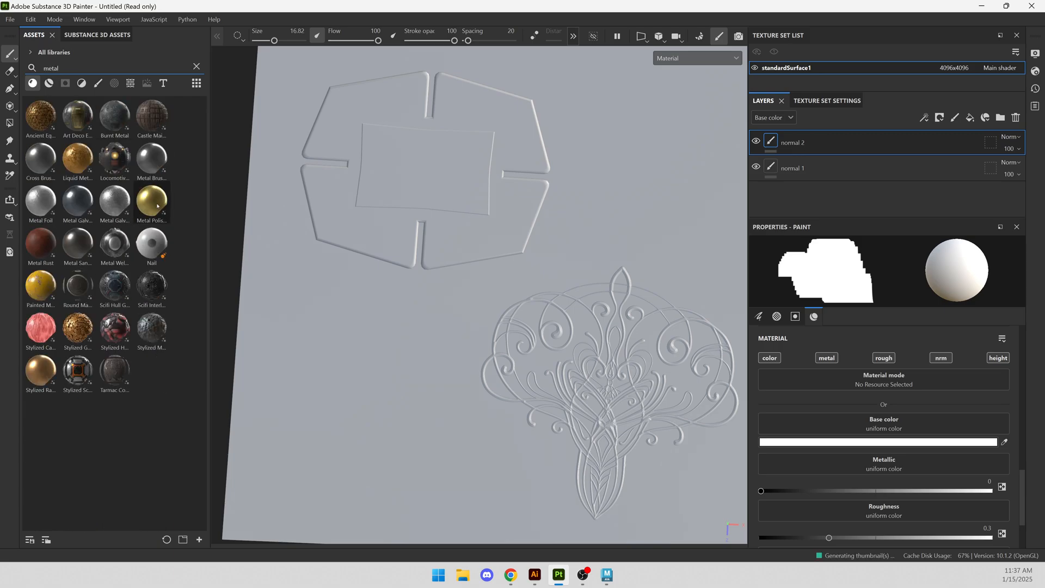
double_click(151, 201)
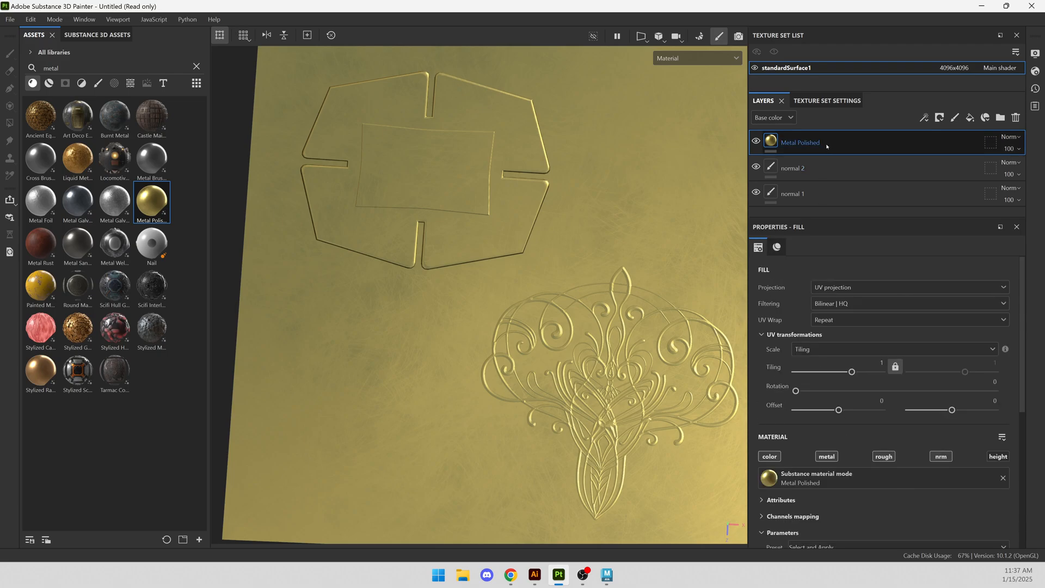
right_click(821, 143)
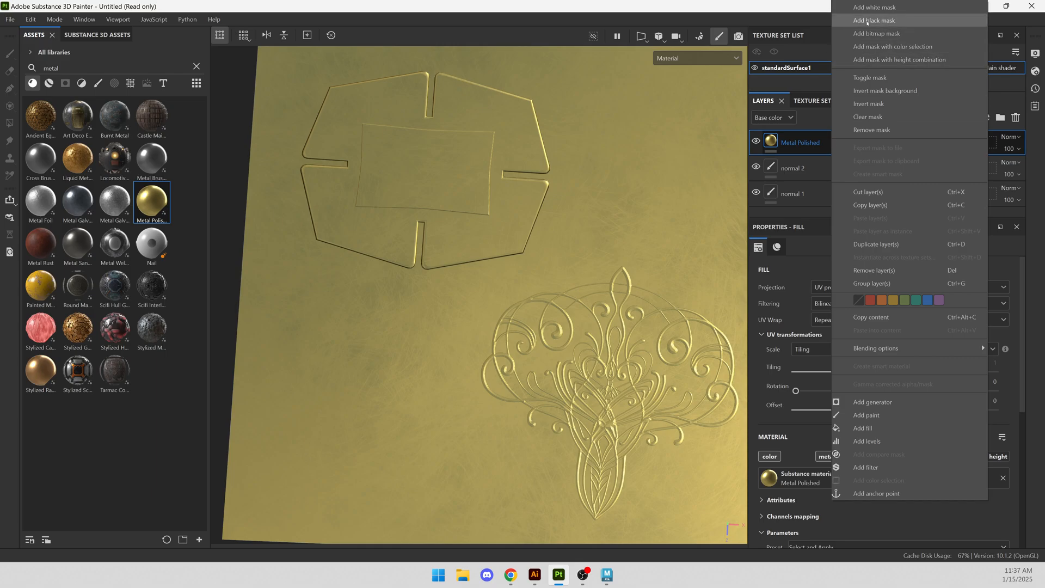
click(873, 20)
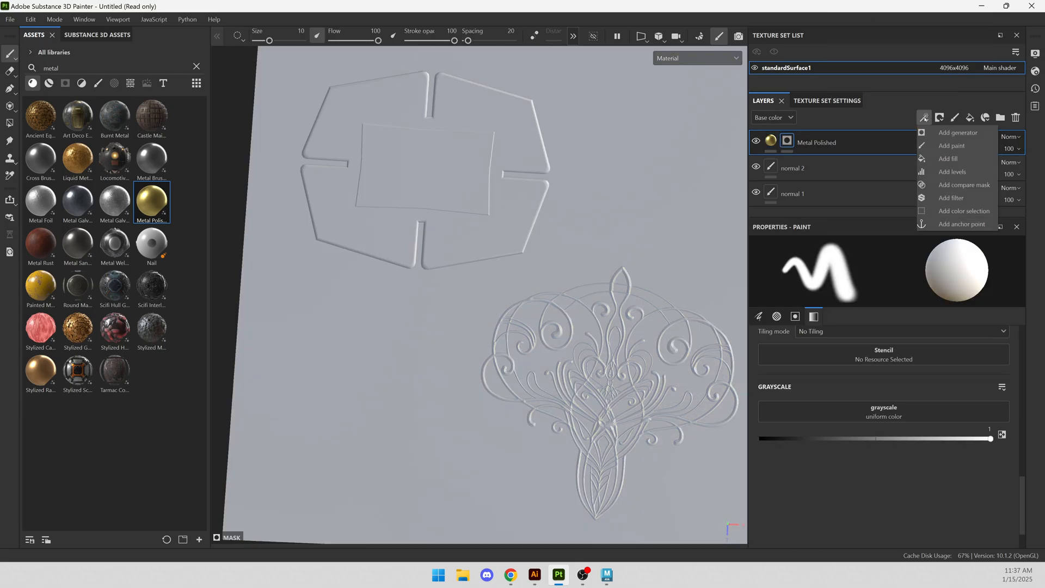
click(957, 132)
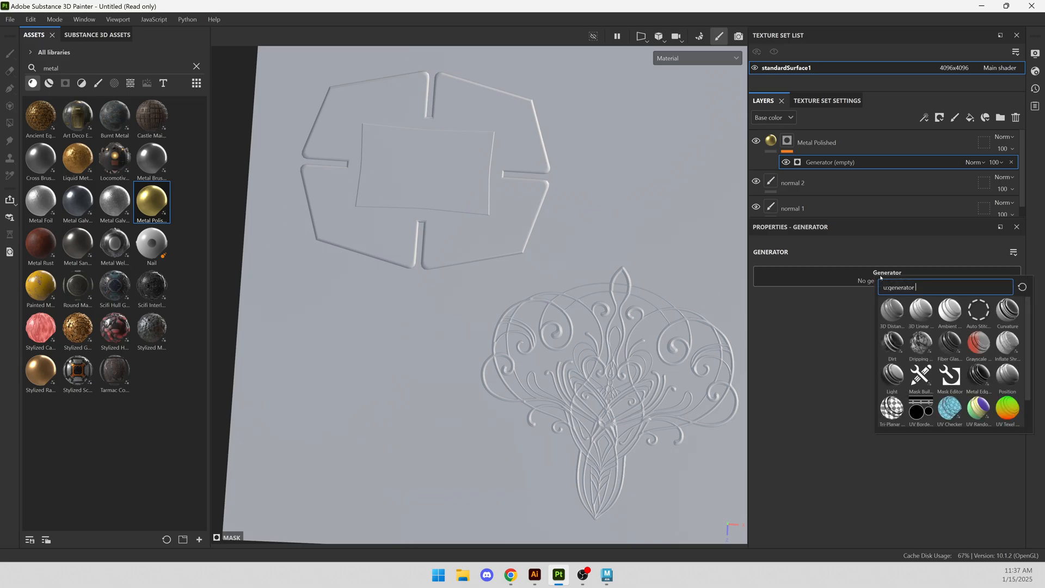
mouse_move(892, 343)
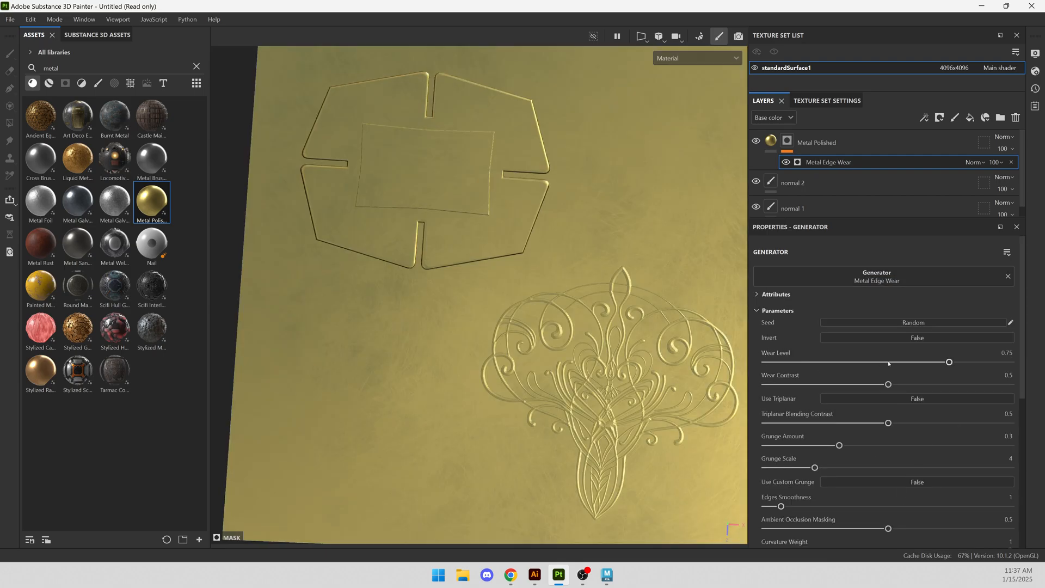
- Set the Metal Edge Wear wear level to about 0.58 after trying near zero
drag(949, 362, 765, 362)
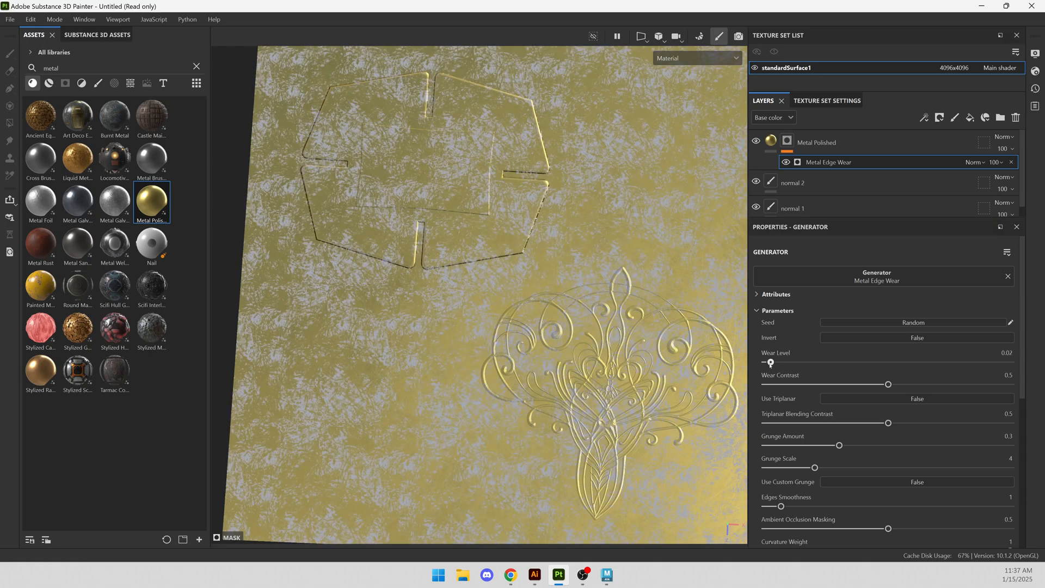
drag(764, 361, 896, 362)
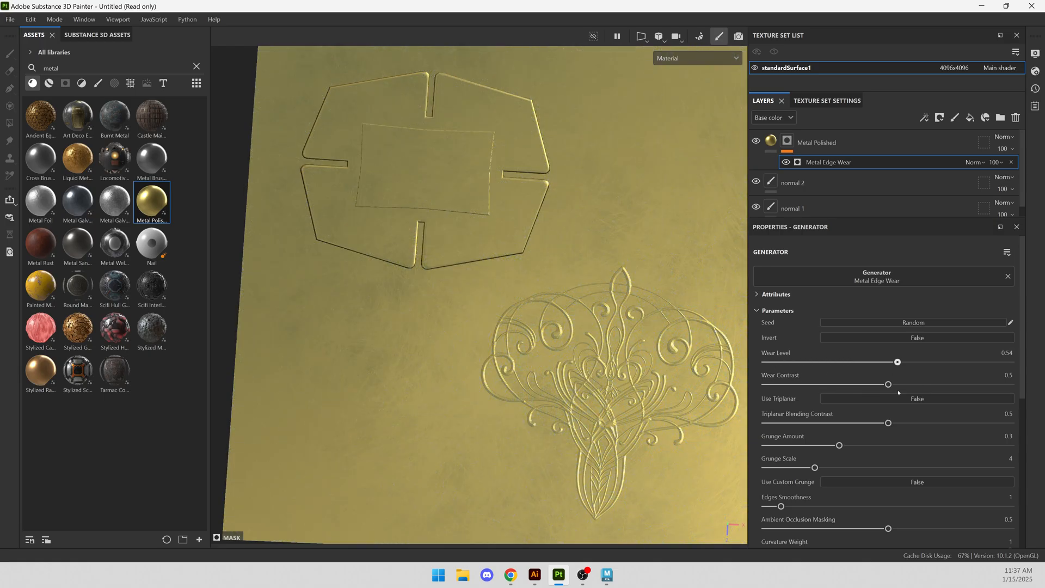
drag(896, 362, 908, 362)
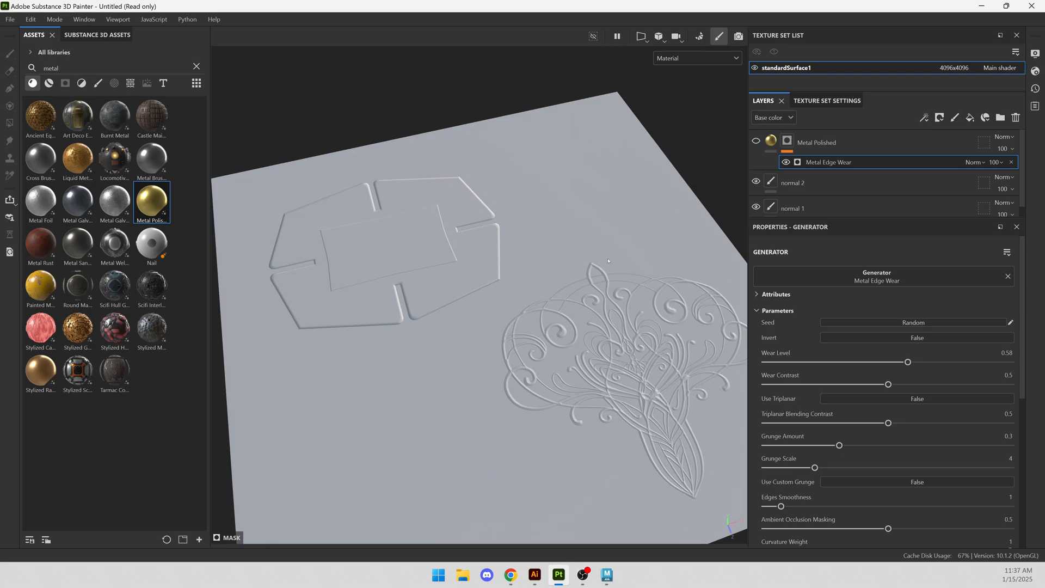
mouse_move(528, 162)
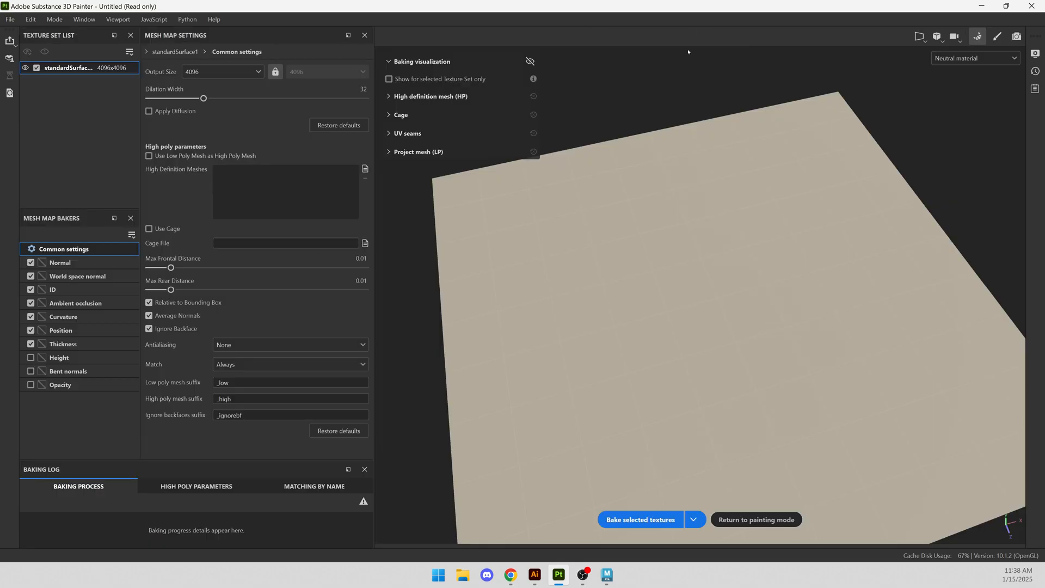
mouse_move(148, 155)
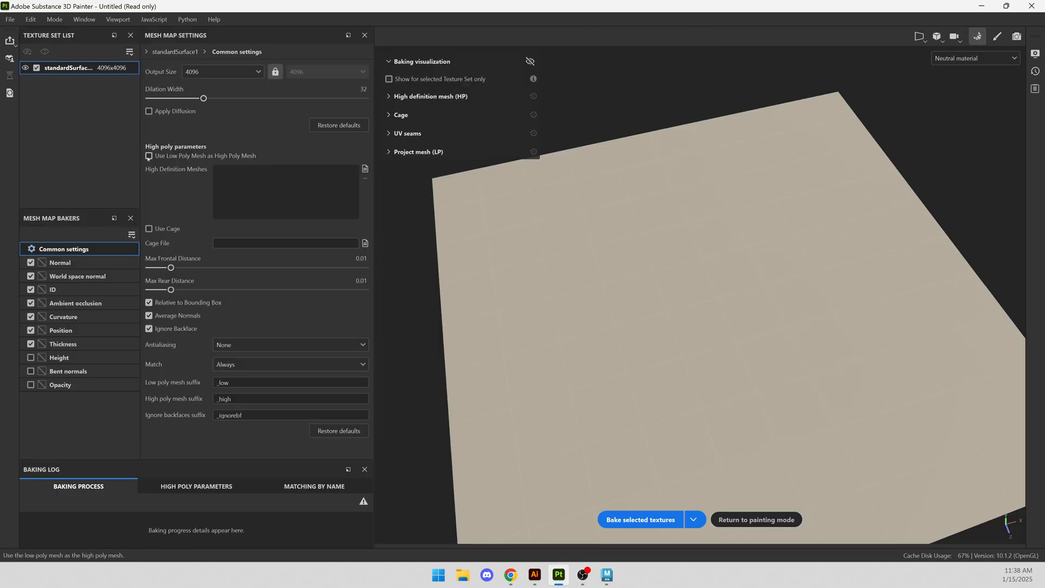
- Bake the mesh maps using the low-poly mesh as its own high-poly source
click(148, 156)
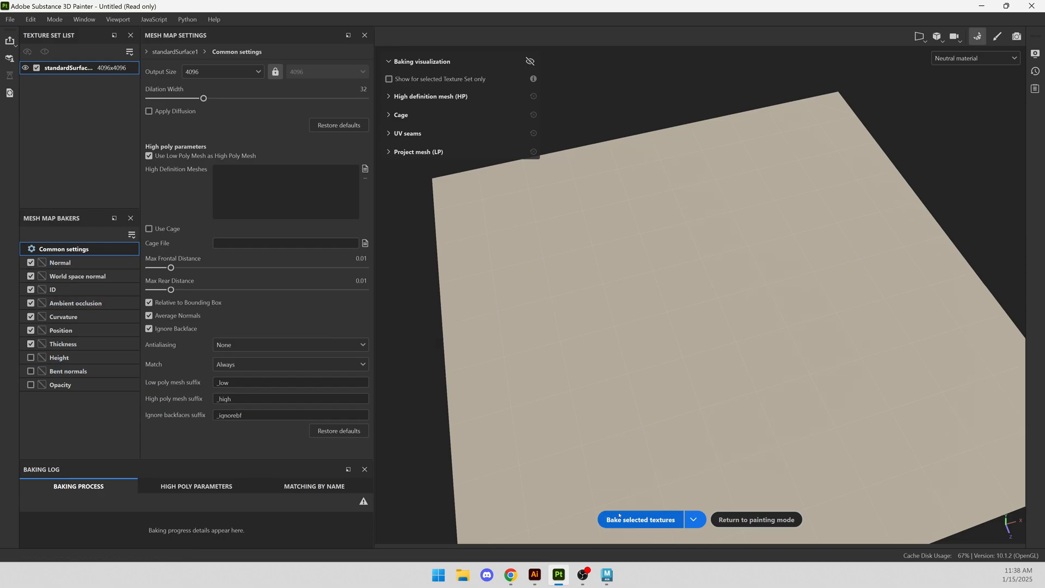
click(640, 519)
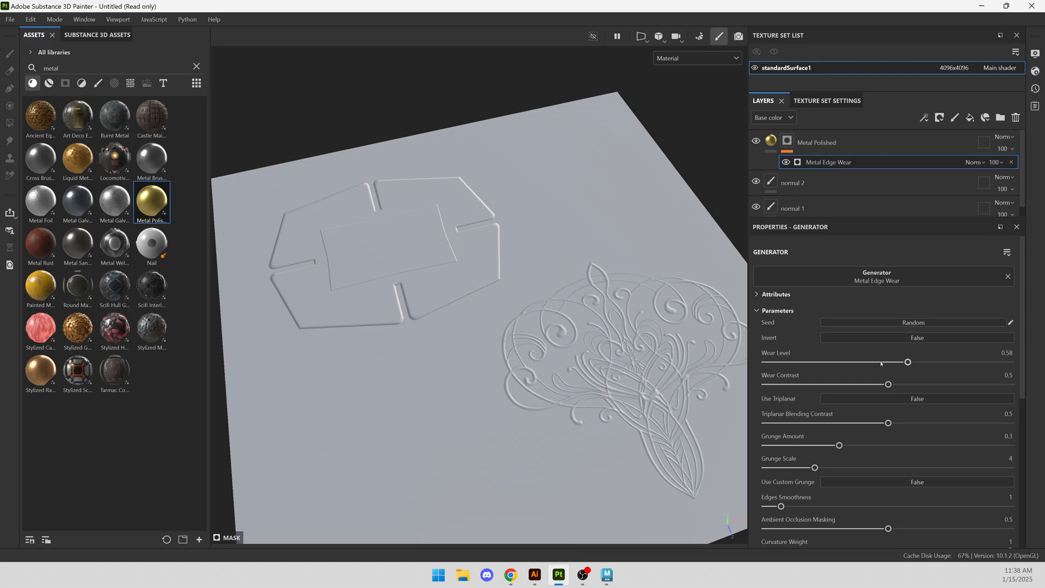
- Lower the wear level to about 0.51 and limit the normal 1 layer to the normal channel
drag(907, 362, 1009, 362)
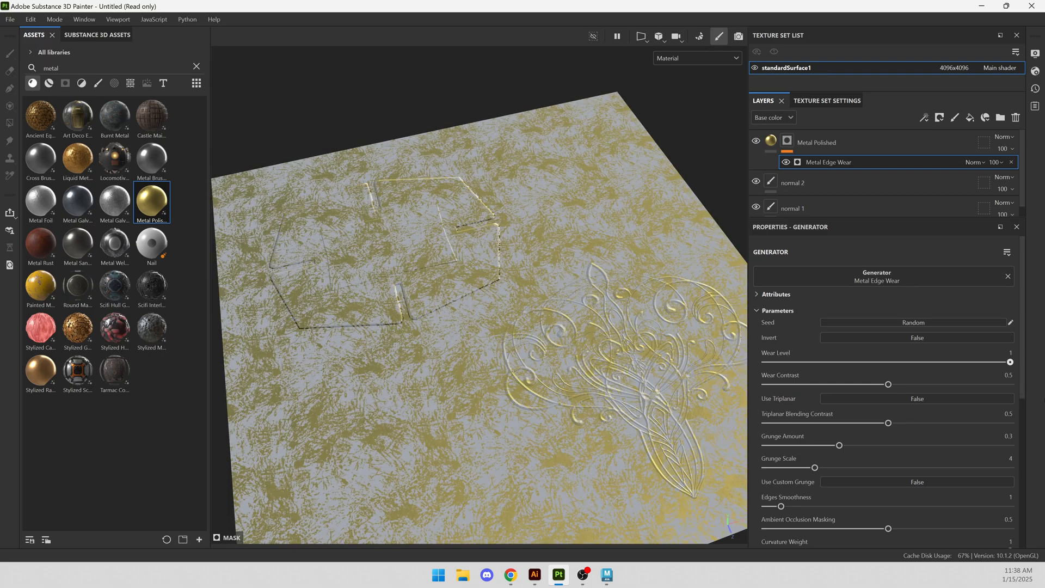
drag(1008, 362, 890, 362)
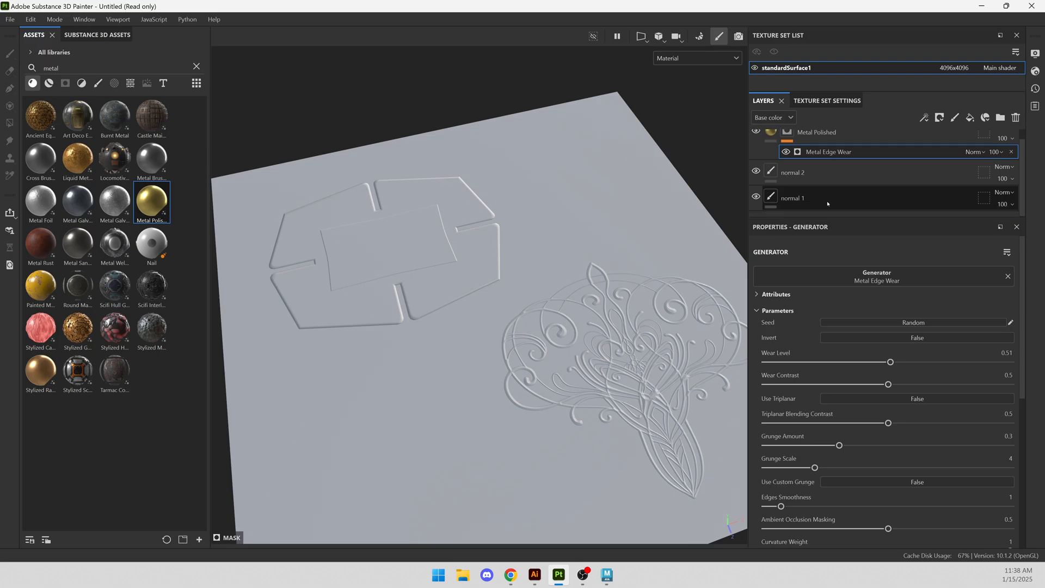
click(793, 198)
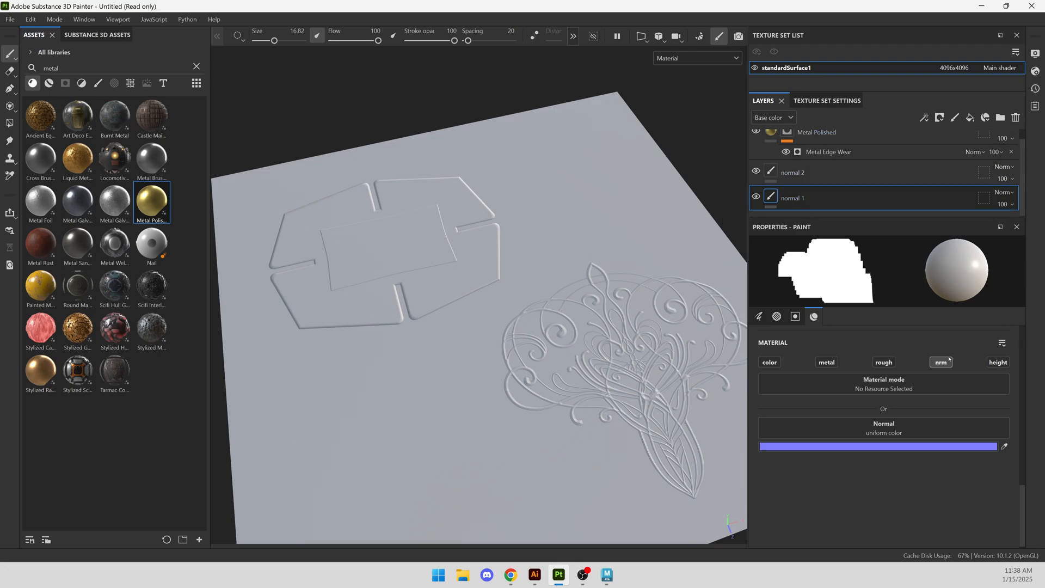
mouse_move(940, 362)
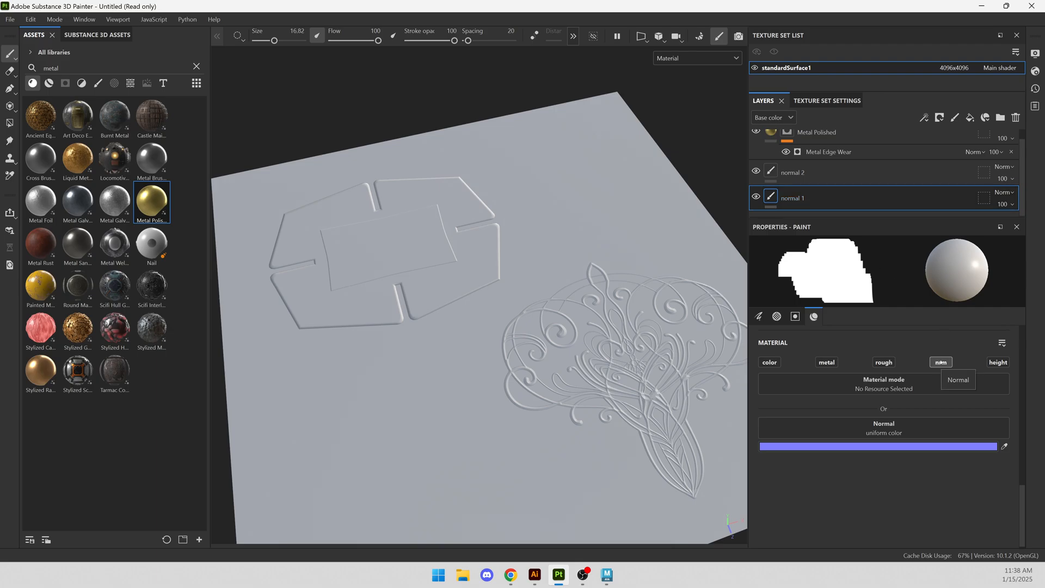
click(755, 172)
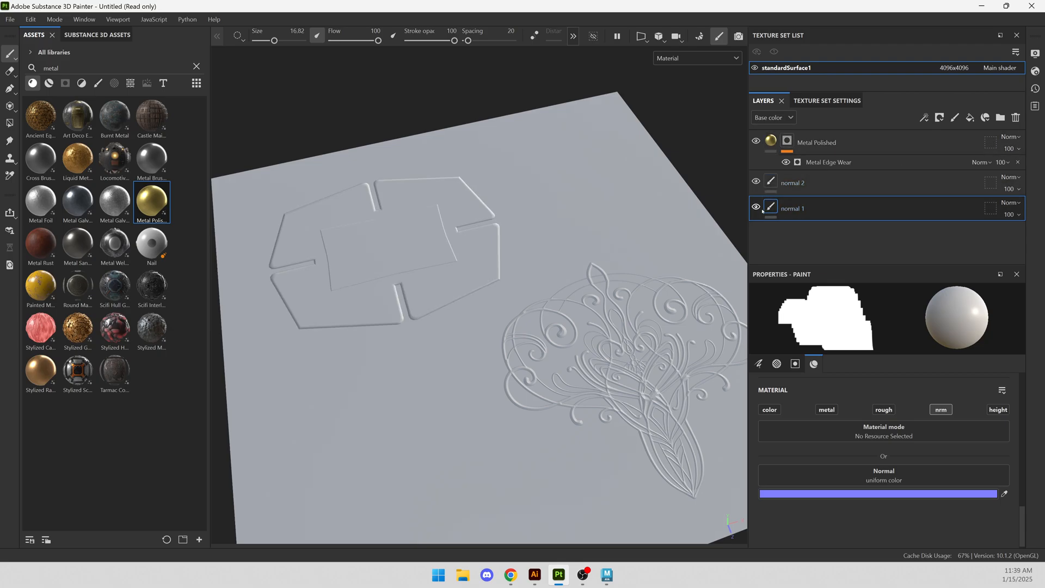
- Add an anchor point named normal 1 to the normal 1 layer and select it
click(923, 118)
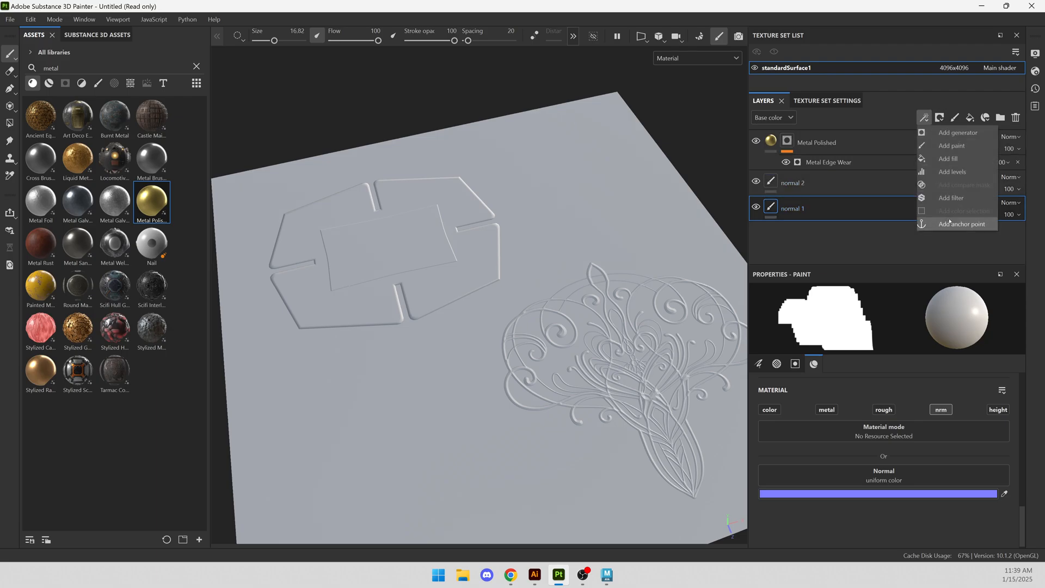
click(883, 206)
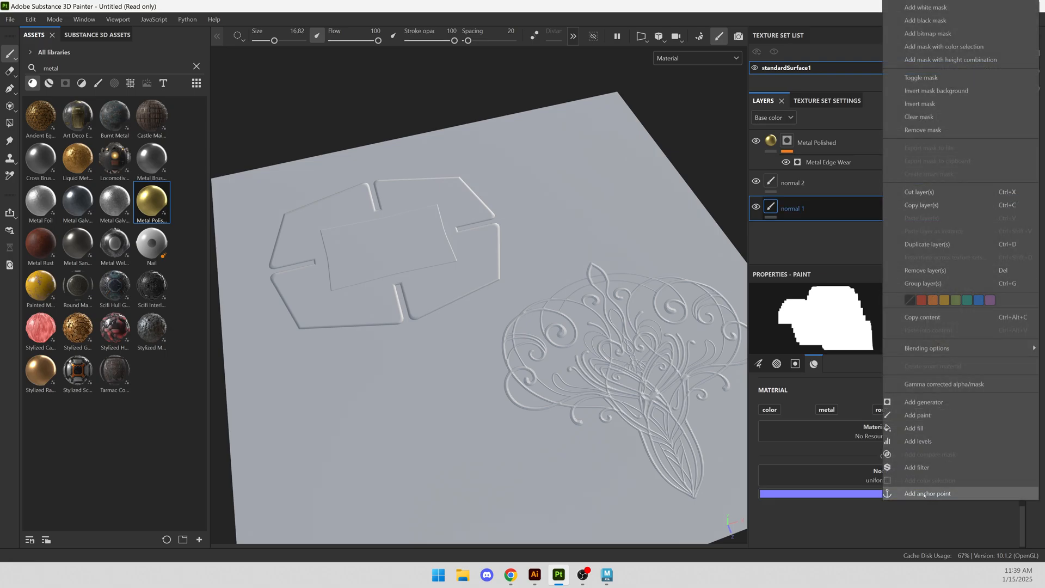
click(927, 493)
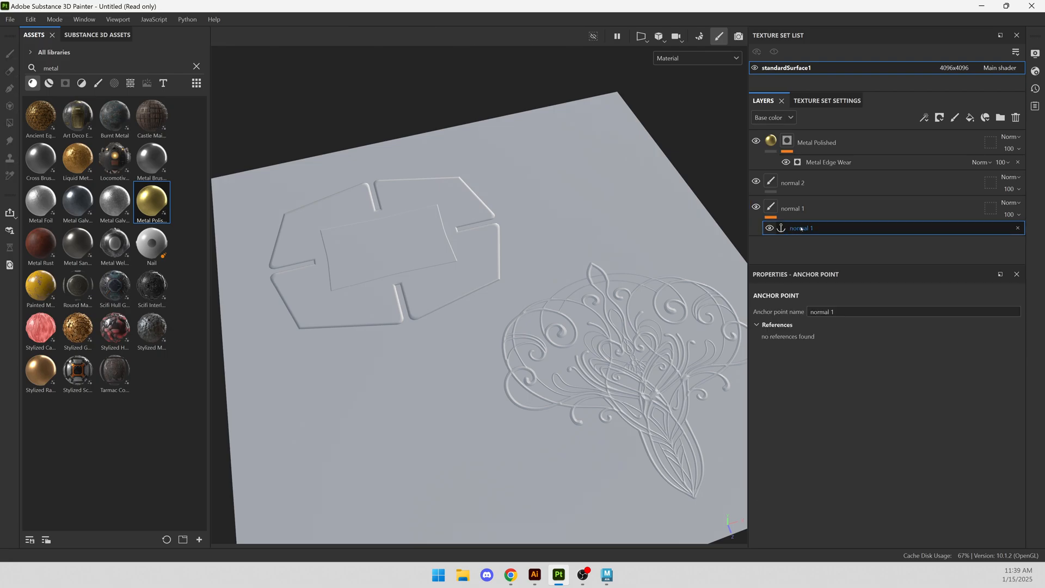
click(828, 162)
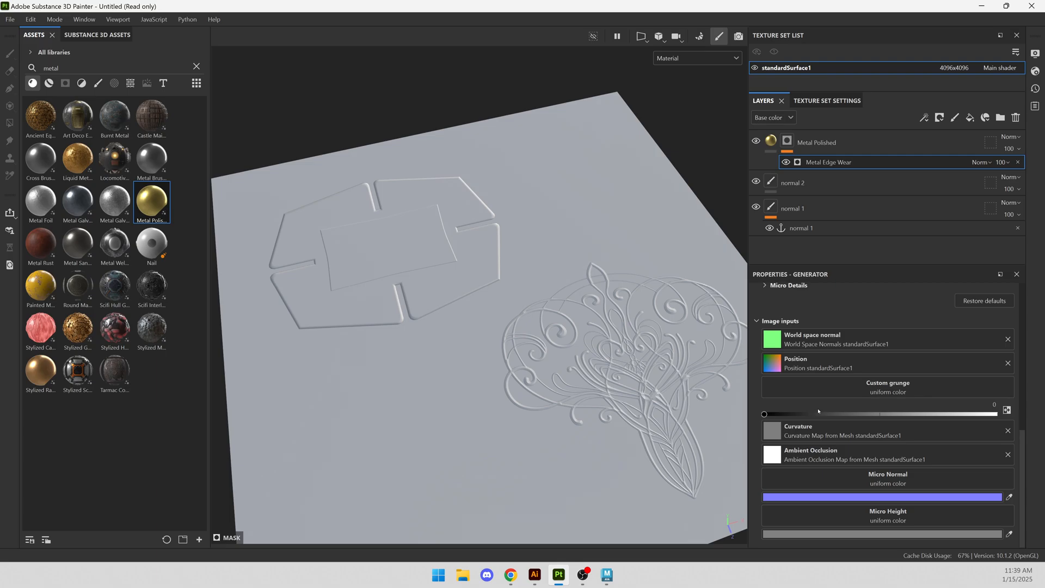
mouse_move(852, 480)
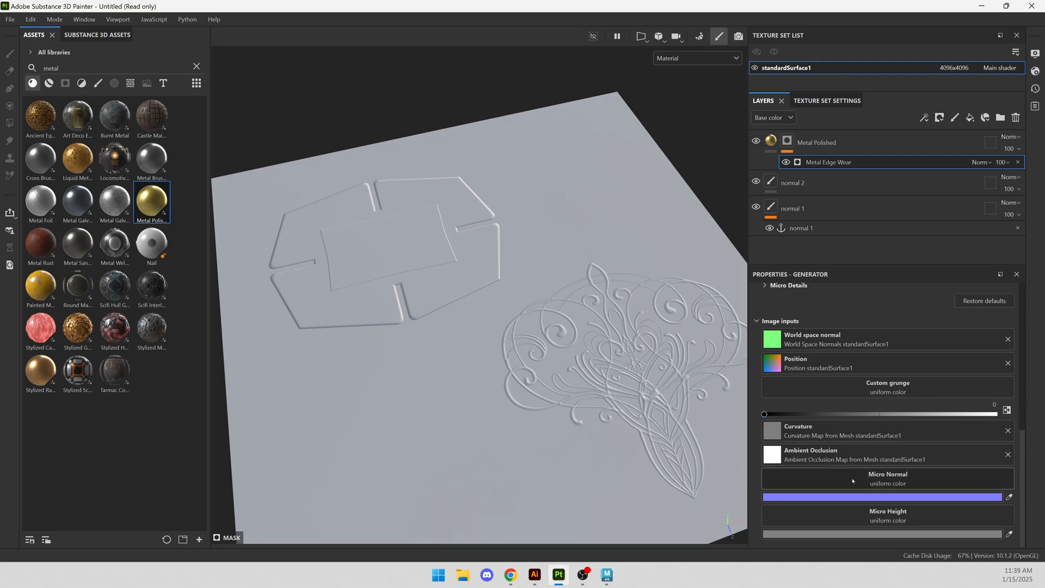
mouse_move(845, 484)
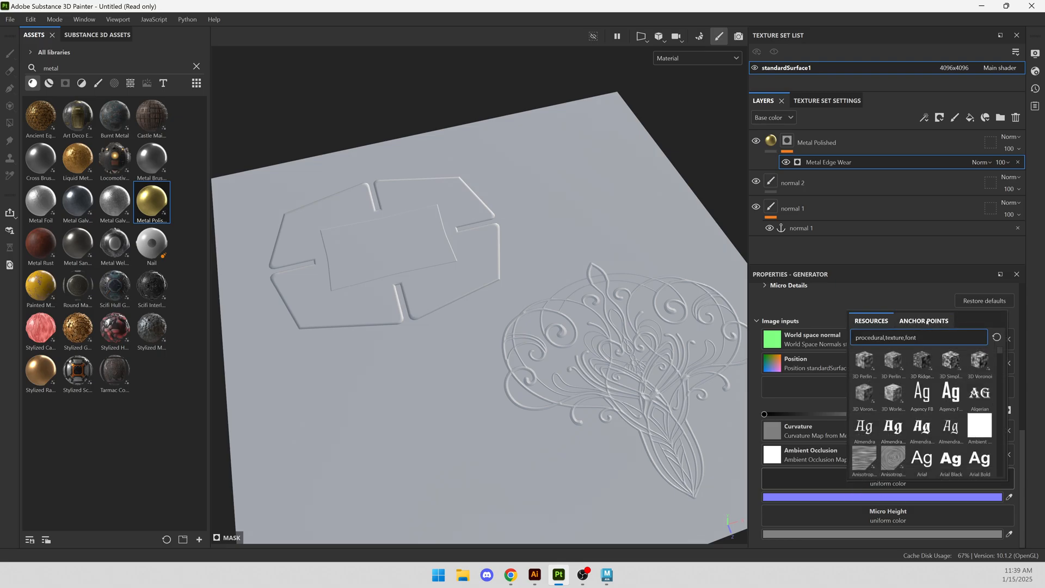
- Feed Metal Edge Wear's Micro Normal from the normal 1 anchor point's referenced normal channel
click(924, 320)
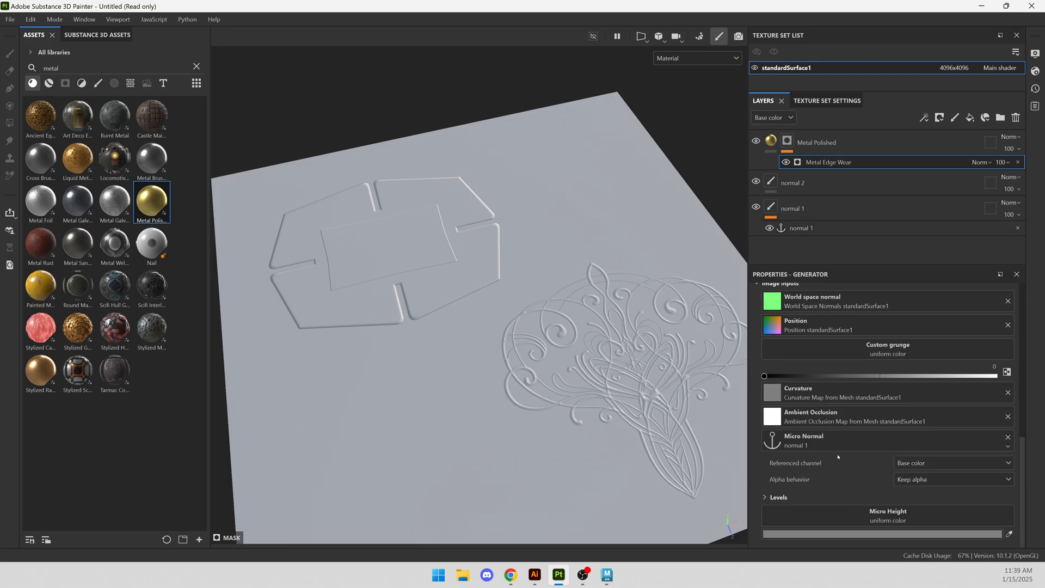
mouse_move(787, 484)
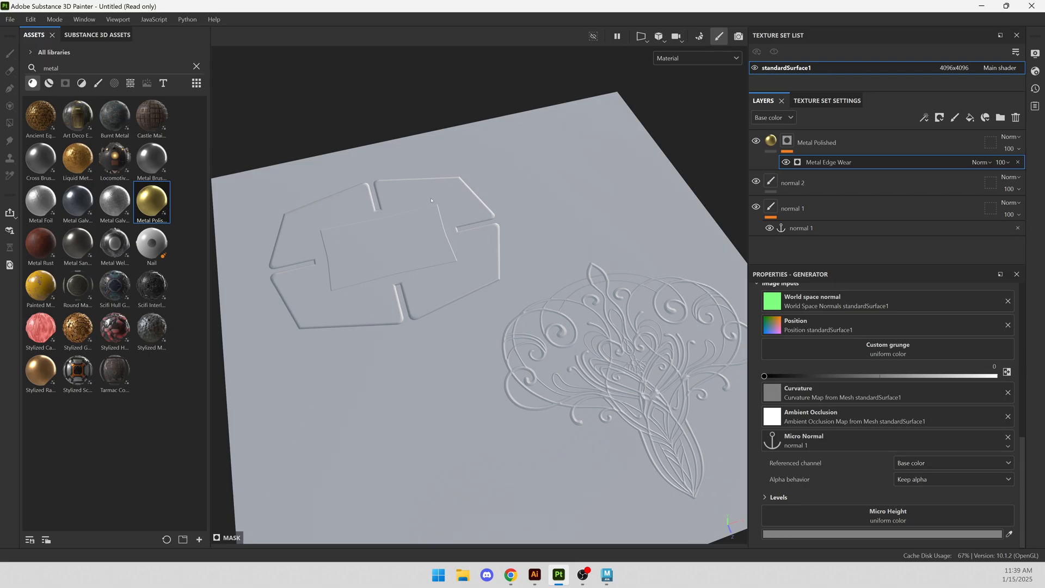
mouse_move(382, 236)
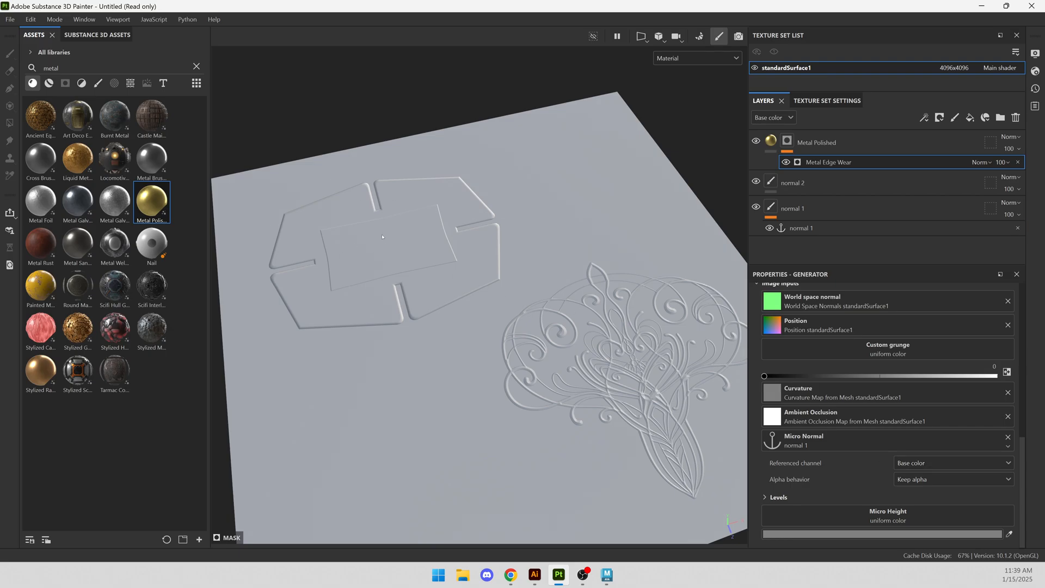
click(953, 463)
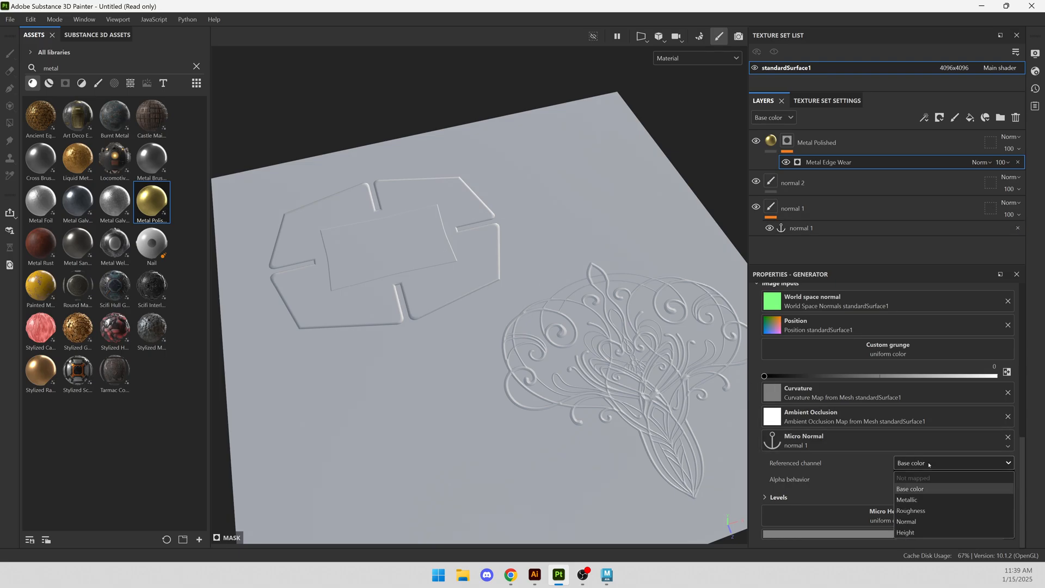
mouse_move(926, 513)
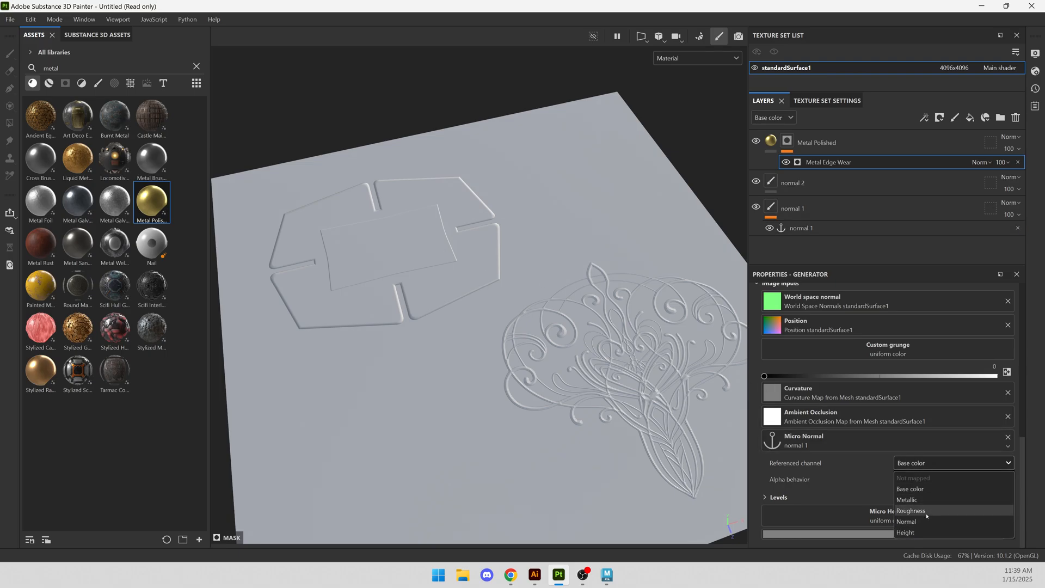
click(905, 521)
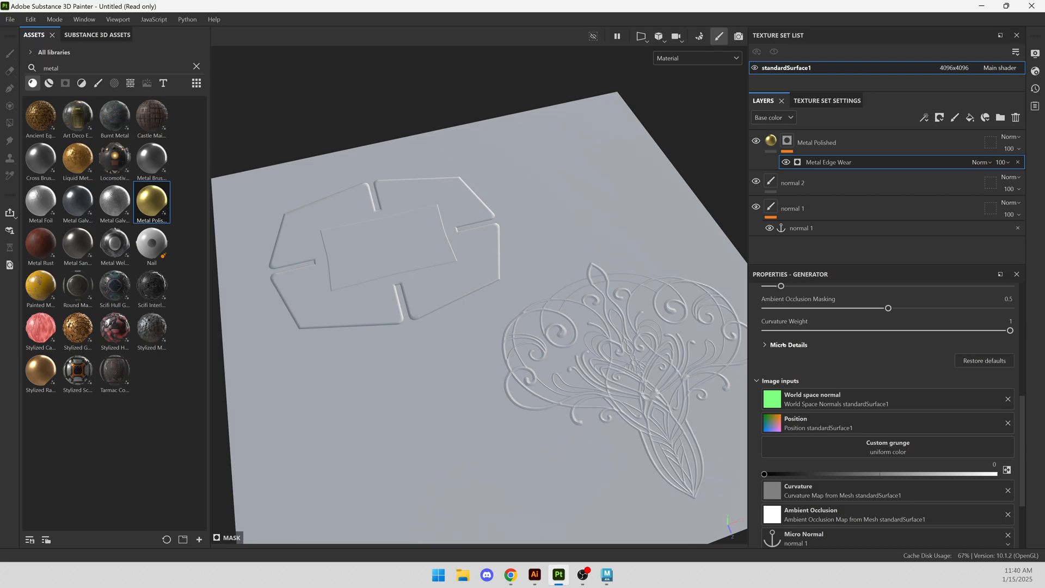
- Enable Micro Normal with curvature intensity 0.68, height details 8.8 and AO radius 0.68
click(764, 344)
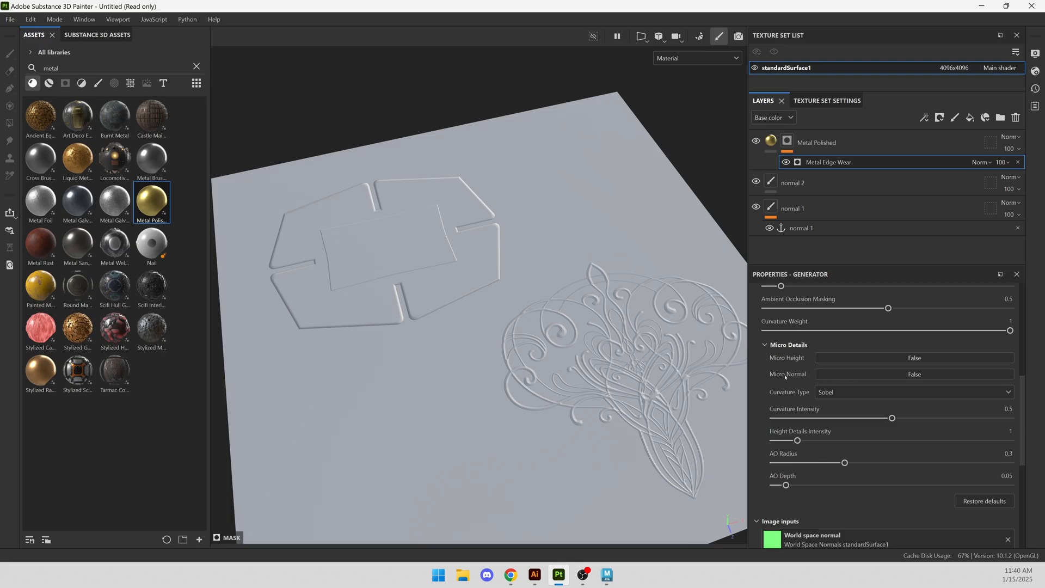
click(914, 374)
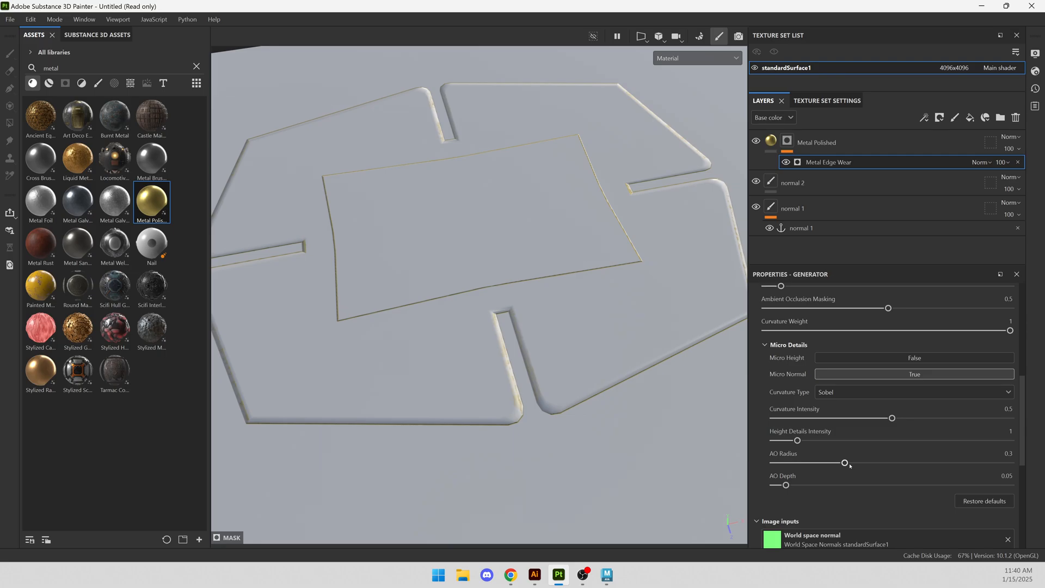
drag(845, 463, 934, 463)
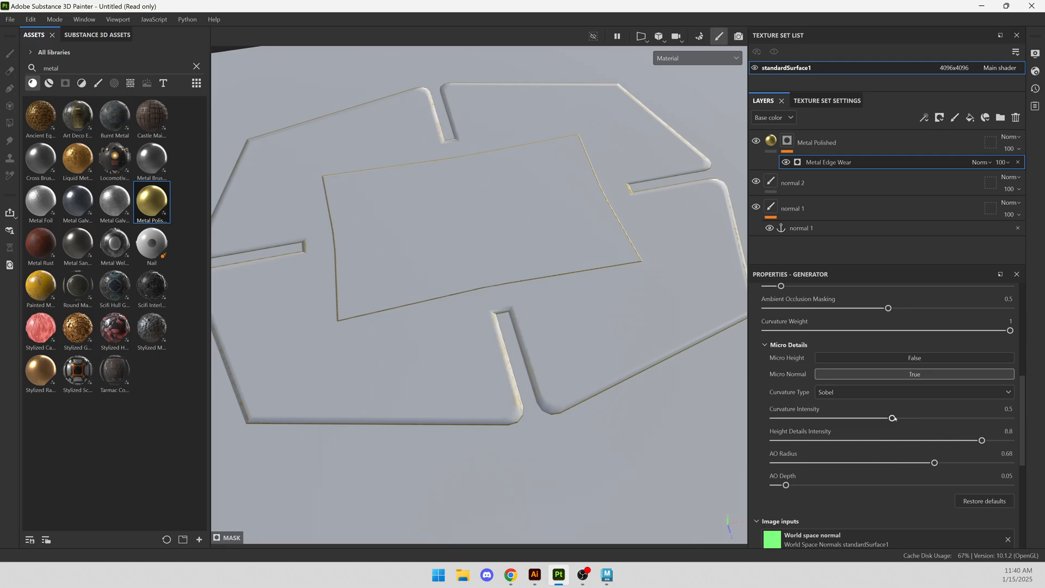
drag(892, 418, 933, 418)
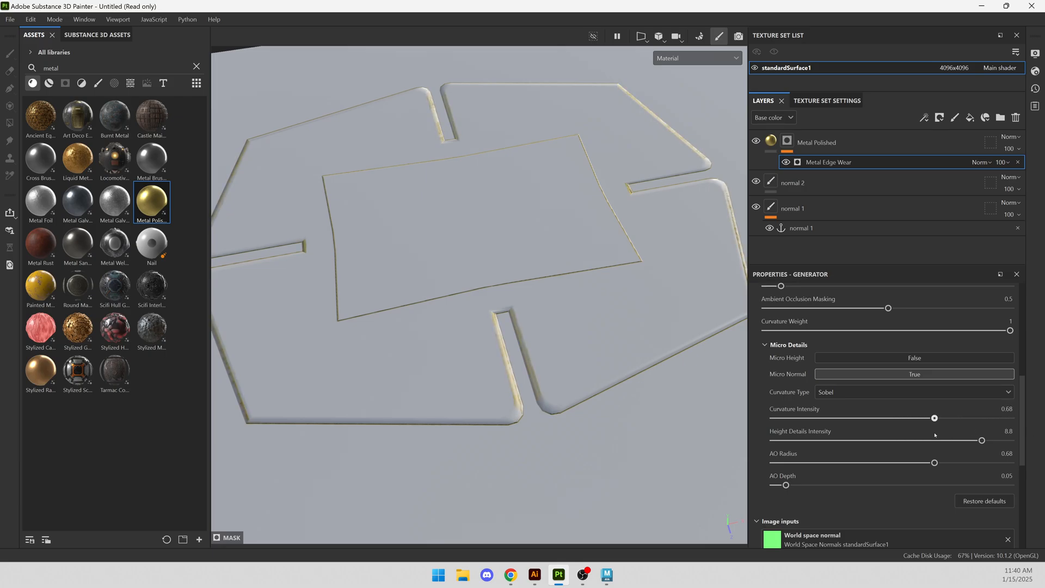
drag(980, 439, 972, 440)
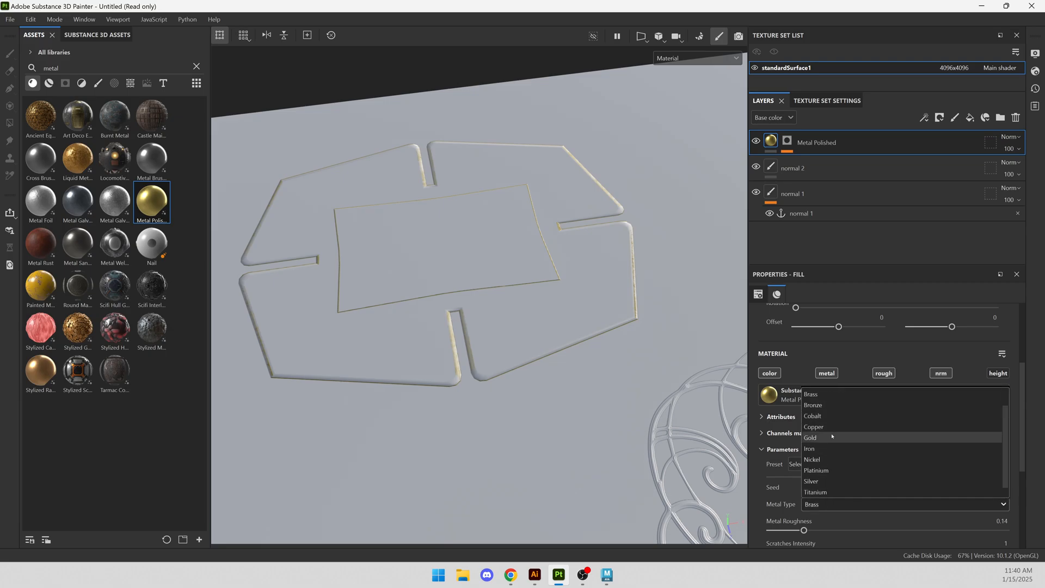
mouse_move(816, 470)
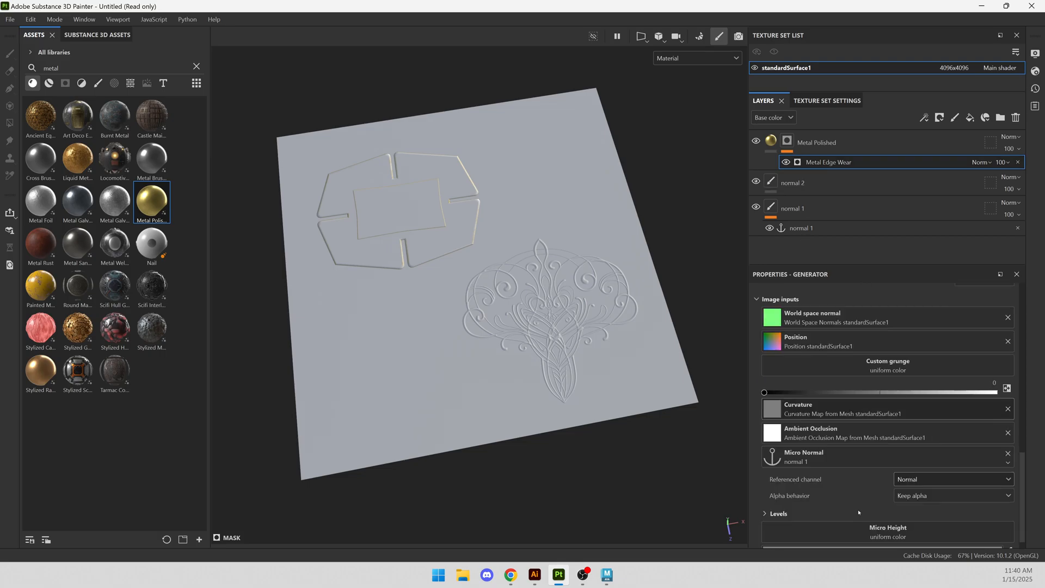
- Ease height details intensity to 8.39 and select the top layer
scroll(down, 3)
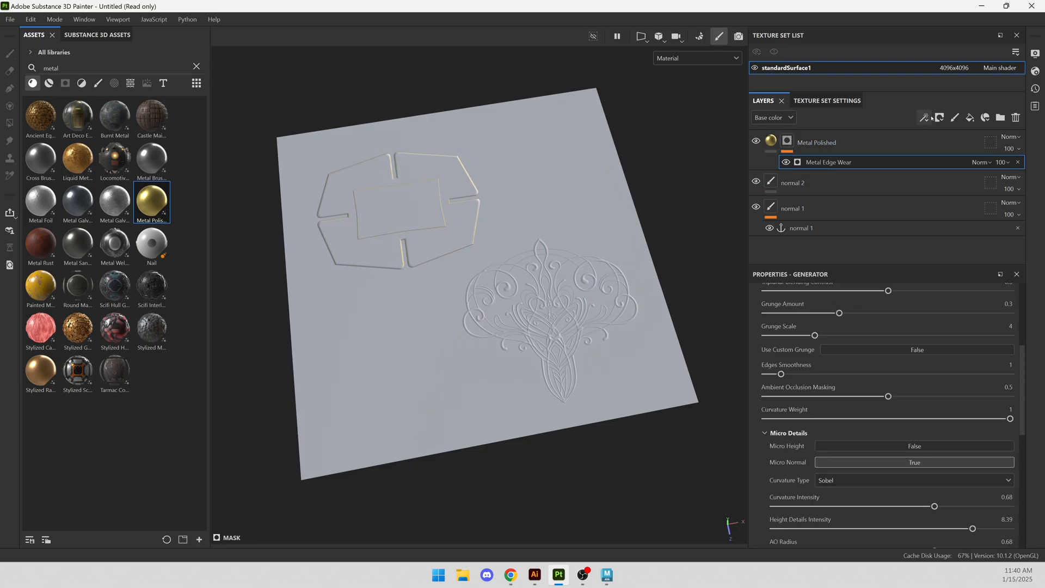
click(787, 142)
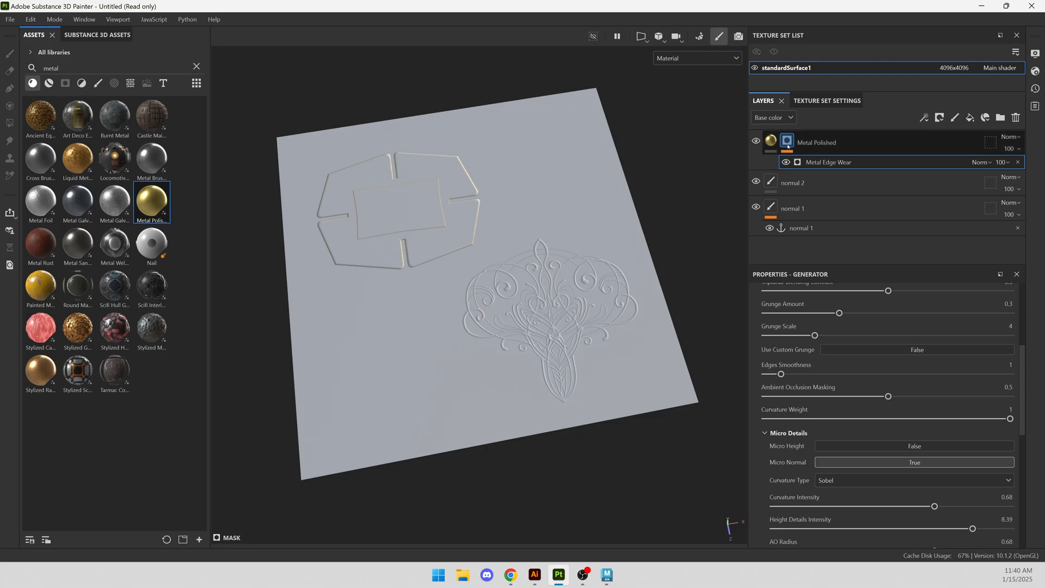
mouse_move(769, 143)
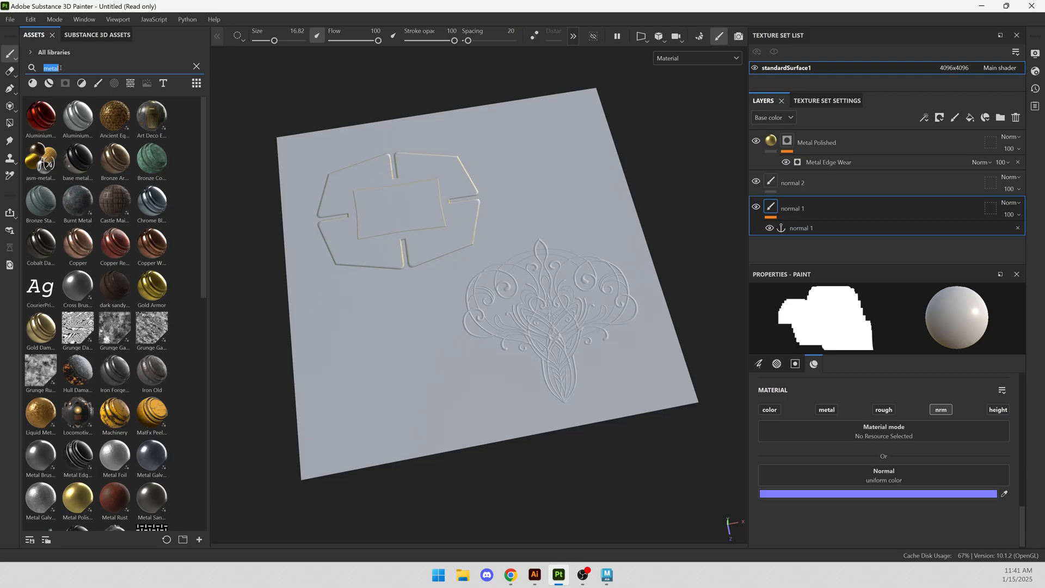
- Search assets for 'hard surface' and pick a circle bump stamp
text(hard surface)
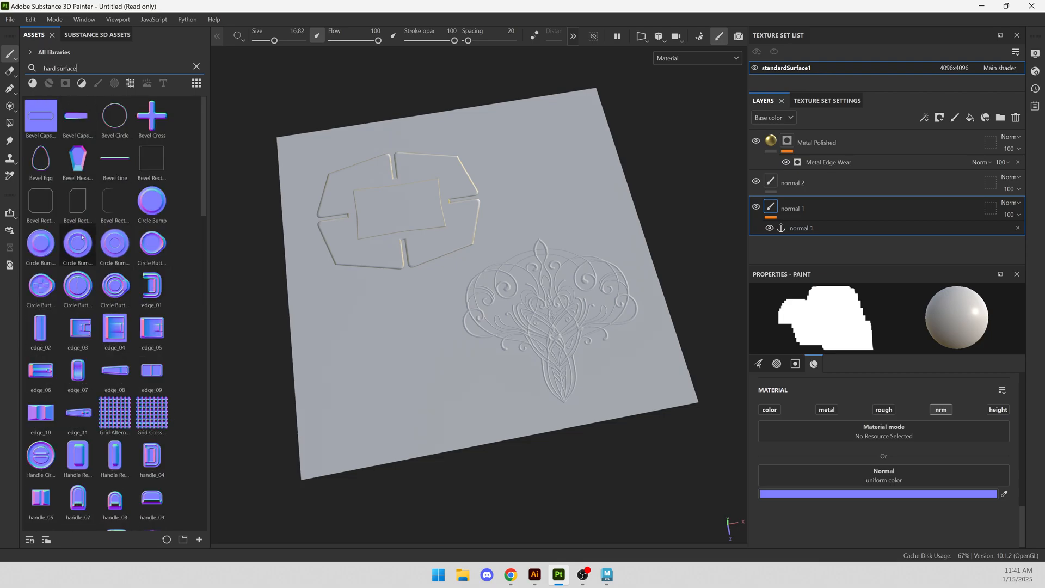
click(77, 245)
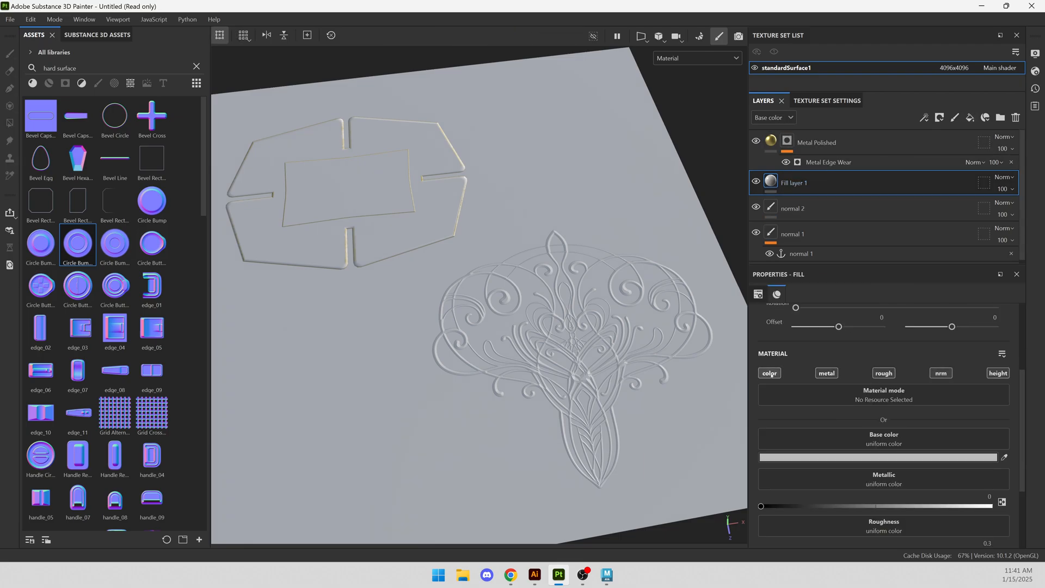
- Give Fill layer 1 a dark brown base colour
click(879, 457)
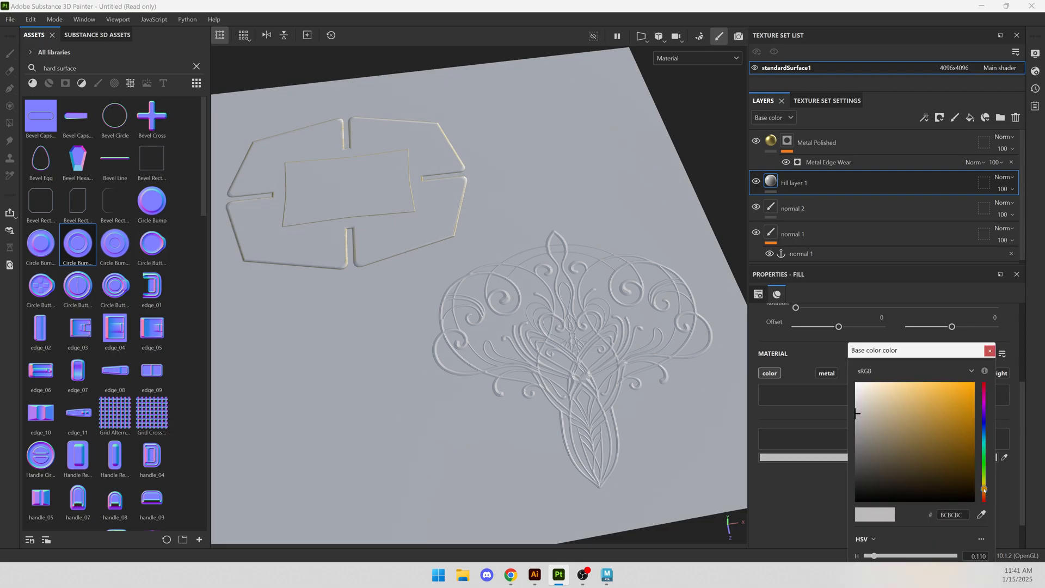
click(963, 478)
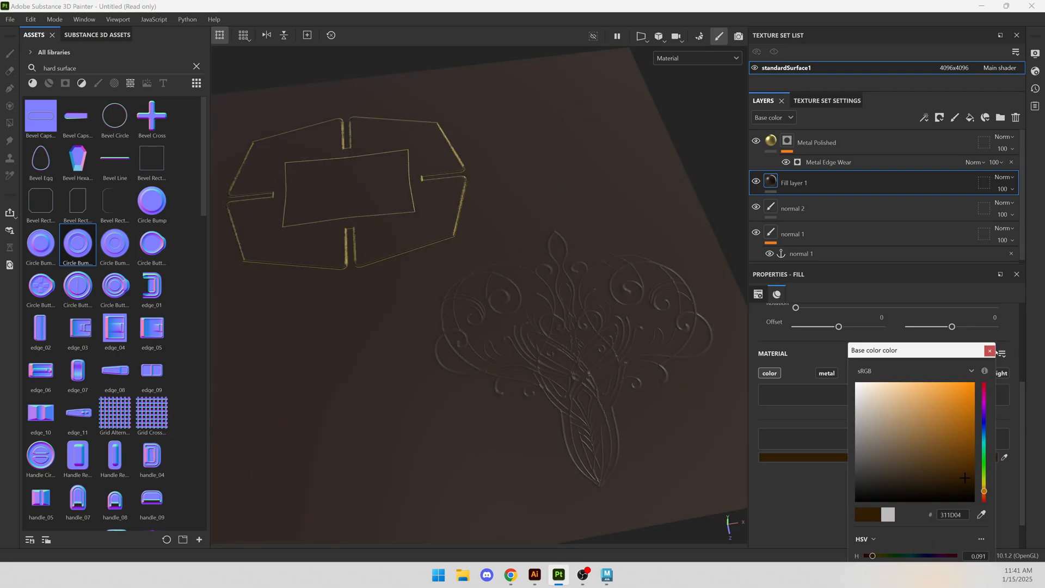
click(990, 350)
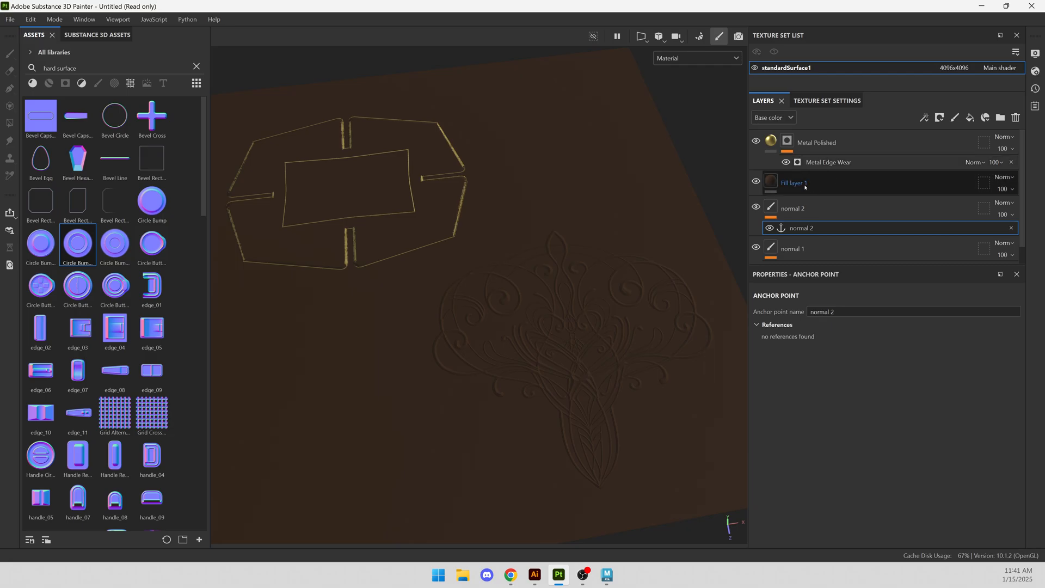
- Add an anchor point to normal 2 and a black mask to Fill layer 1
click(794, 182)
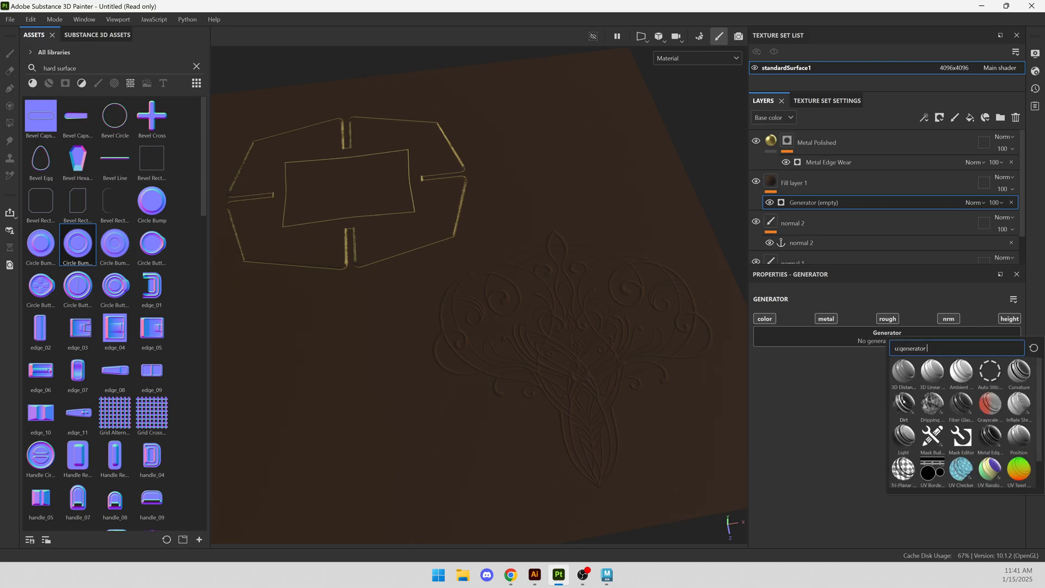
click(903, 406)
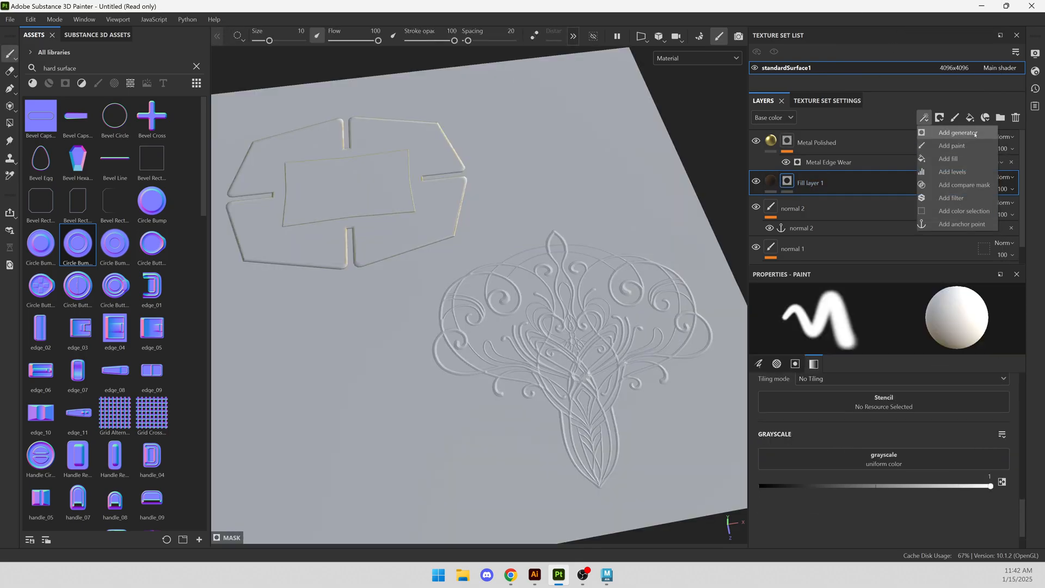
- Add a Dirt generator to Fill layer 1's mask with its micro normal input slot opened
click(952, 132)
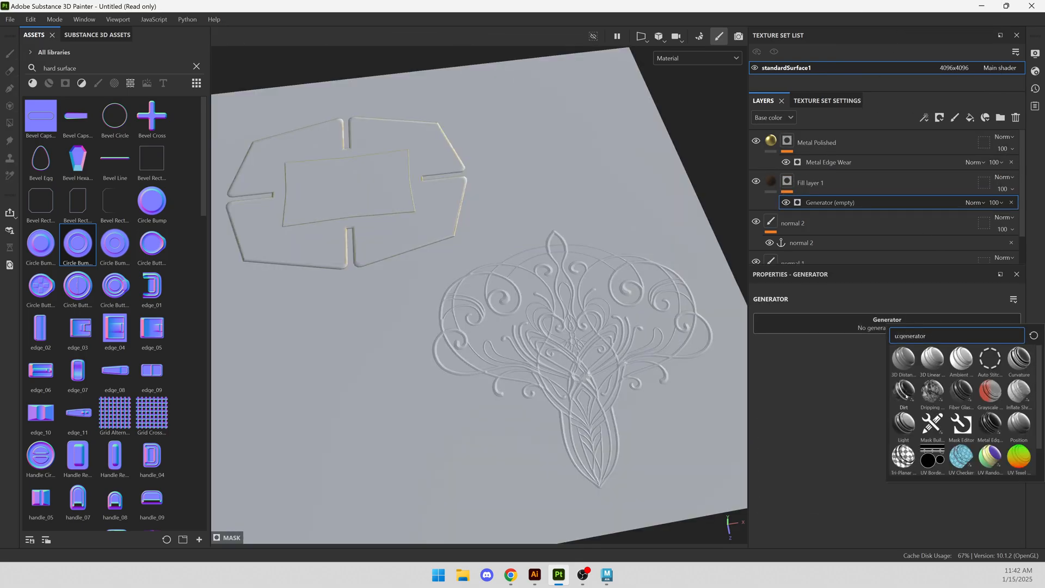
click(903, 392)
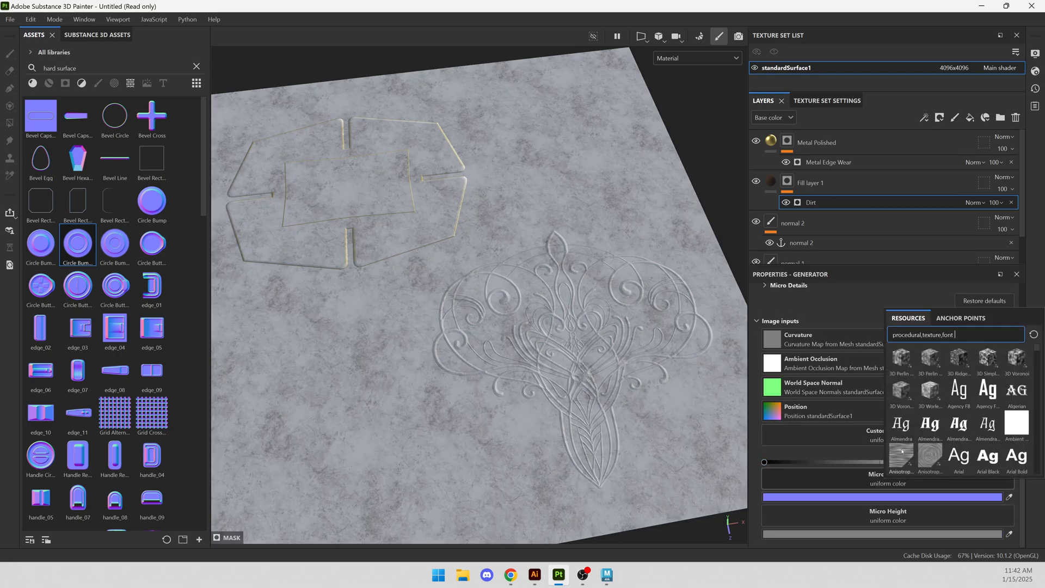
click(960, 318)
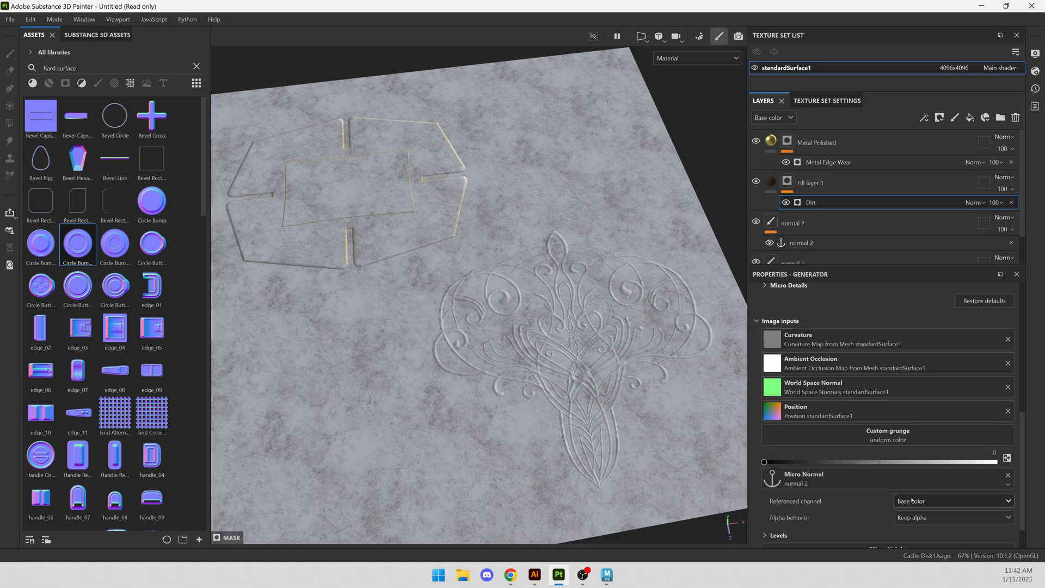
- Drive the Dirt micro normal from the normal 2 anchor's Normal channel and enable it
click(953, 501)
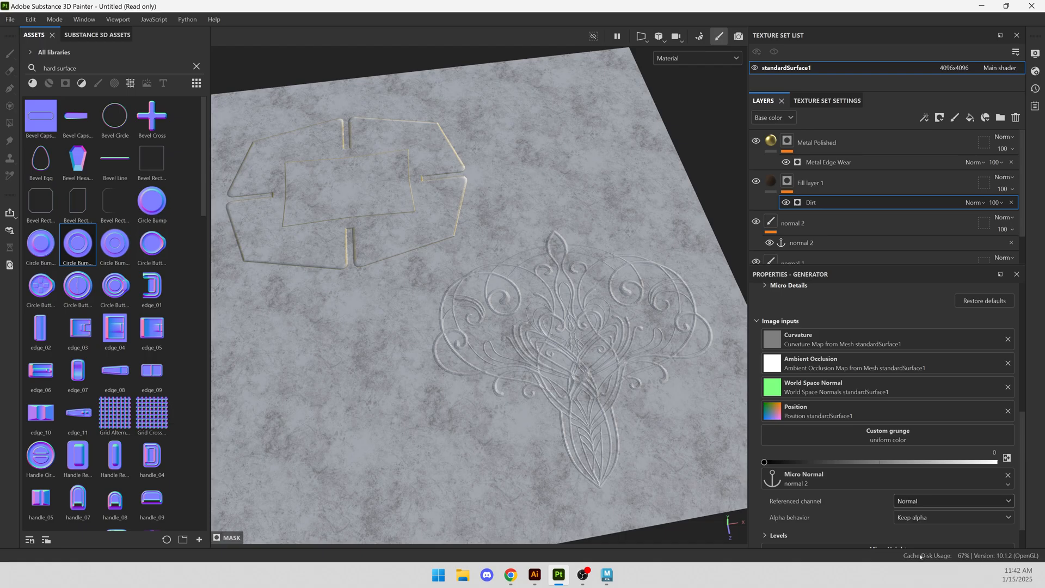
click(788, 284)
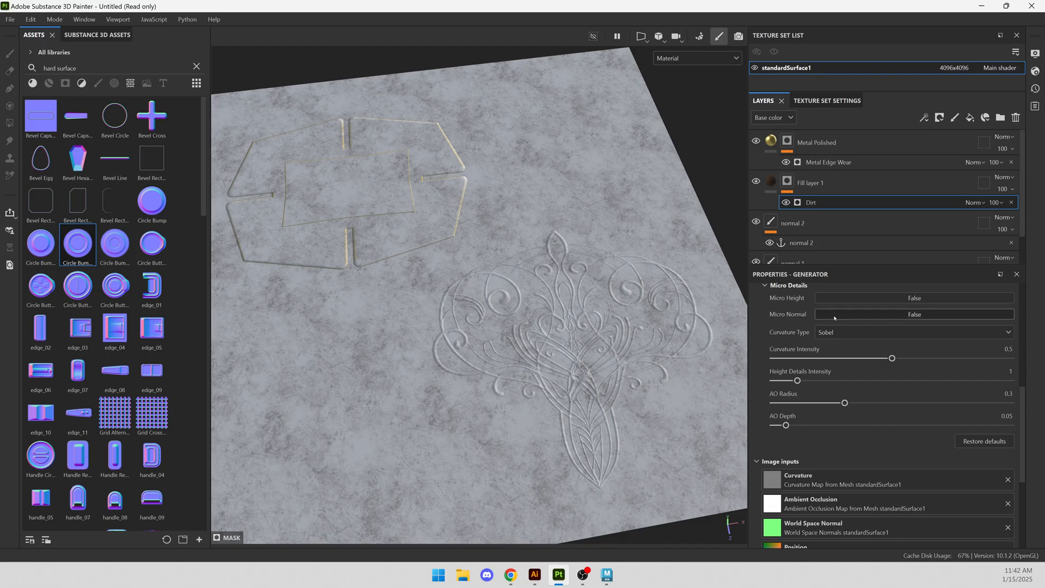
click(914, 314)
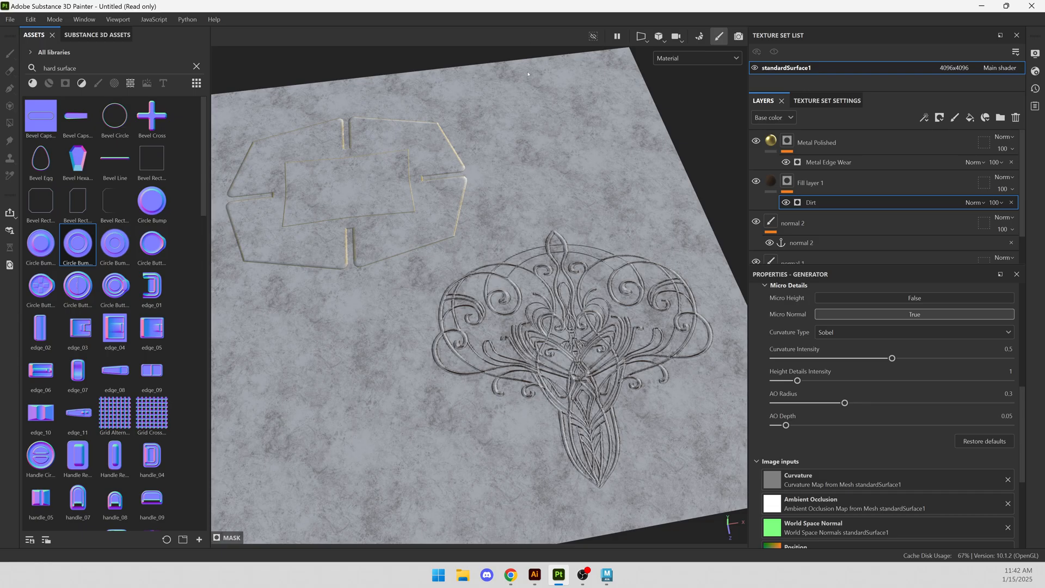
- Lower the Dirt level to about 0.28 and adjust triplanar blending contrast to 0.37
click(787, 182)
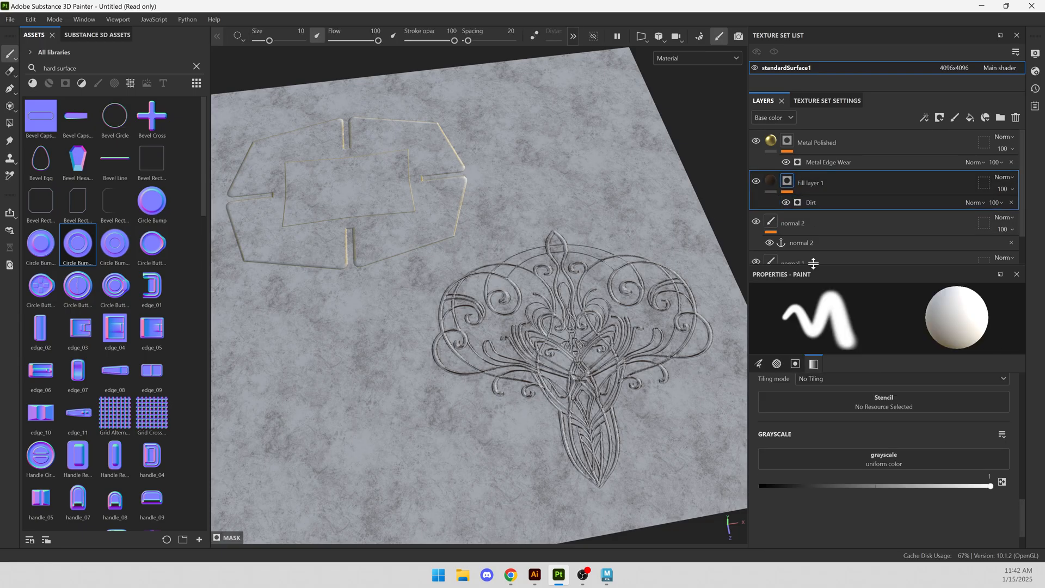
click(811, 203)
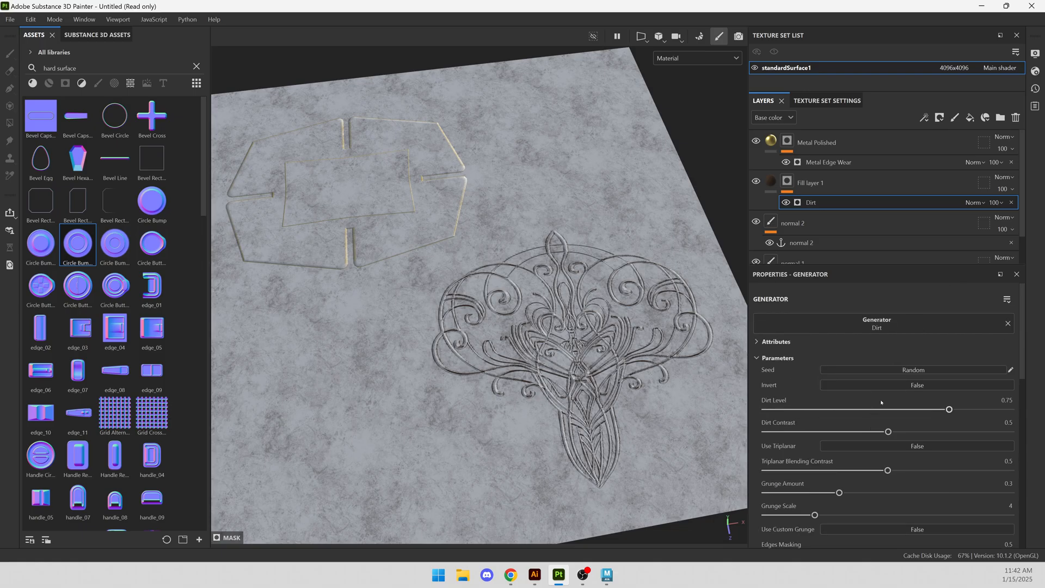
drag(949, 409, 833, 409)
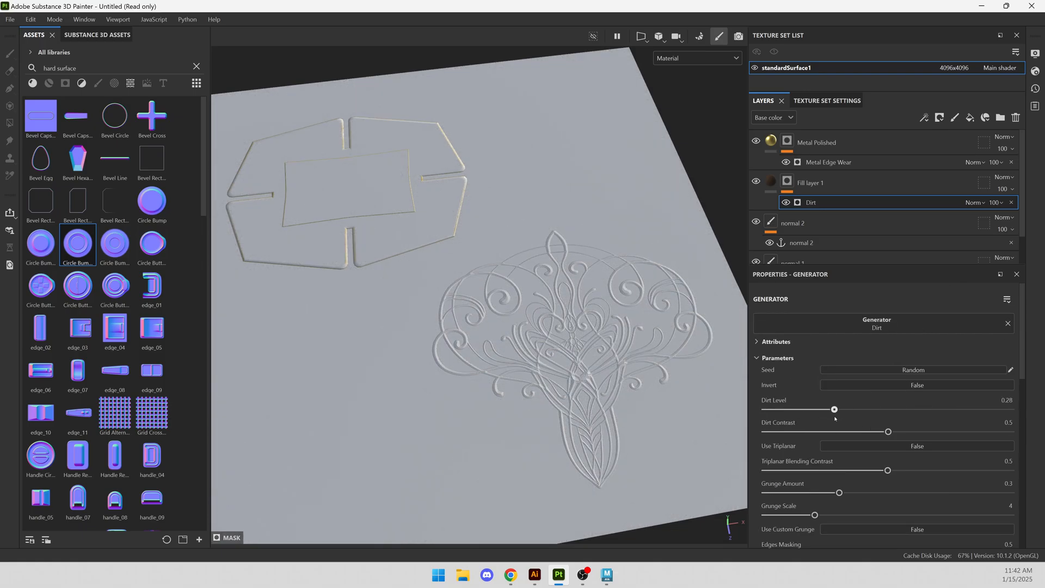
scroll(down, 3)
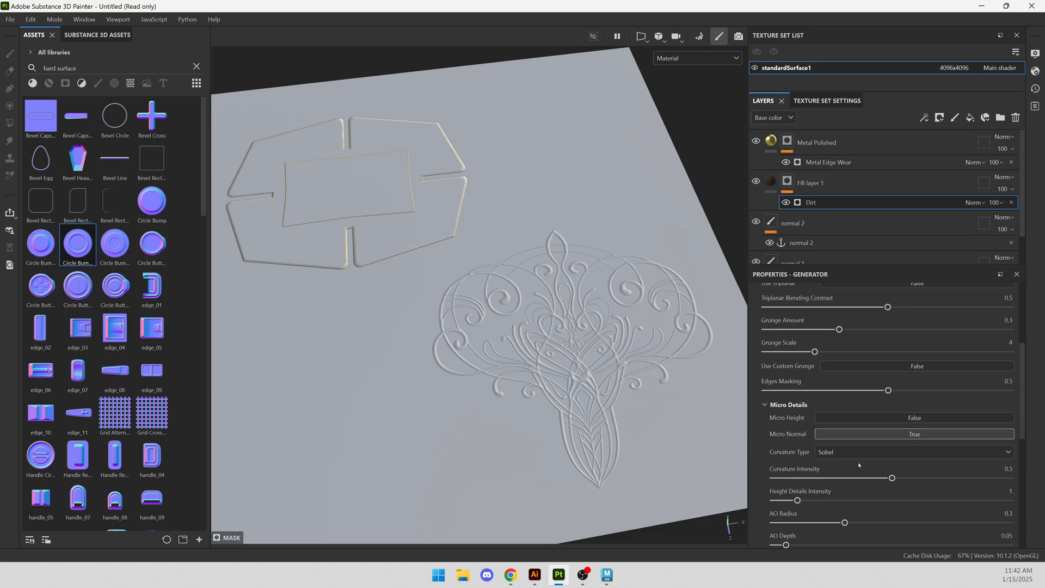
drag(891, 478, 1012, 478)
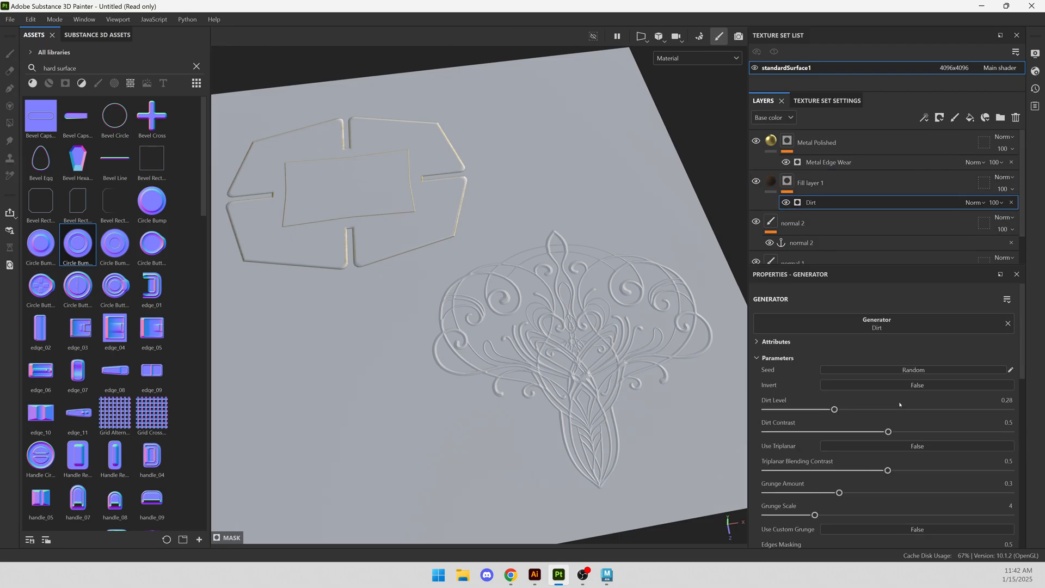
- Raise the Dirt level to about 0.61 and contrast to 0.53
drag(834, 409, 903, 408)
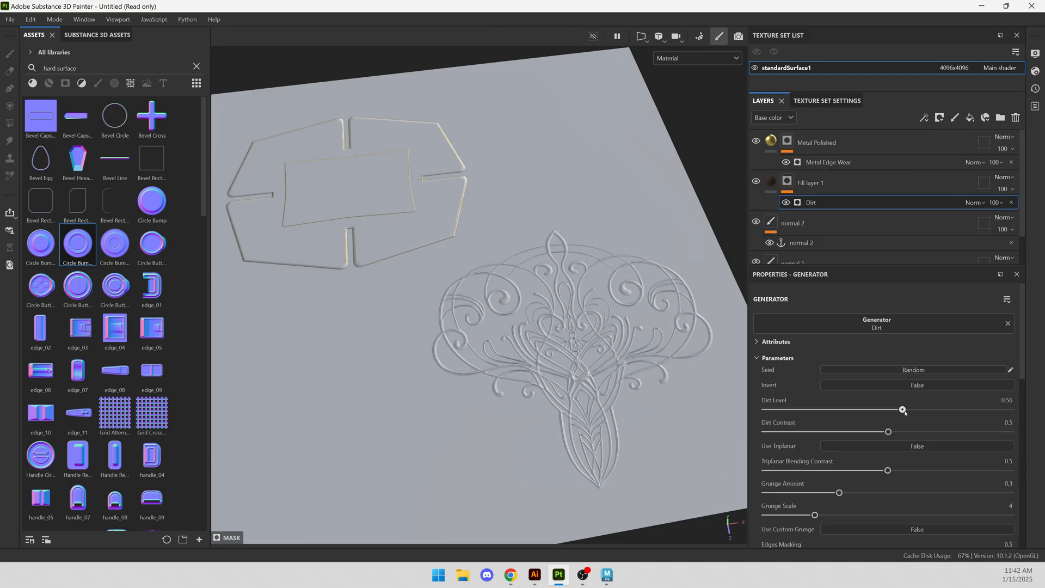
drag(903, 410, 914, 409)
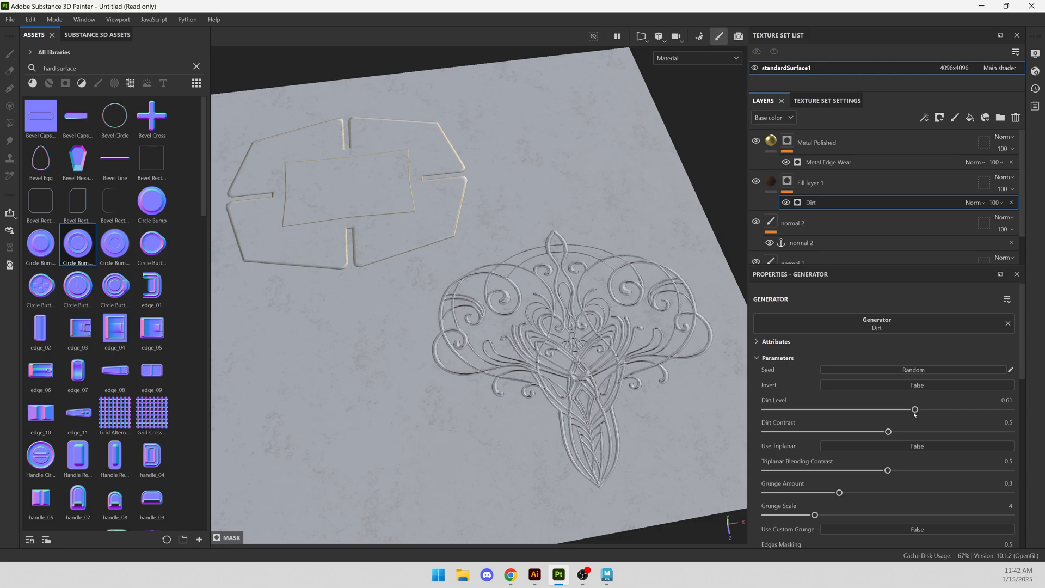
drag(888, 431, 905, 431)
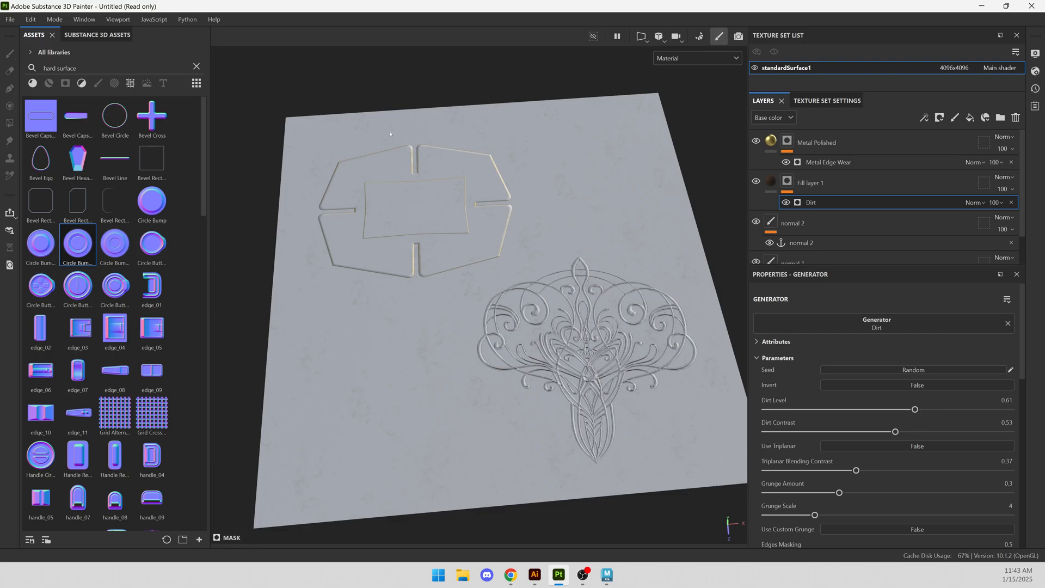
mouse_move(345, 156)
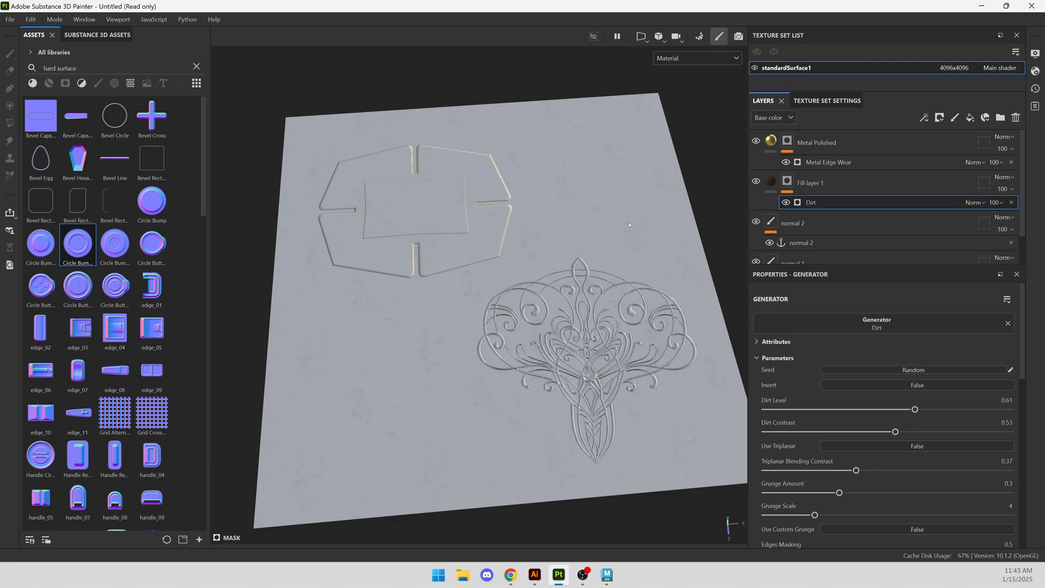
mouse_move(547, 292)
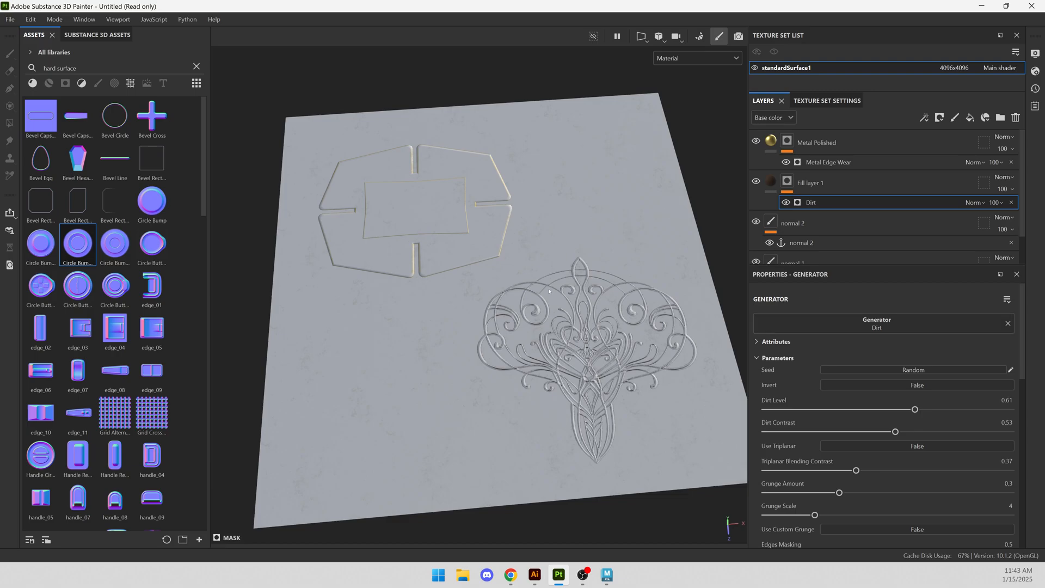
mouse_move(690, 165)
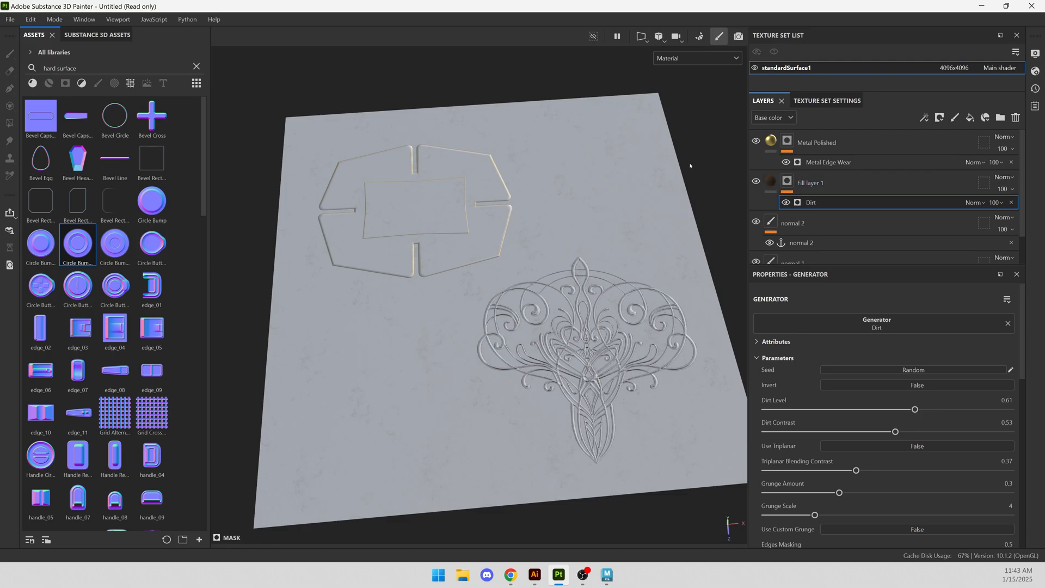
mouse_move(815, 171)
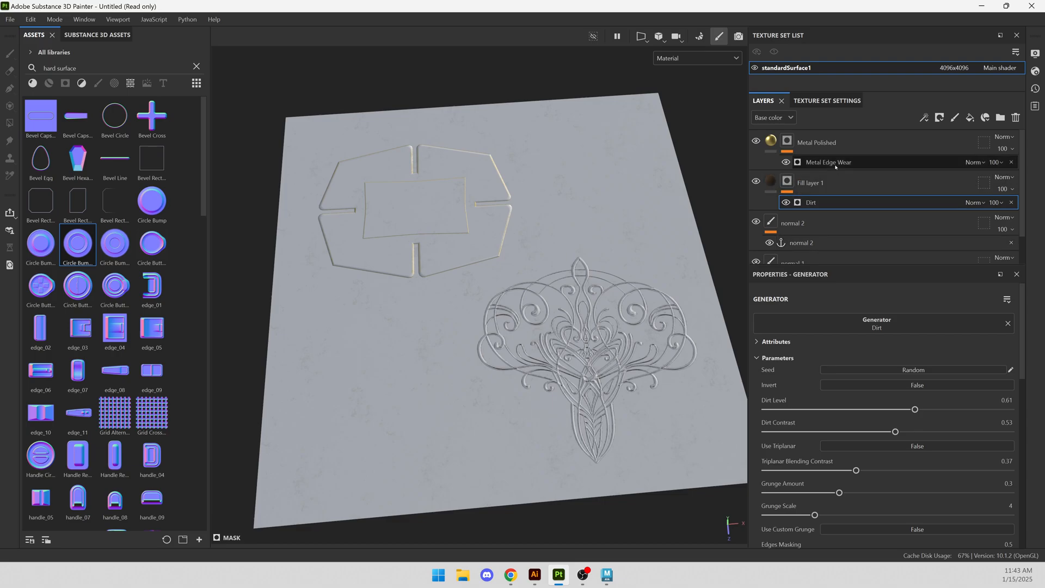
- Reopen Metal Edge Wear's settings (wear 0.51, contrast 0.5), discarding an empty added generator
click(828, 161)
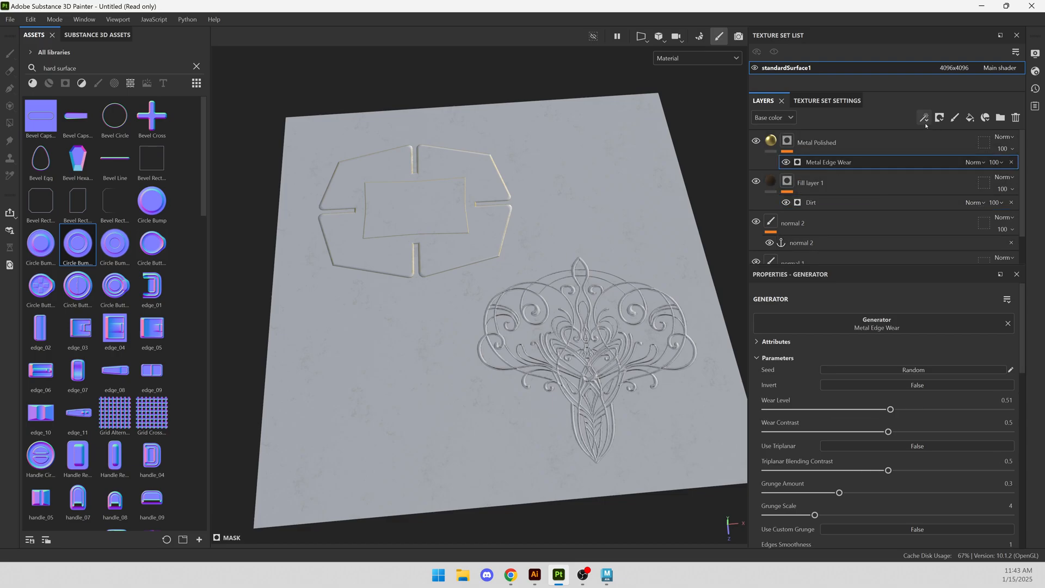
click(924, 117)
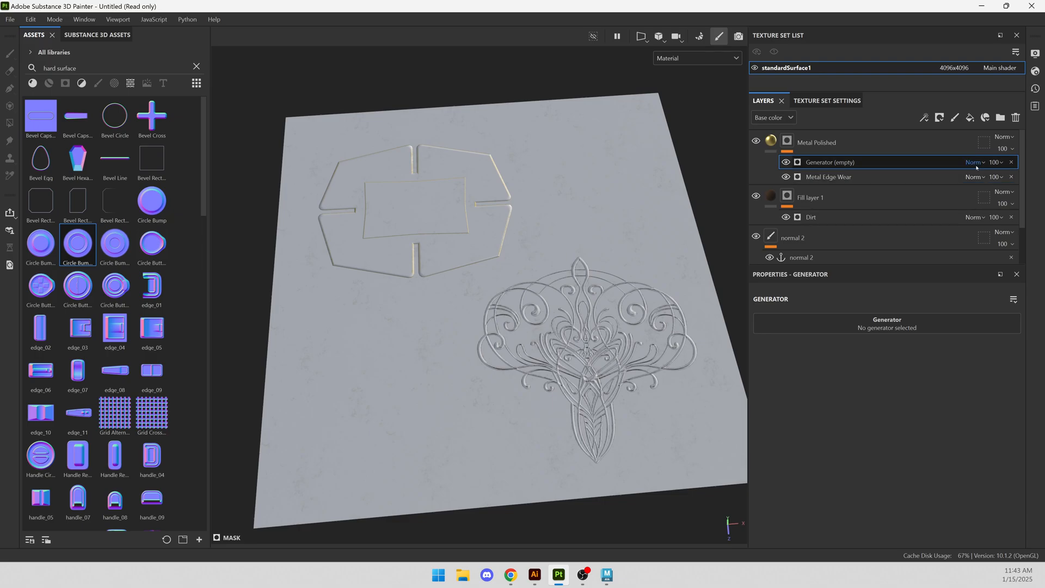
click(848, 162)
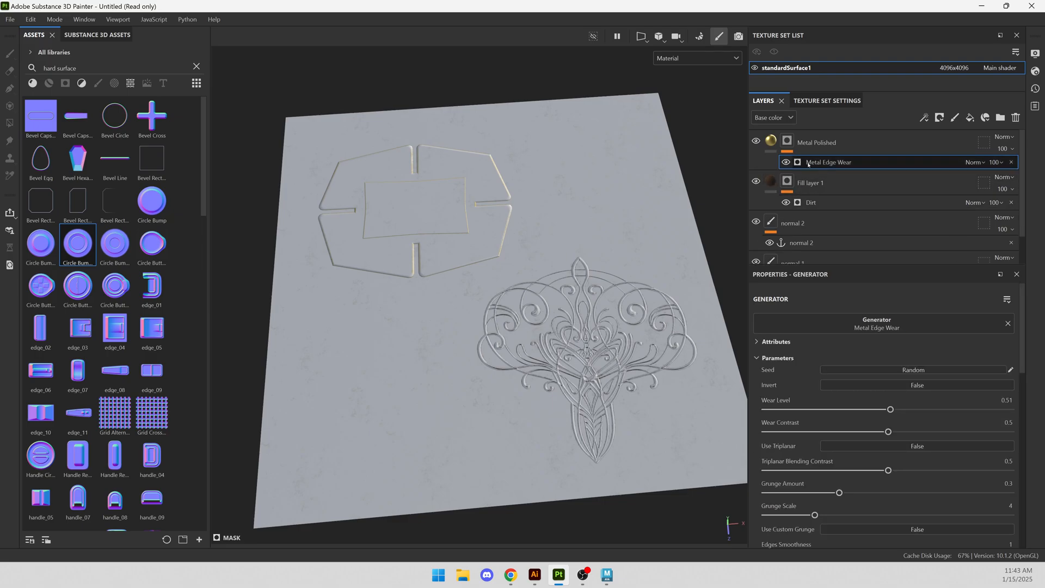